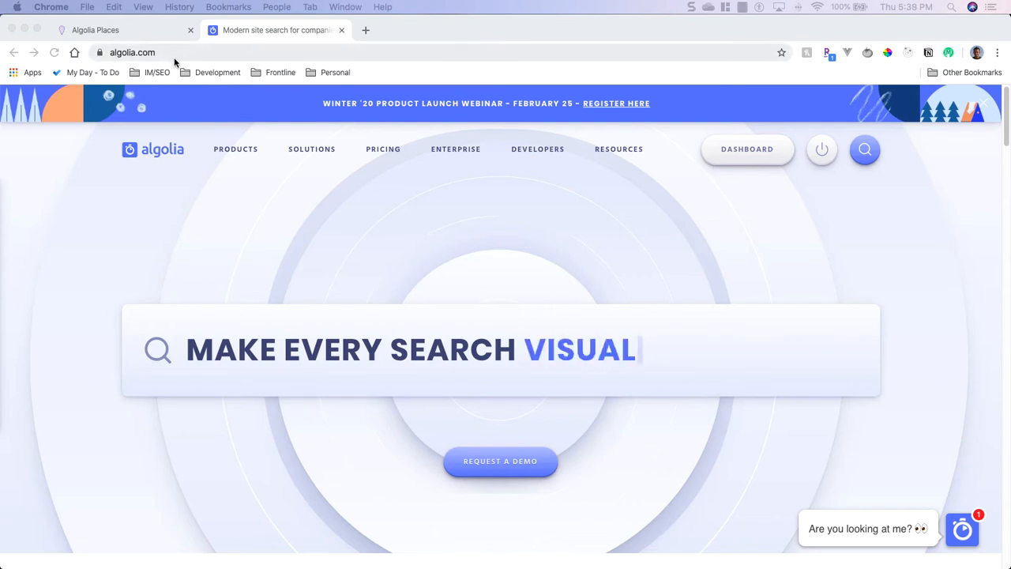
Step: Go from algolia.com to the dashboard's API Keys page listing the application ID and search-only key
left_click(235, 148)
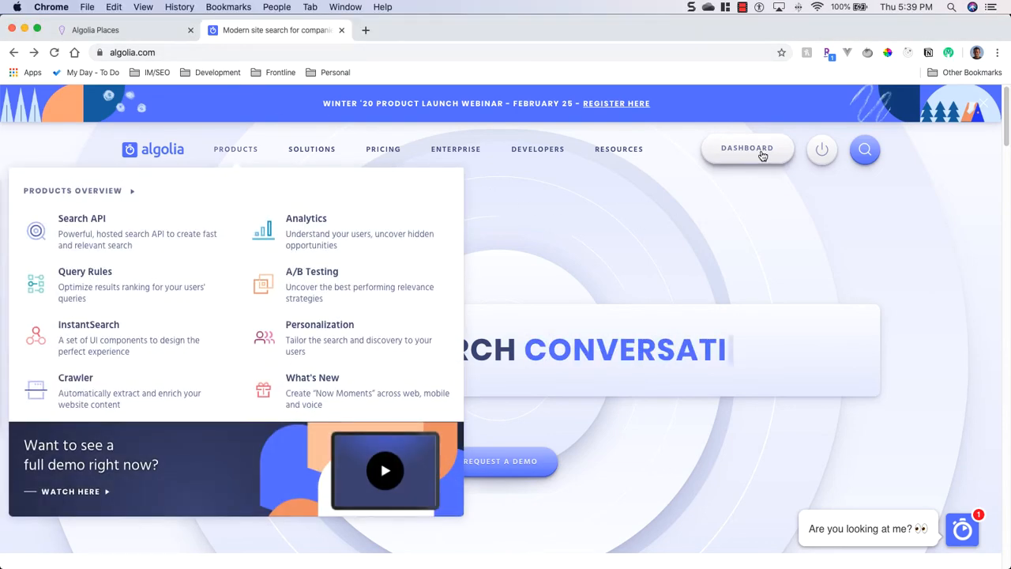
left_click(747, 148)
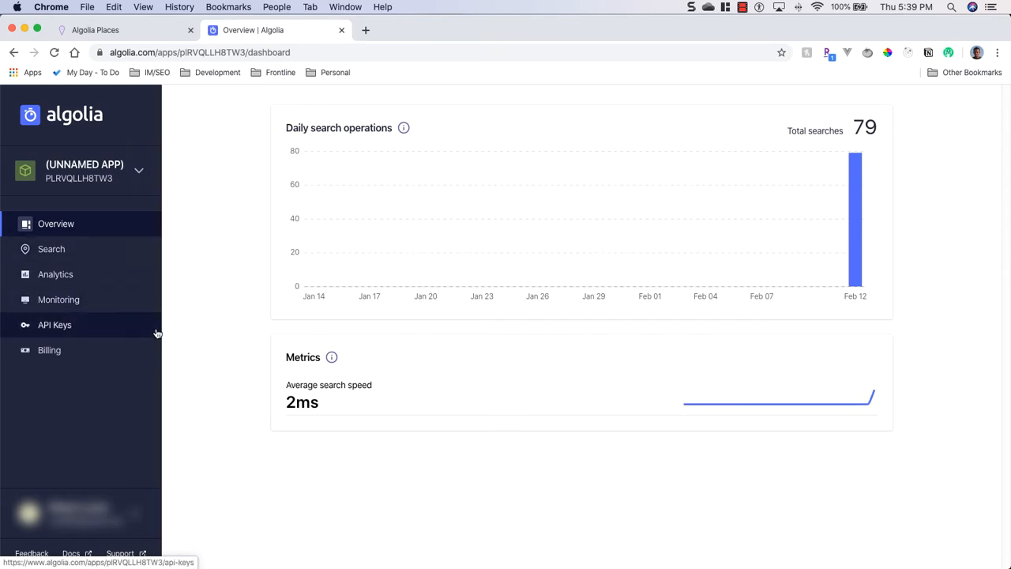
mouse_move(53, 325)
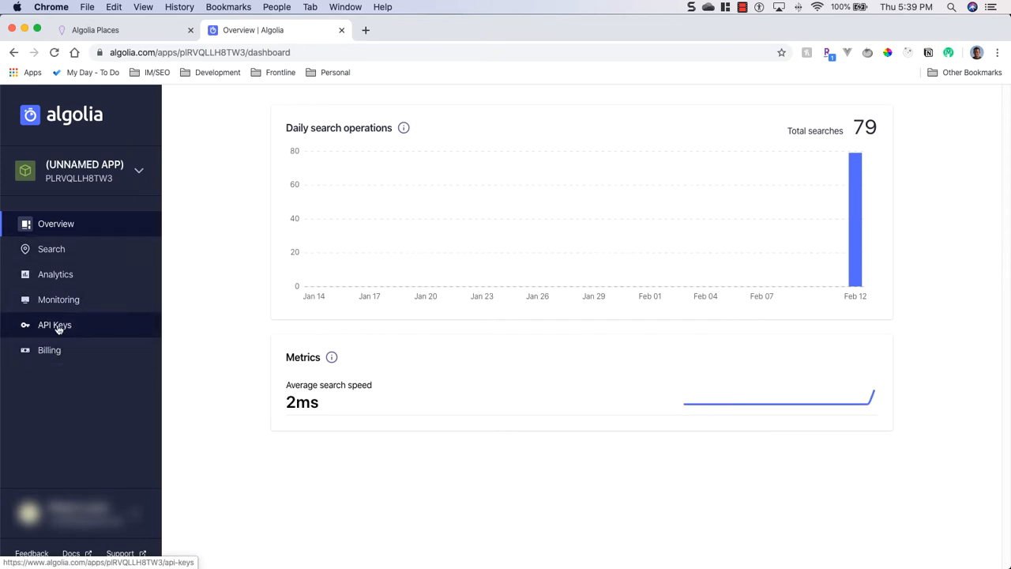
left_click(54, 326)
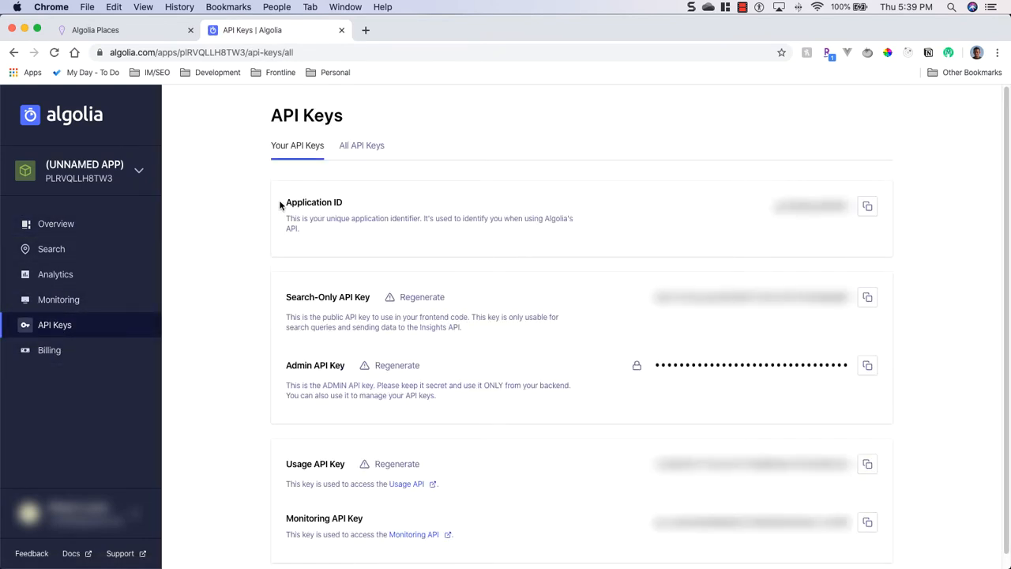
mouse_move(337, 380)
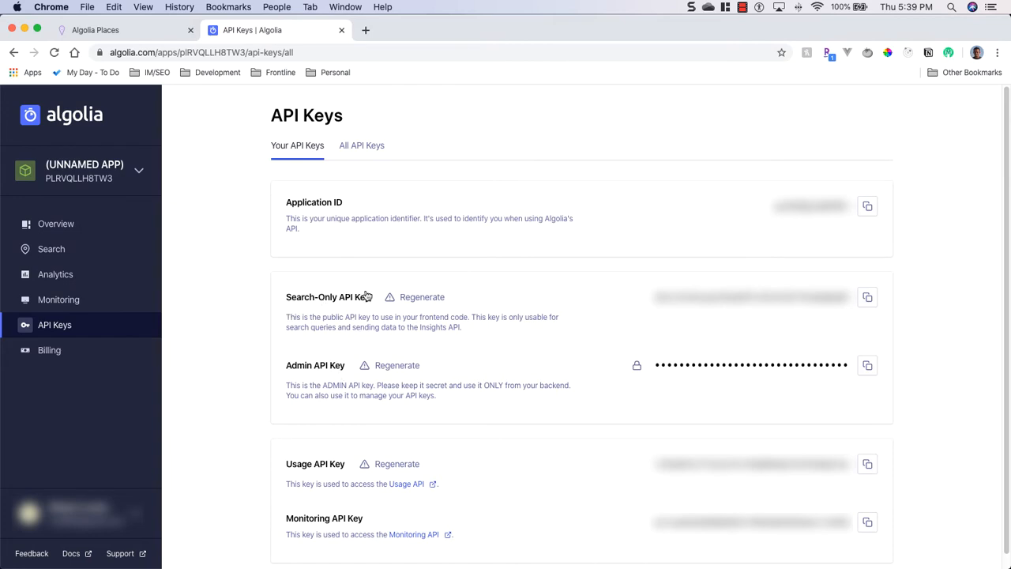
mouse_move(813, 224)
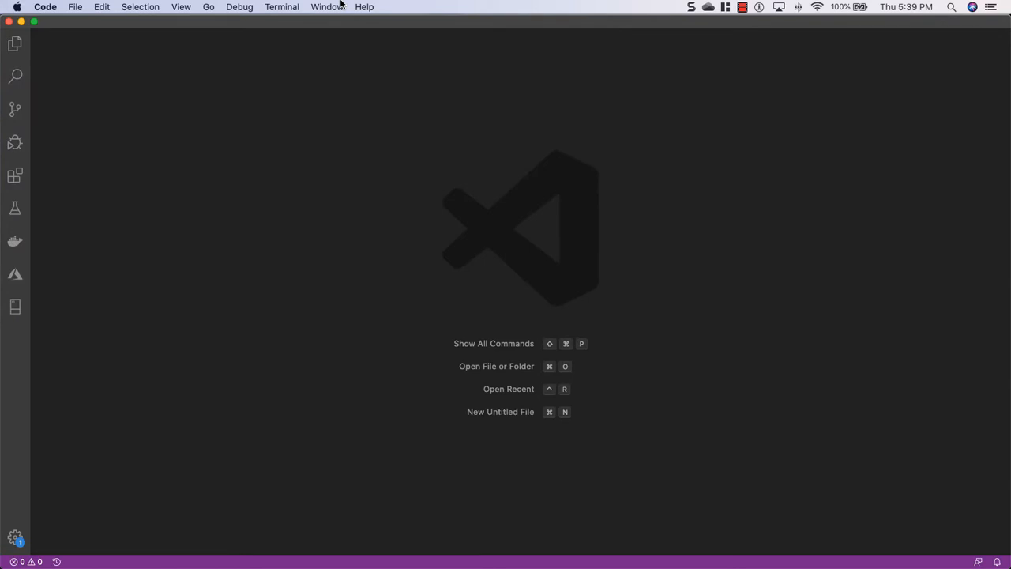
mouse_move(303, 29)
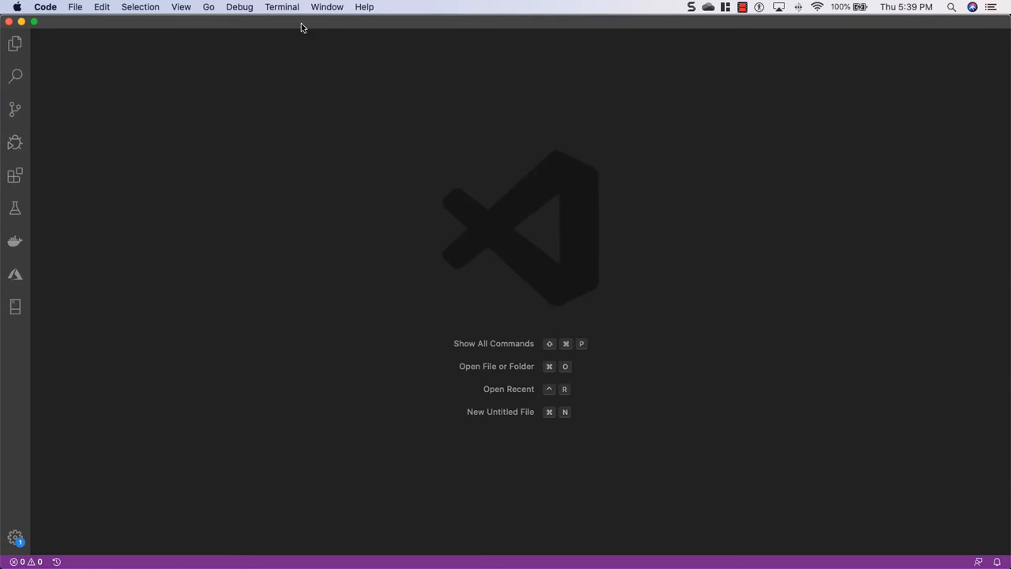
Step: Start a new terminal and change into the documents directory
left_click(281, 7)
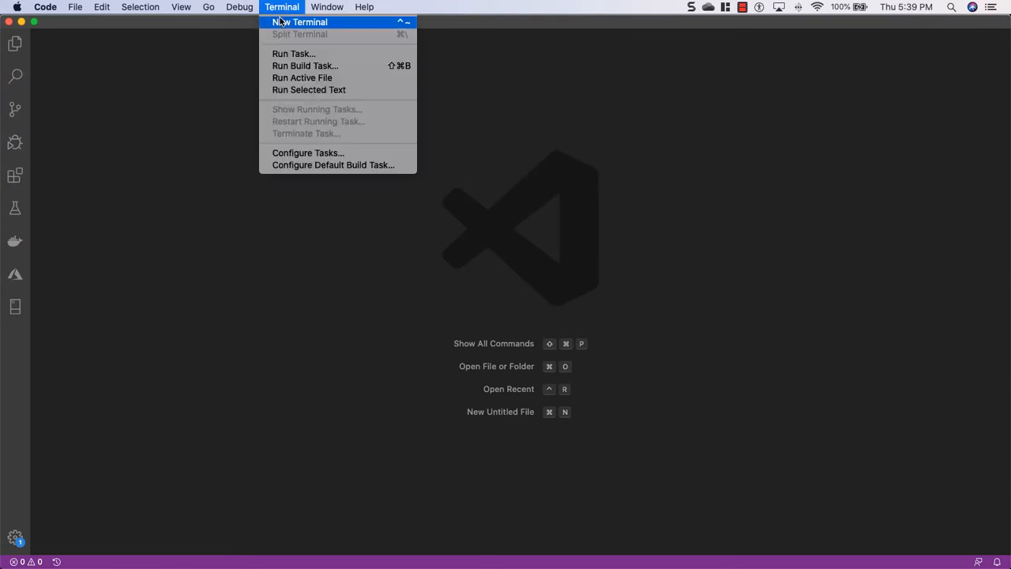
left_click(300, 22)
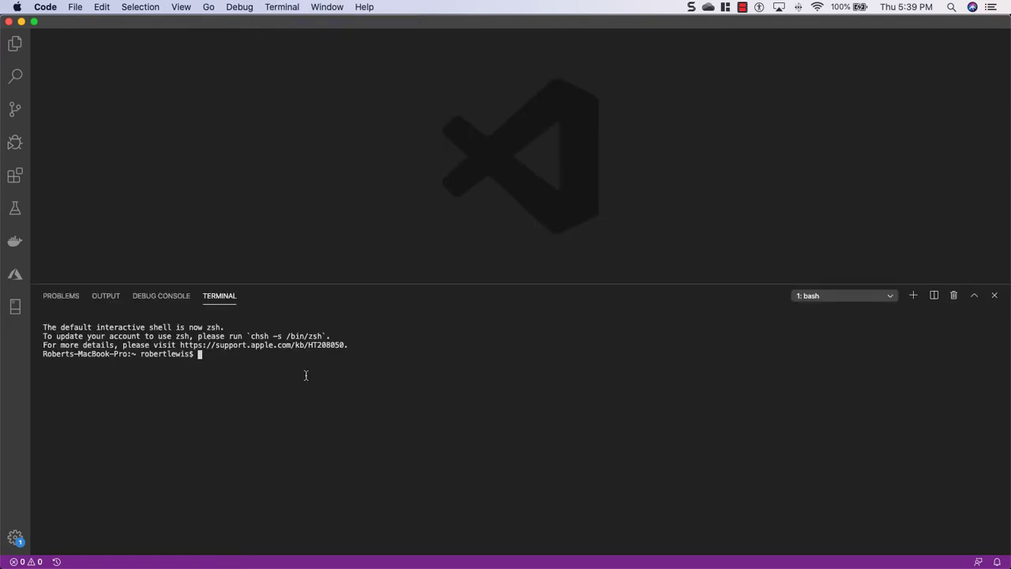
type("cd docu")
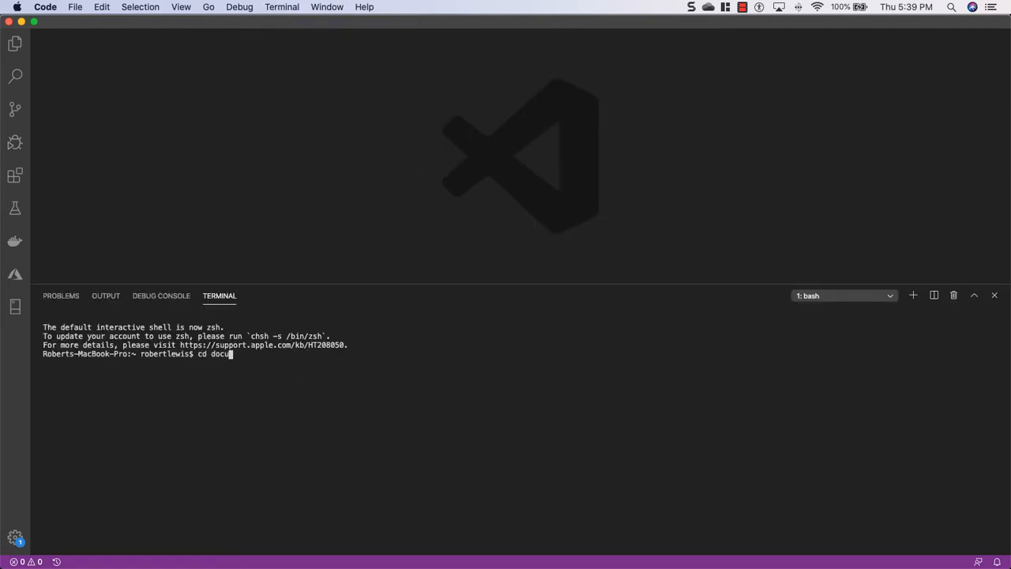
key("Enter")
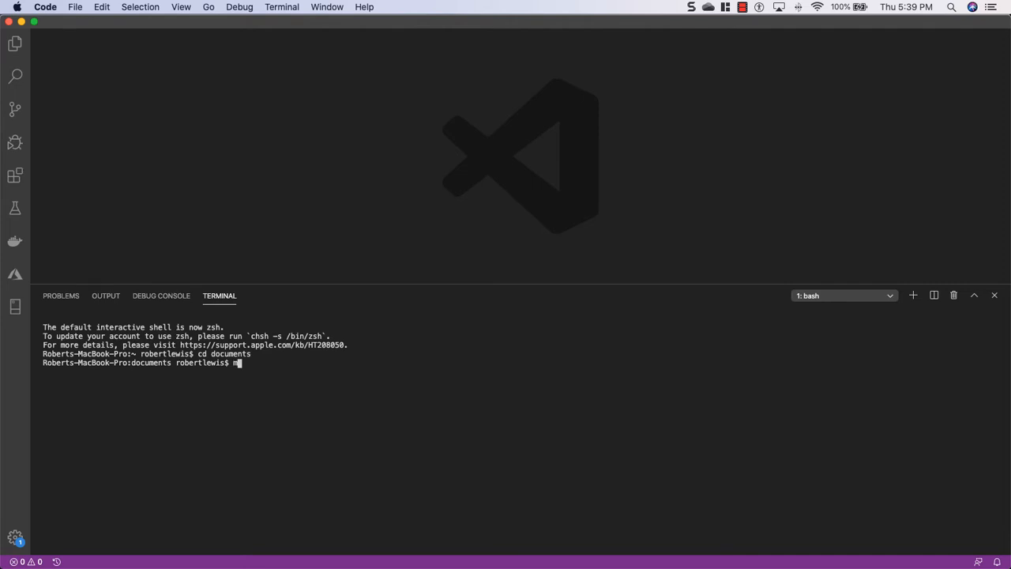
Step: Create the algolia-address-autocomplete folder with mkdir and move into it
type("mkdir al")
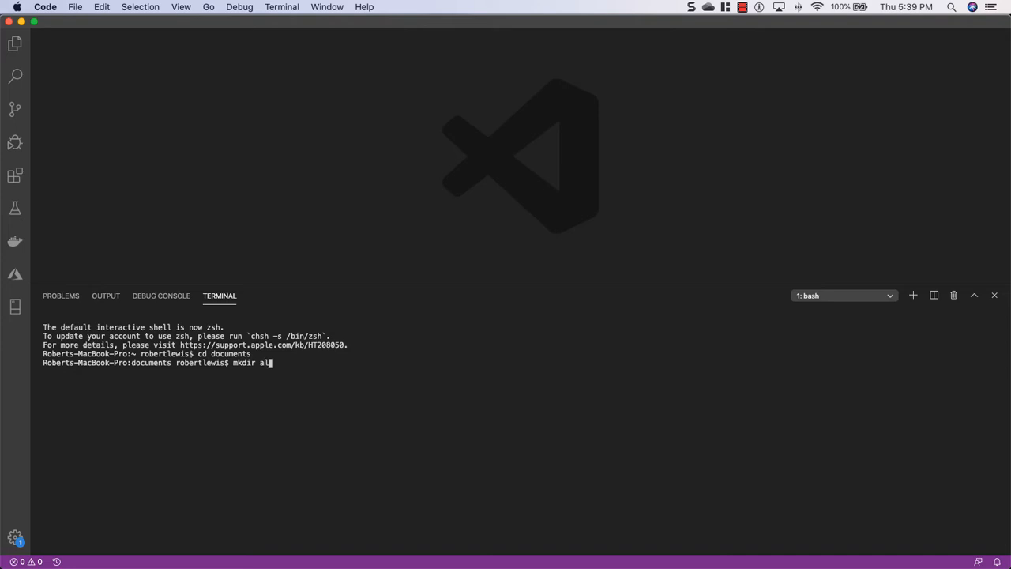
type("golia-a")
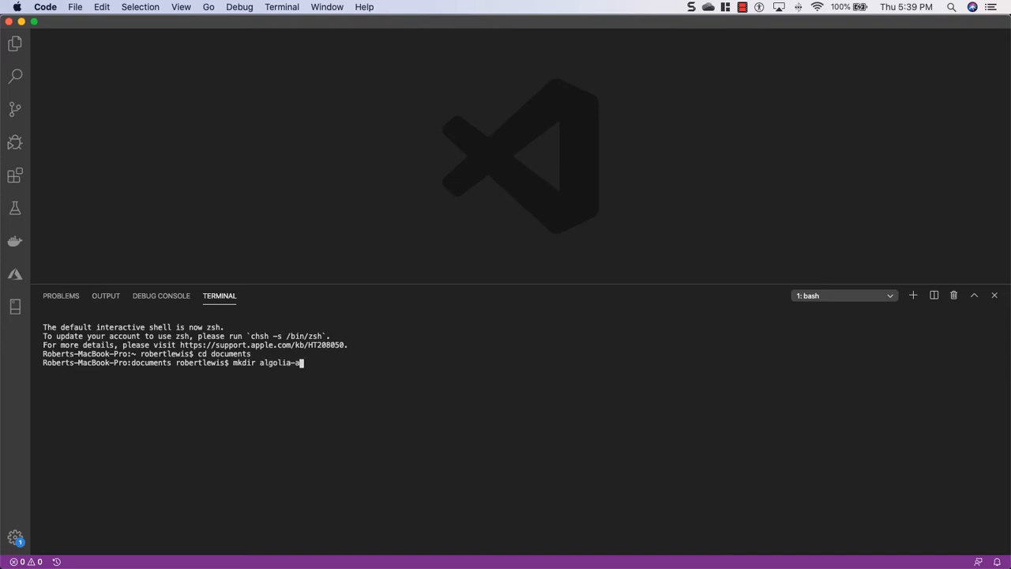
type("ddress-autocomplete")
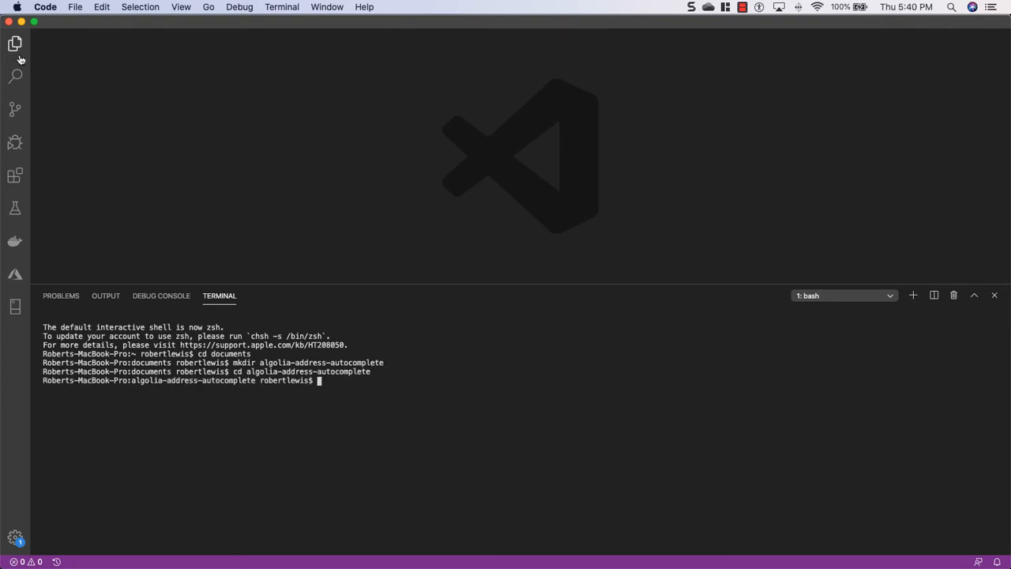
Step: Open the project folder as the workspace and create index.html in it
left_click(19, 44)
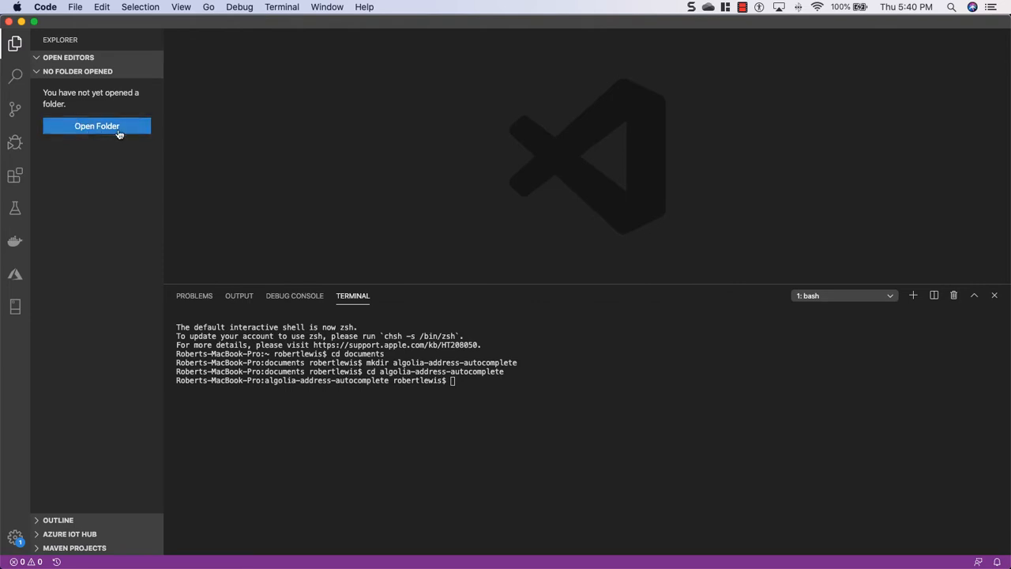
left_click(96, 126)
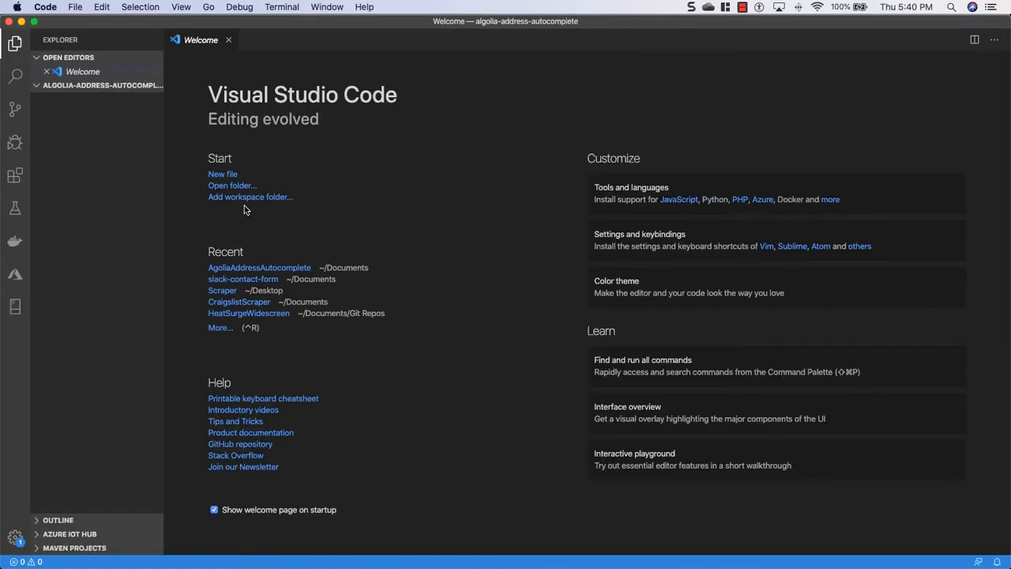
mouse_move(49, 75)
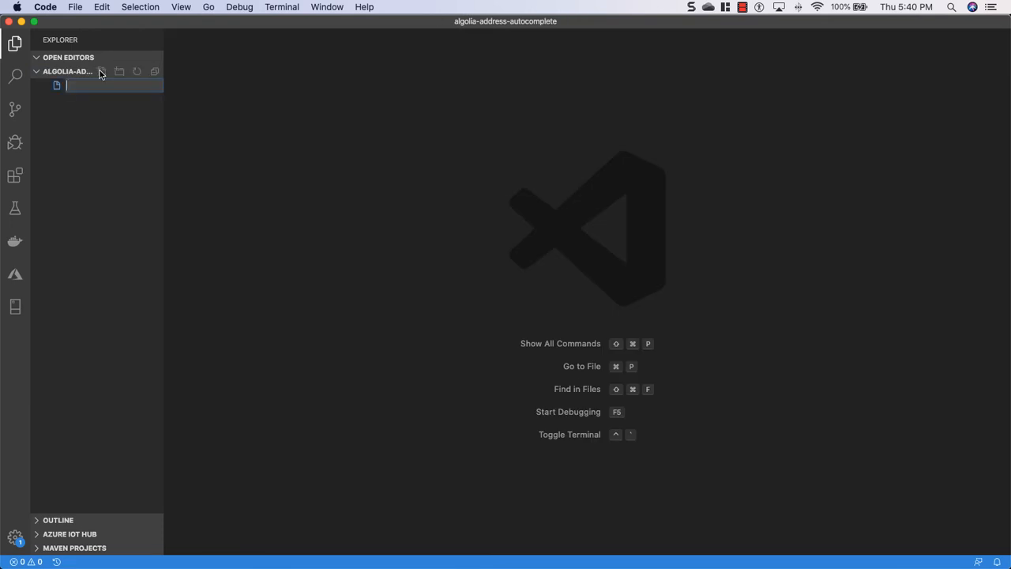
type("index")
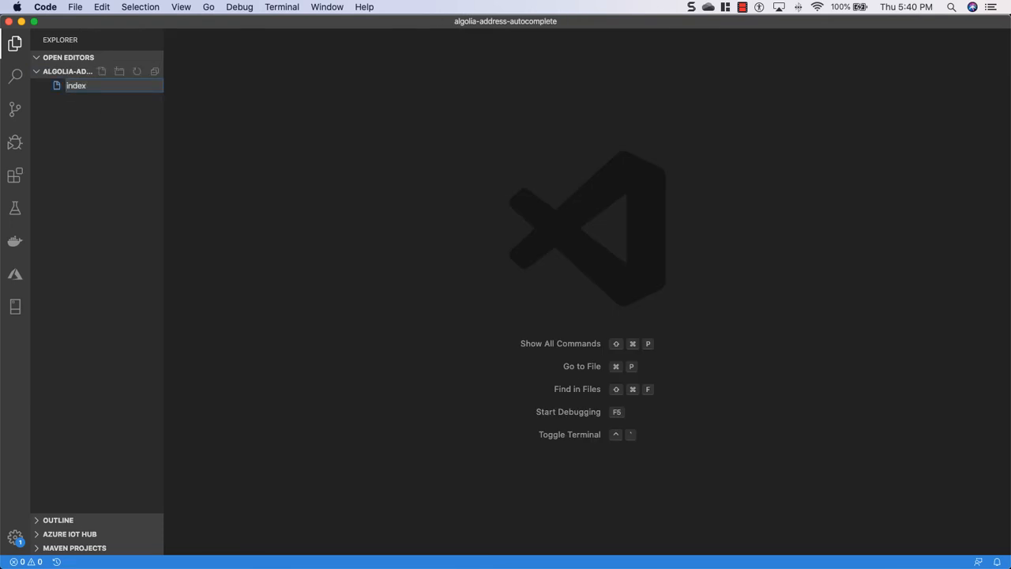
type(".html")
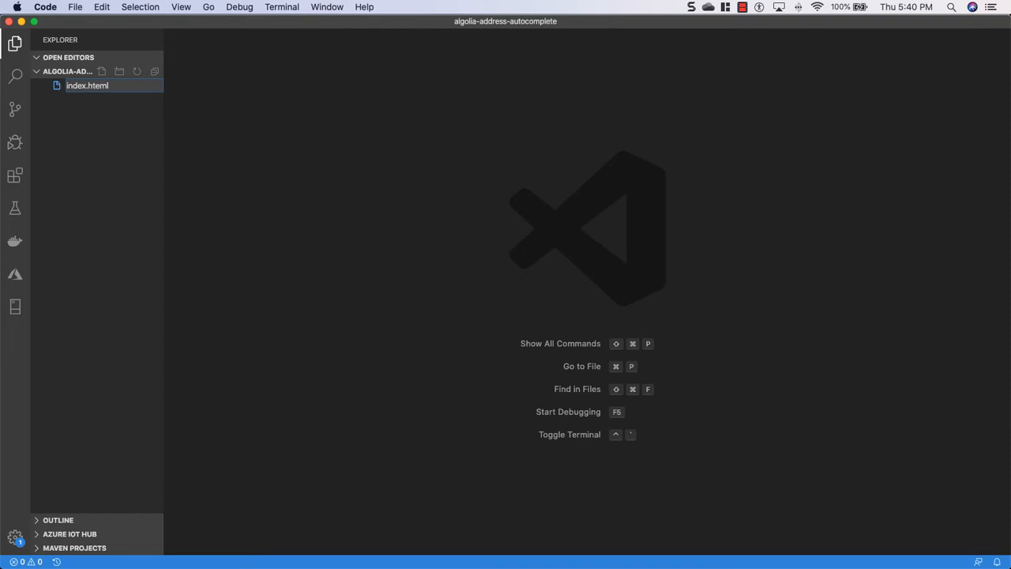
double_click(88, 85)
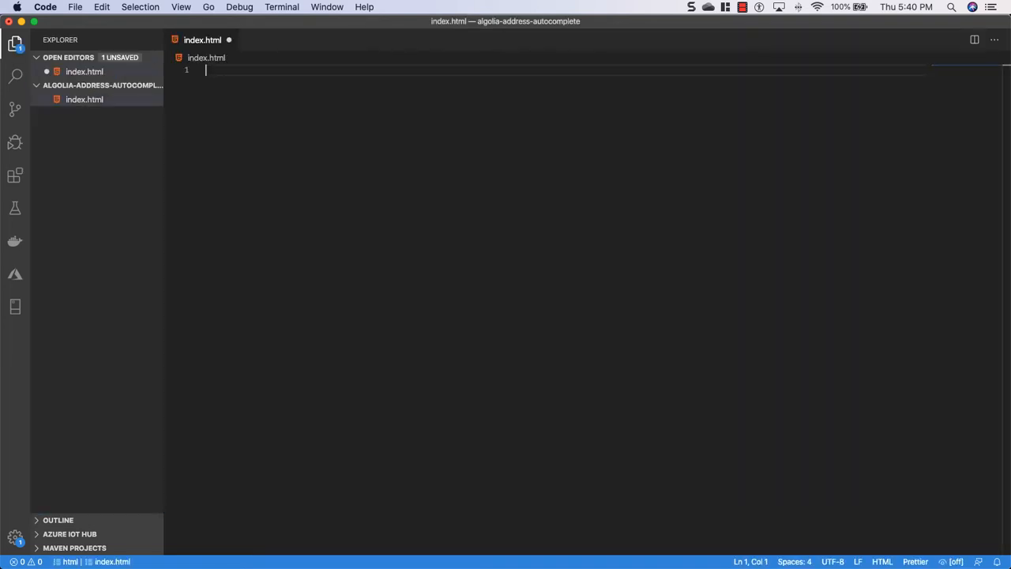
Step: Fill index.html with the html:5 Emmet skeleton and begin naming a second file index
type("html")
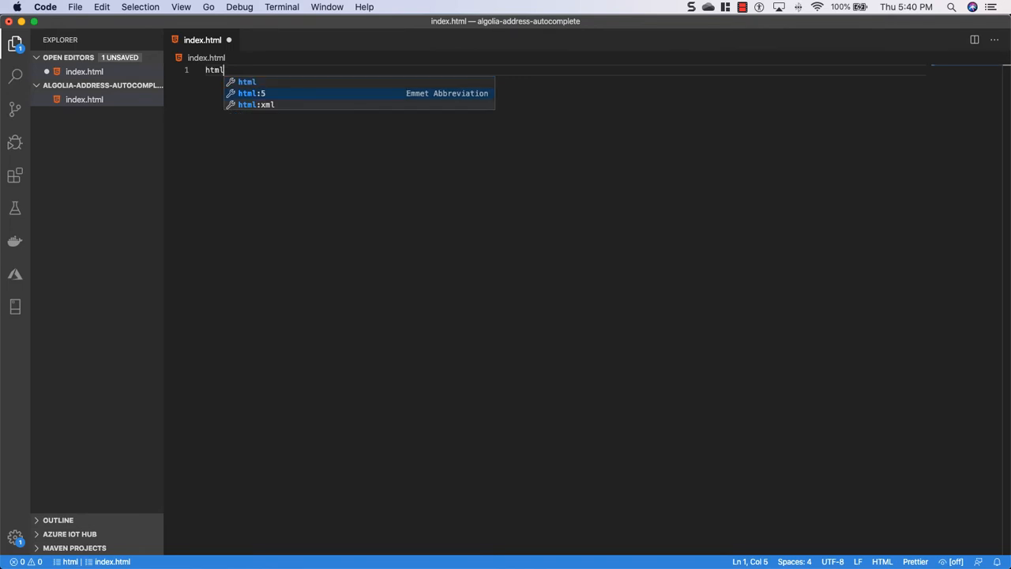
key("Tab")
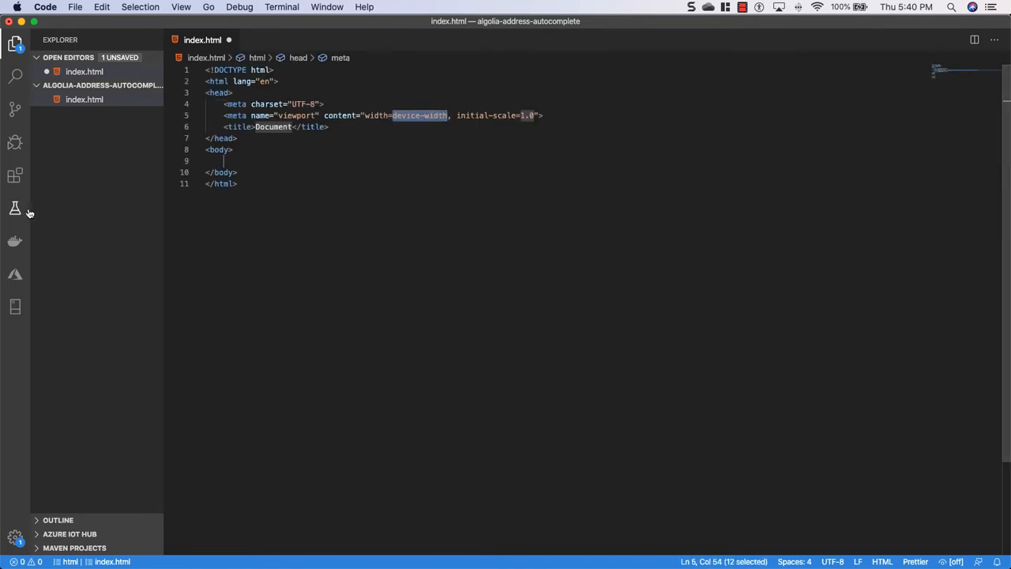
left_click(102, 85)
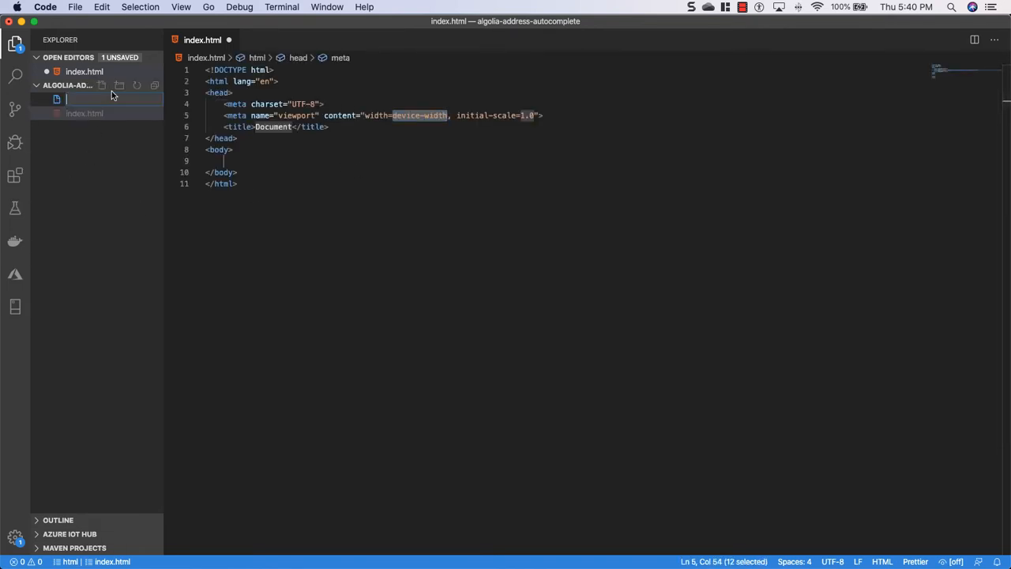
type("index.")
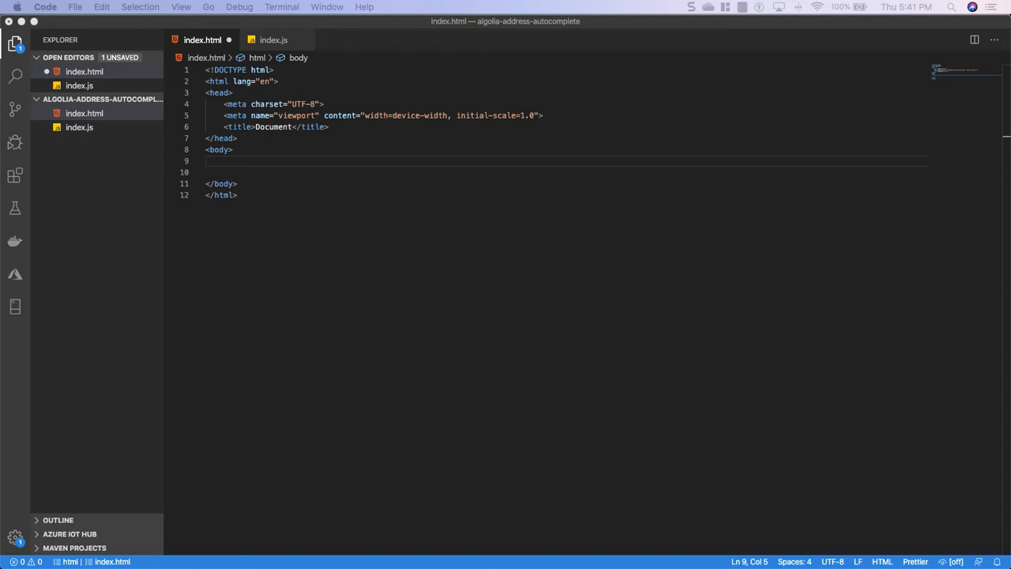
Step: Link the Bootstrap 4.4.1 stylesheet from stackpath.bootstrapcdn.com in the head
left_click(545, 115)
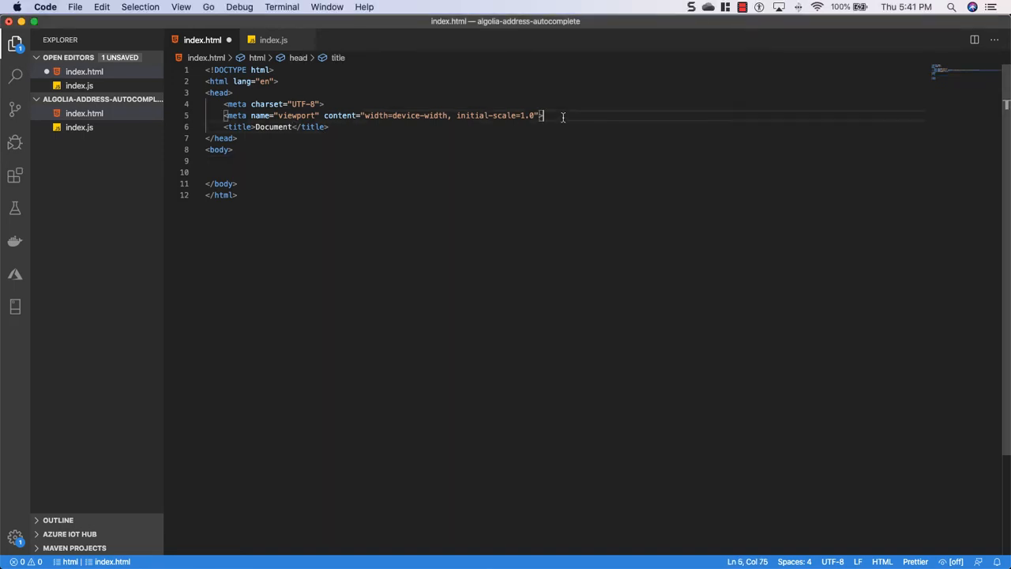
key("Enter")
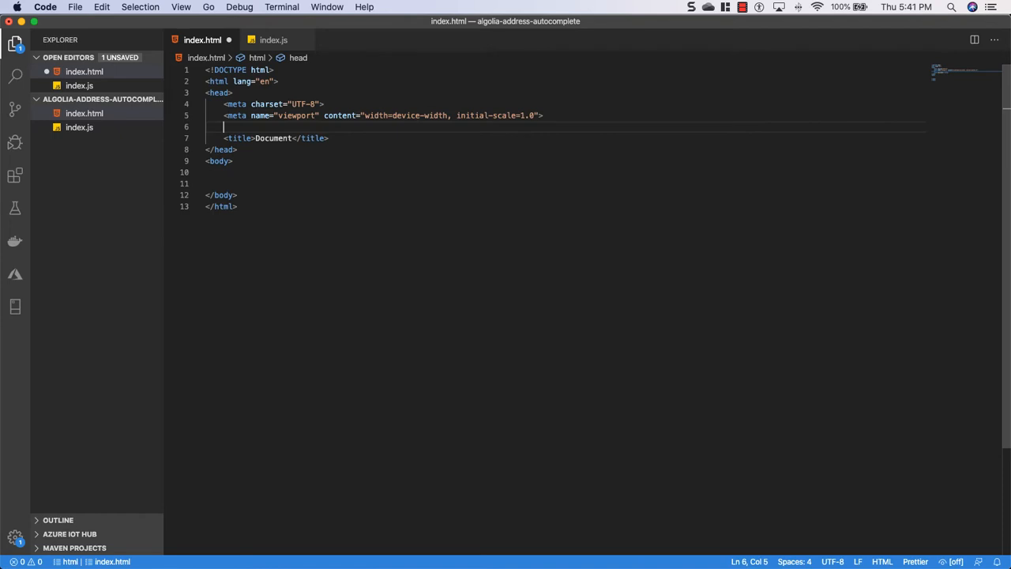
type("<link rel=\"stylesheet\" href=\"style.css\">")
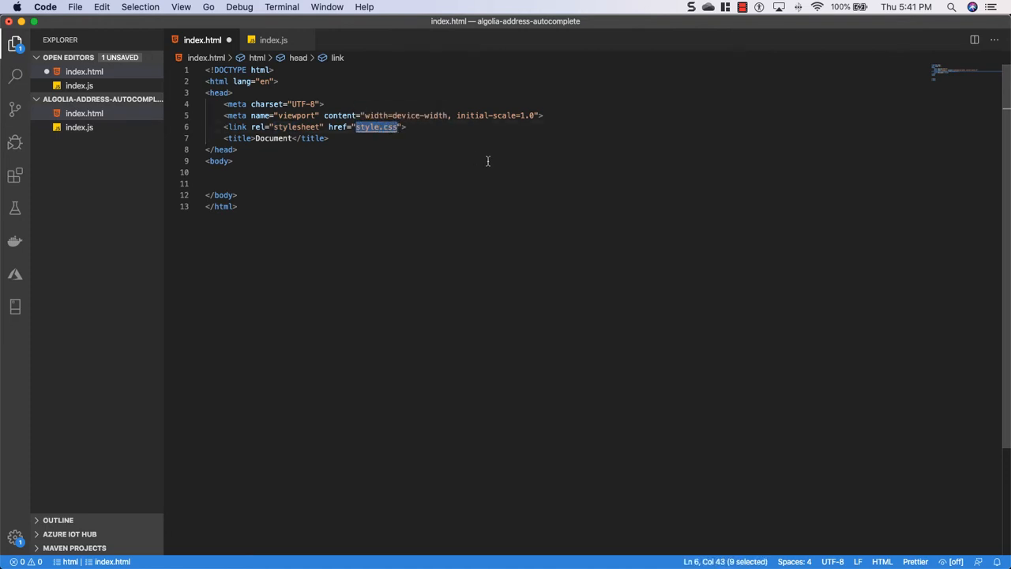
type("https://stackpath.bootstrapcdn.com/bootstrap/4.4.1/css/bootstrap.min.css")
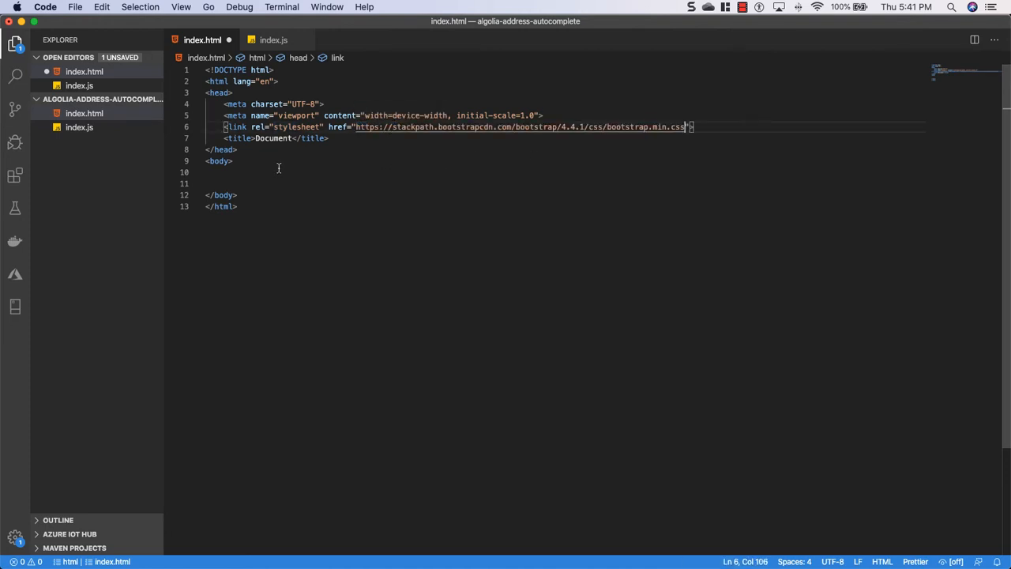
left_click(232, 161)
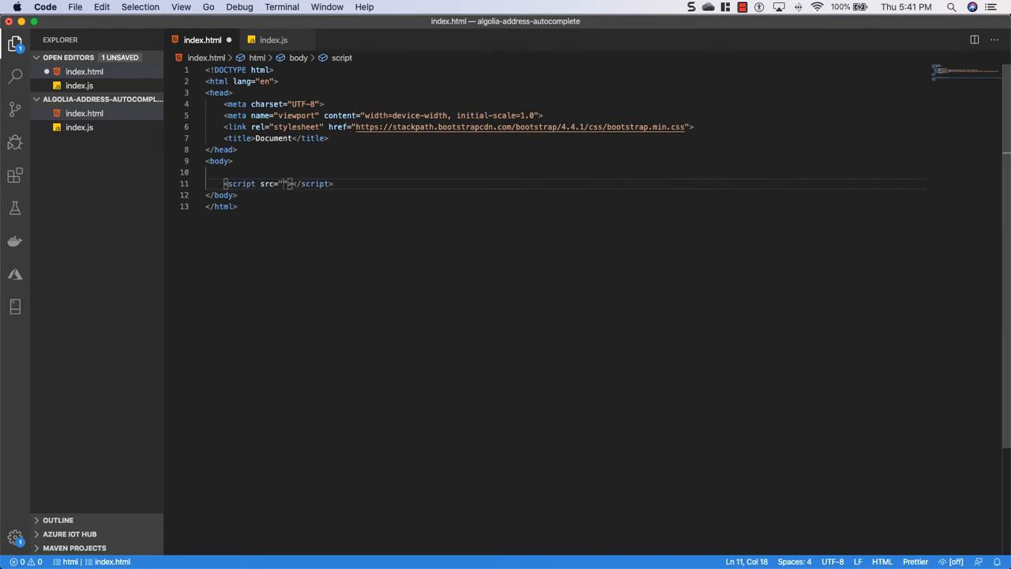
type("https://cdn.jsdelivr.net/npm/places.js@1.17.1")
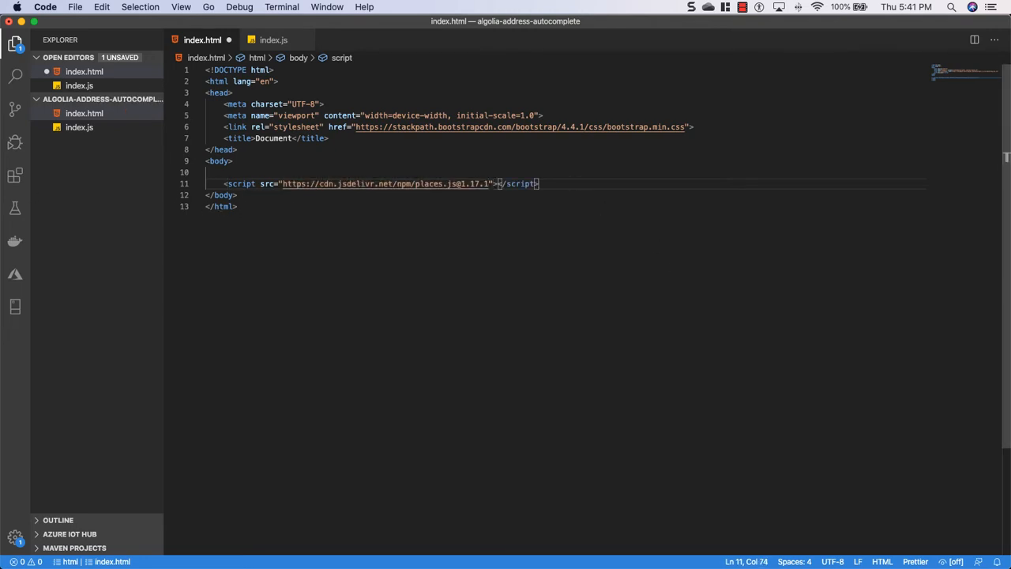
type("<script src=\"\"></script>")
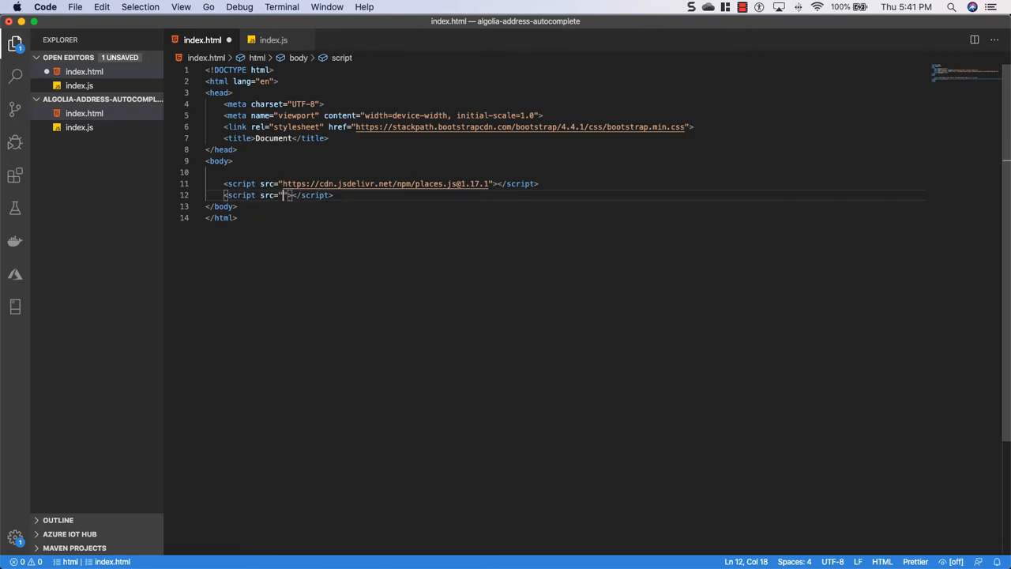
type("./index.js")
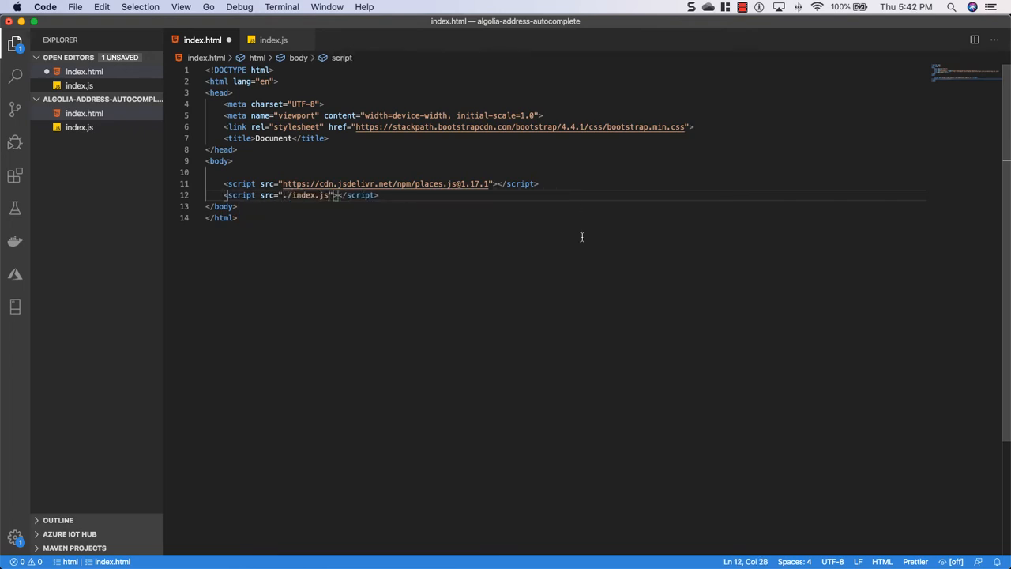
Step: Add a form wrapping a fieldset with a container class inside the body above the scripts
left_click(234, 161)
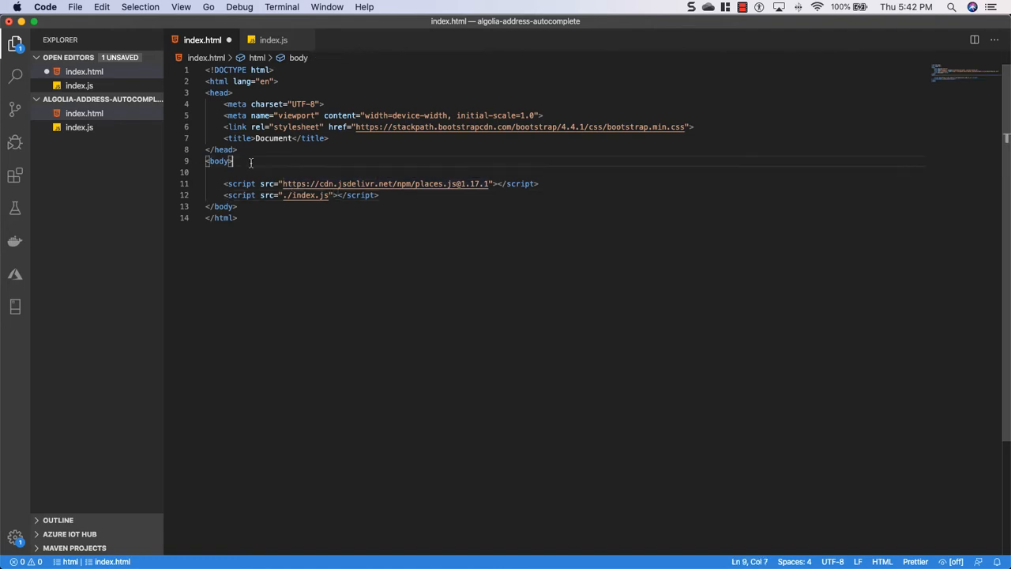
key("Enter")
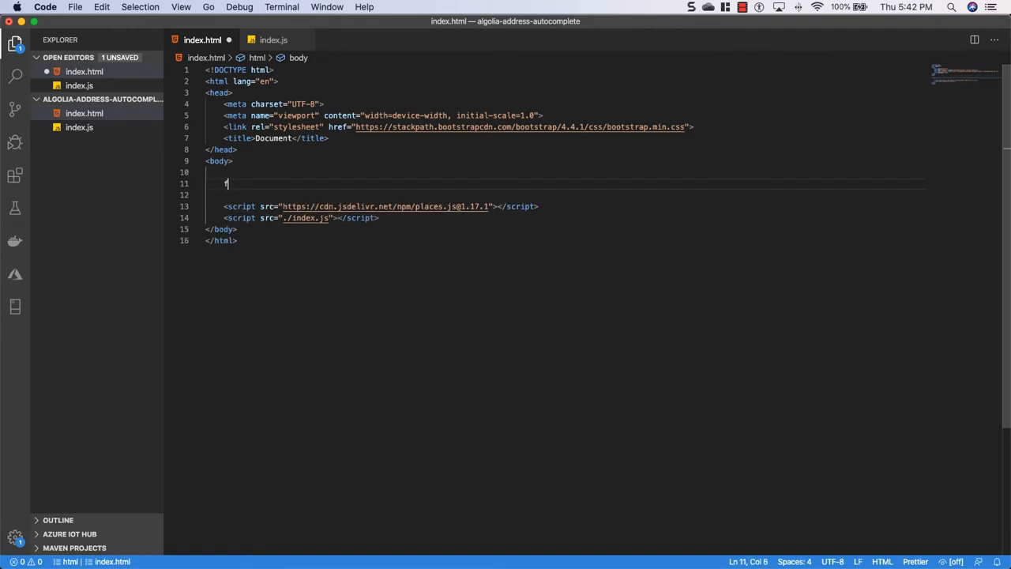
type("orm")
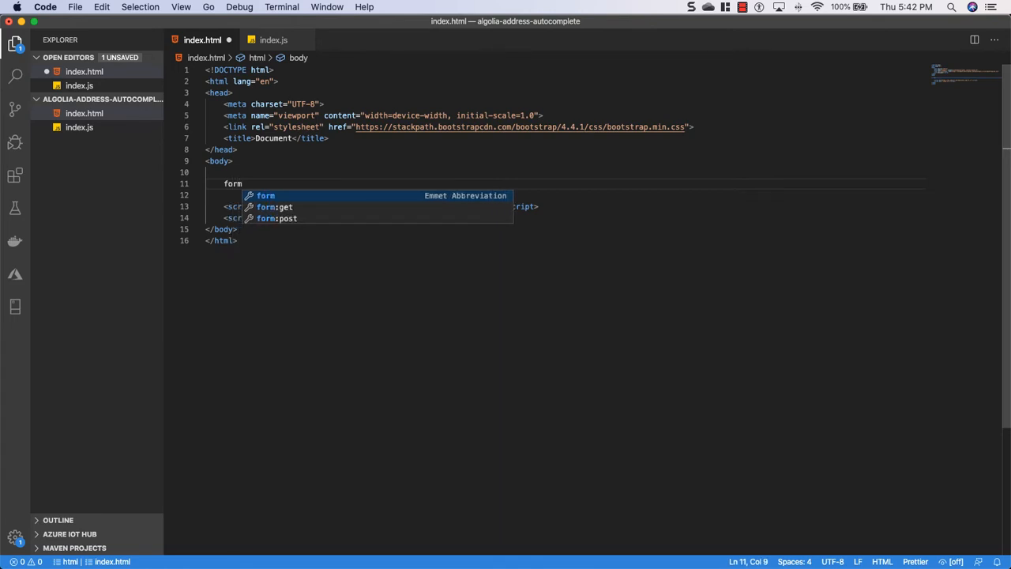
key("Tab")
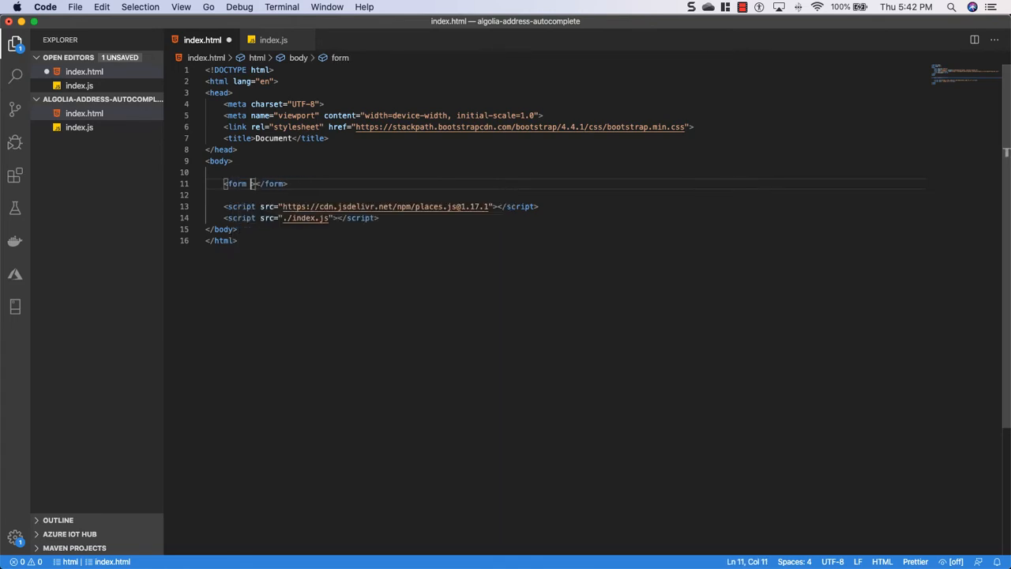
key("Enter")
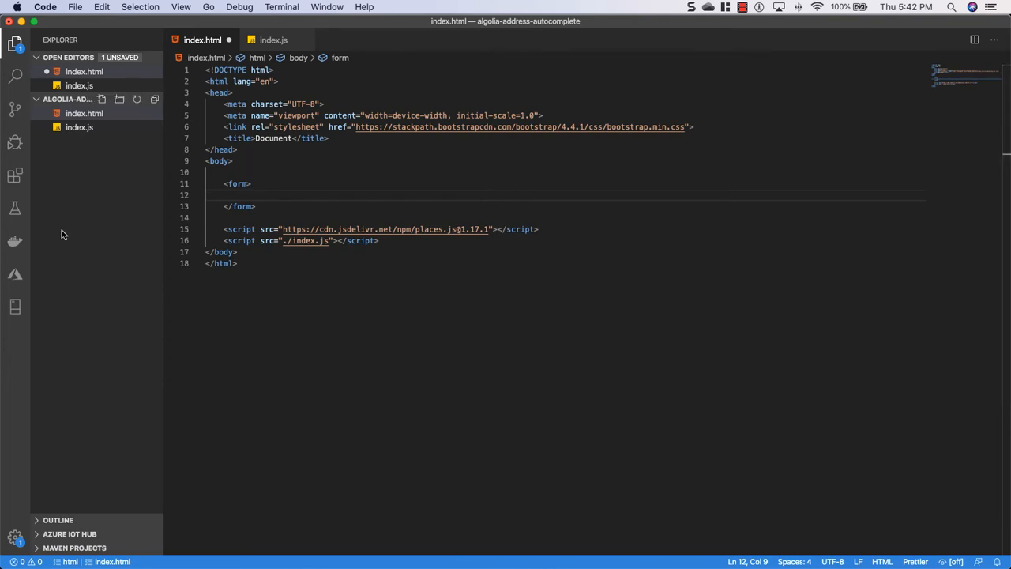
type("fiel")
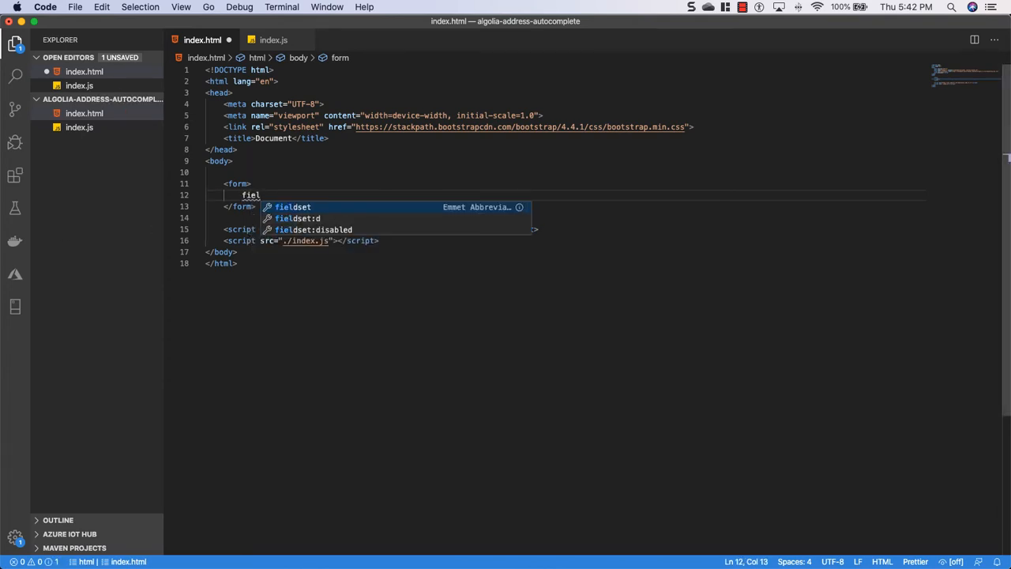
key("Tab")
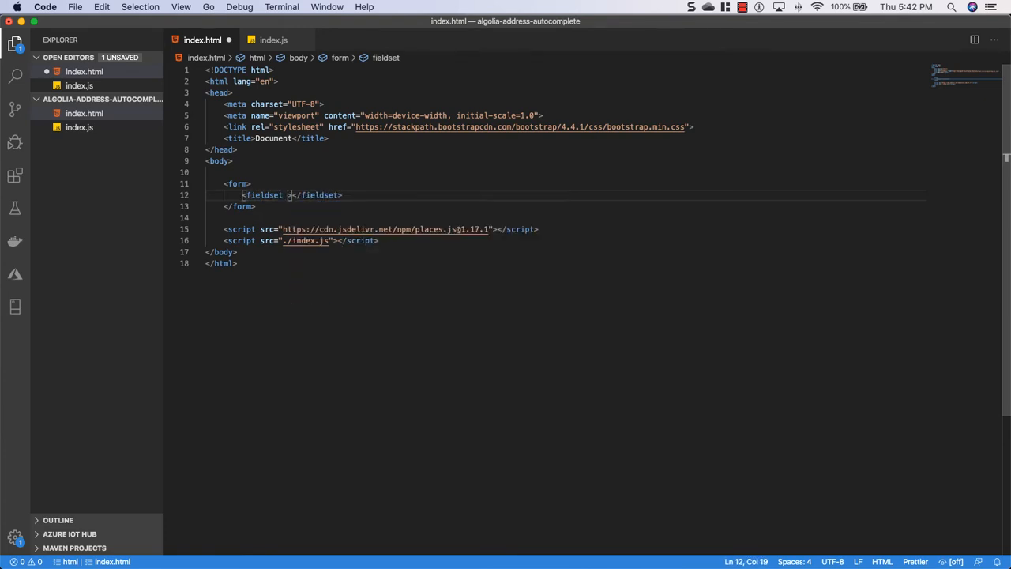
type("class=\"cont\"")
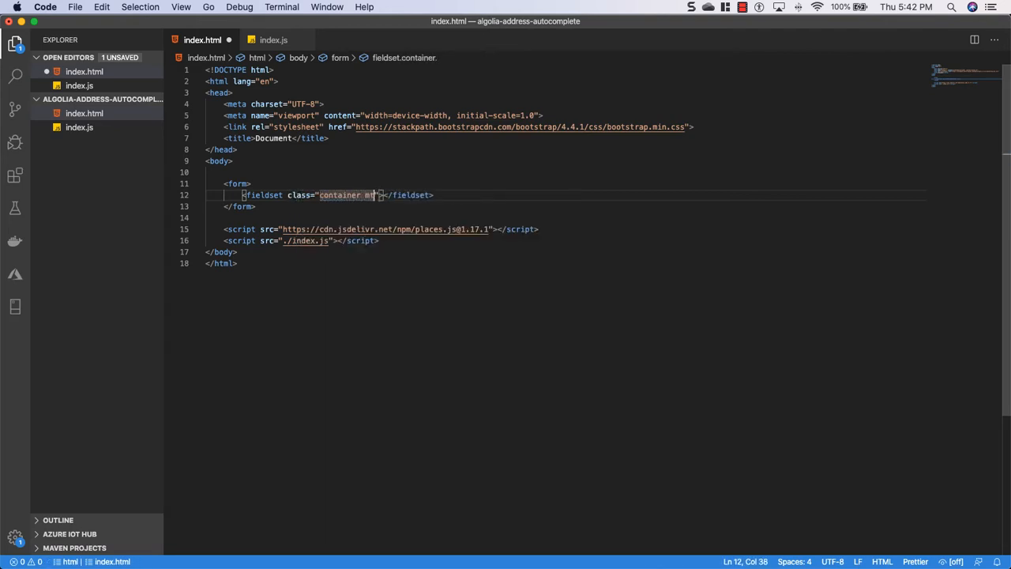
type("-4")
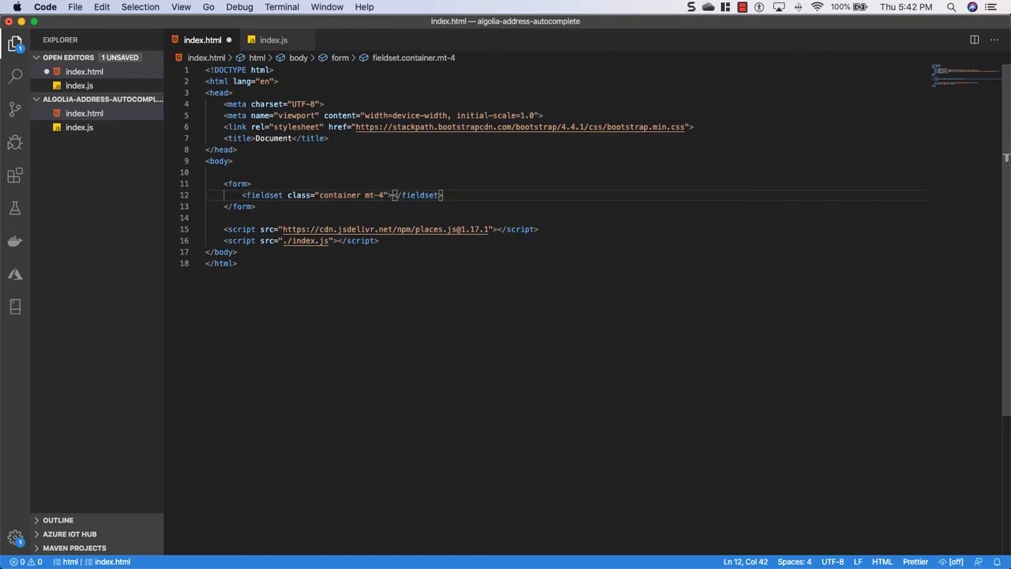
Step: Give the fieldset a legend reading Algolia Address Autocomplete
type("le")
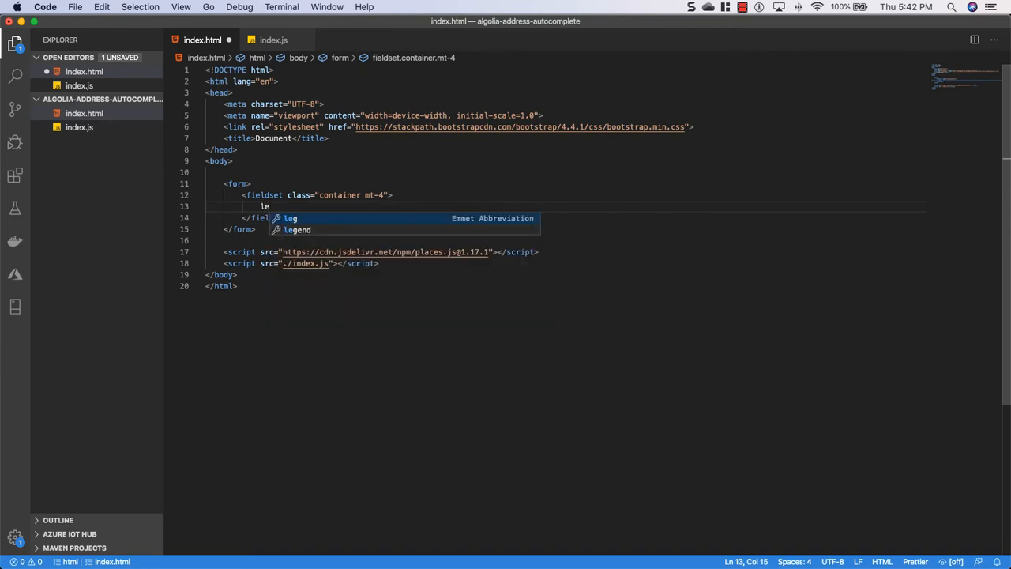
key("Tab")
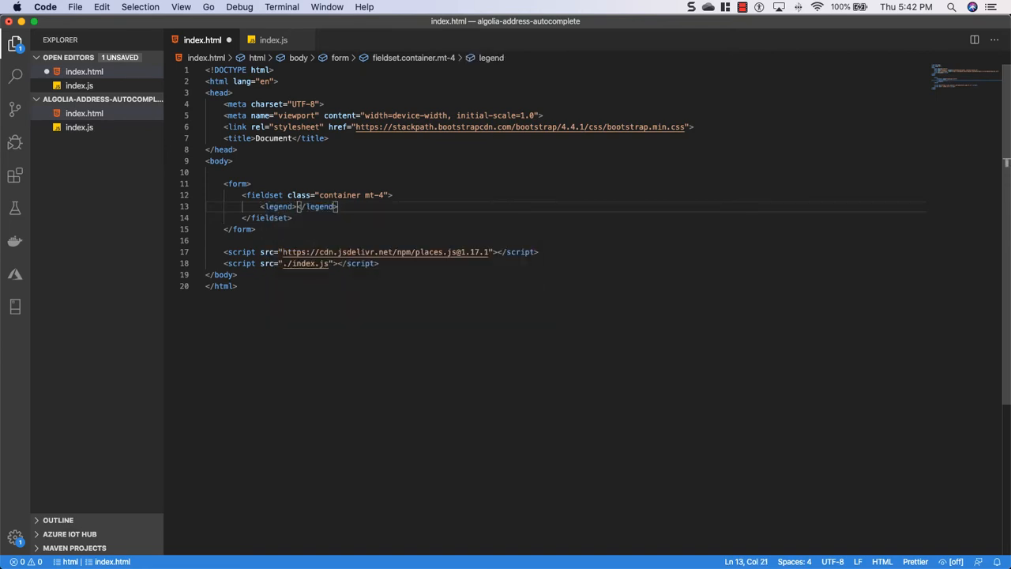
type("Ad")
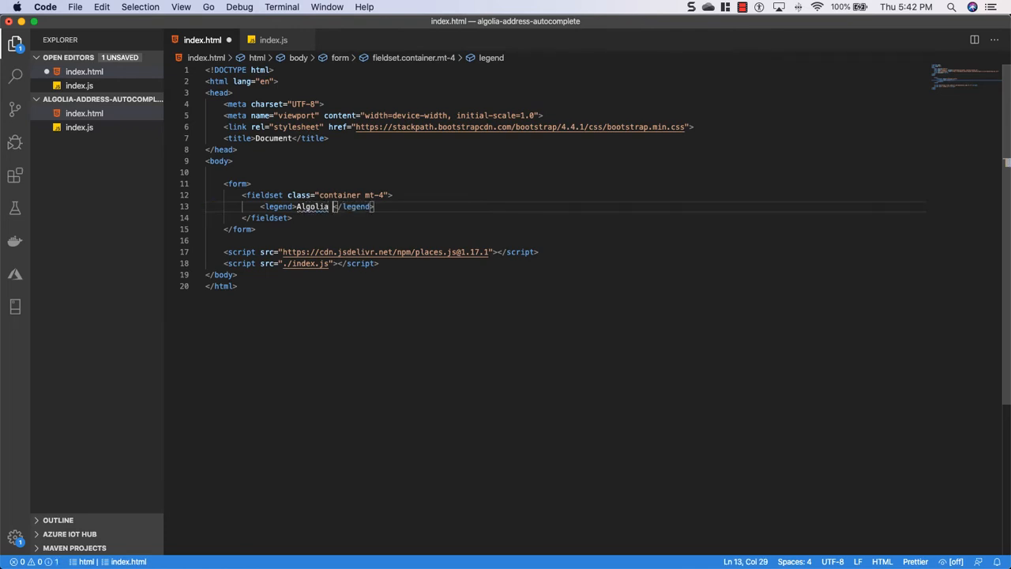
type("Address Aut")
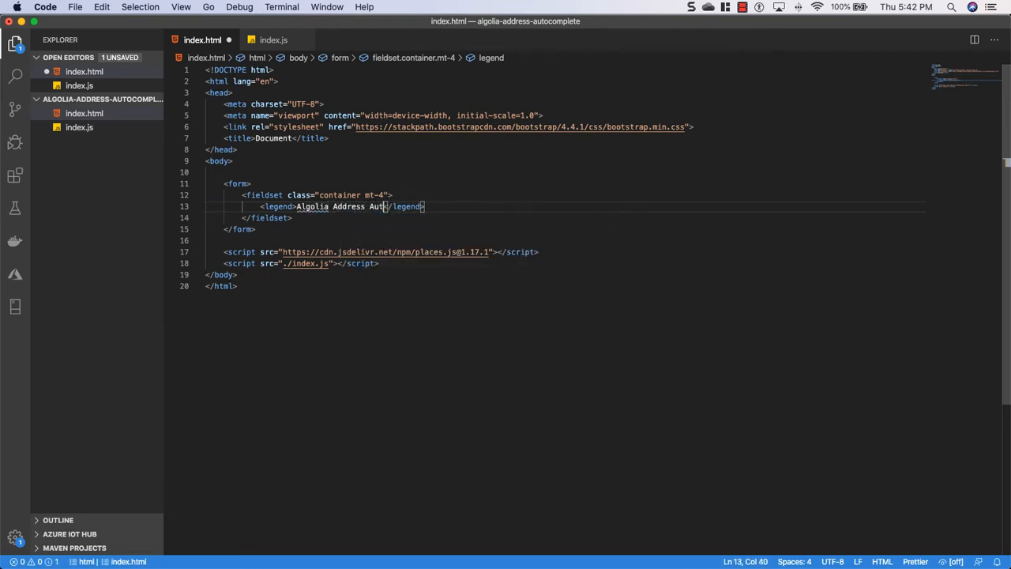
type("ocomplete")
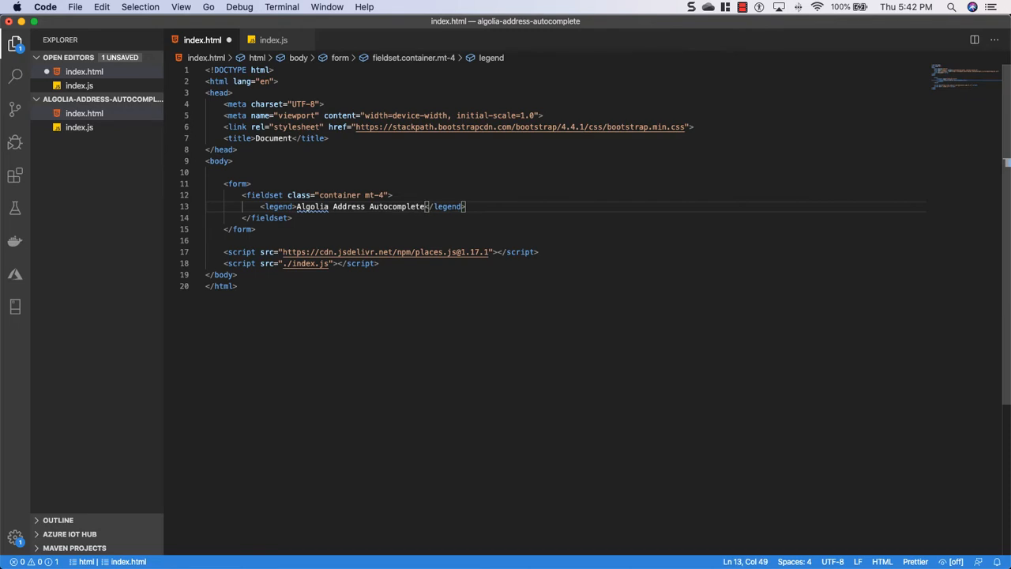
Step: Nest a row div holding a col-md-6 column div
type("div.")
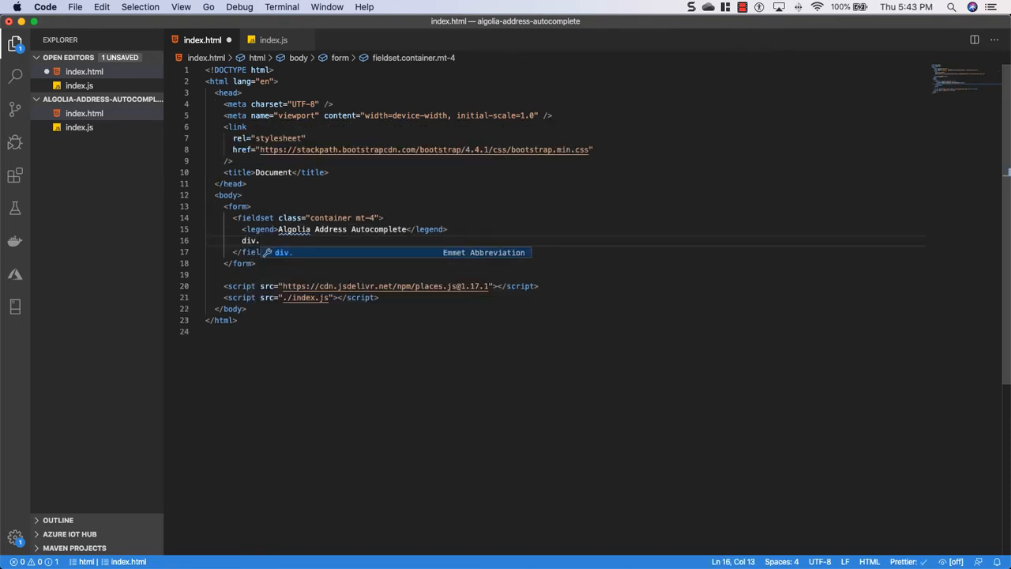
key("Tab")
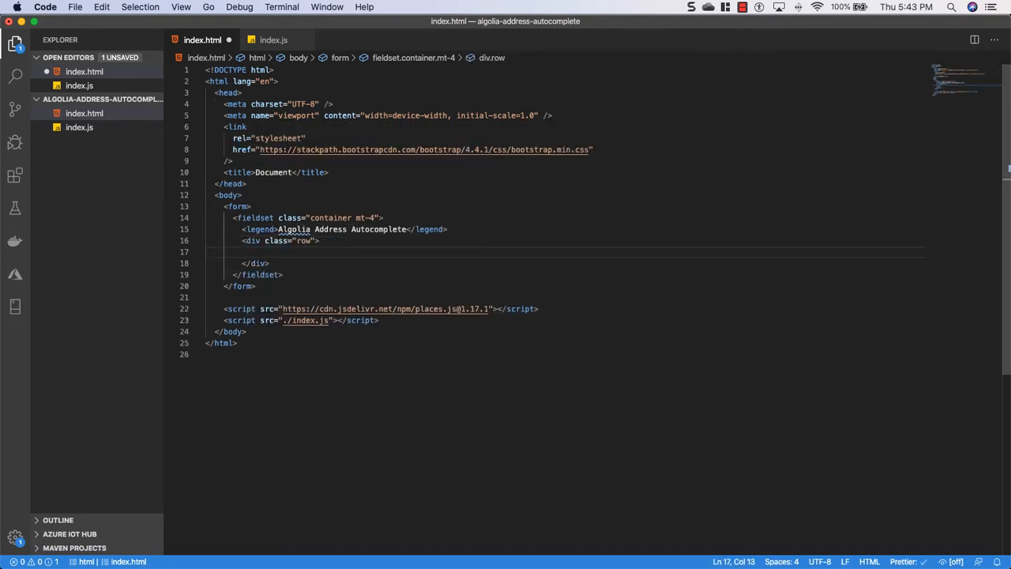
type("div.")
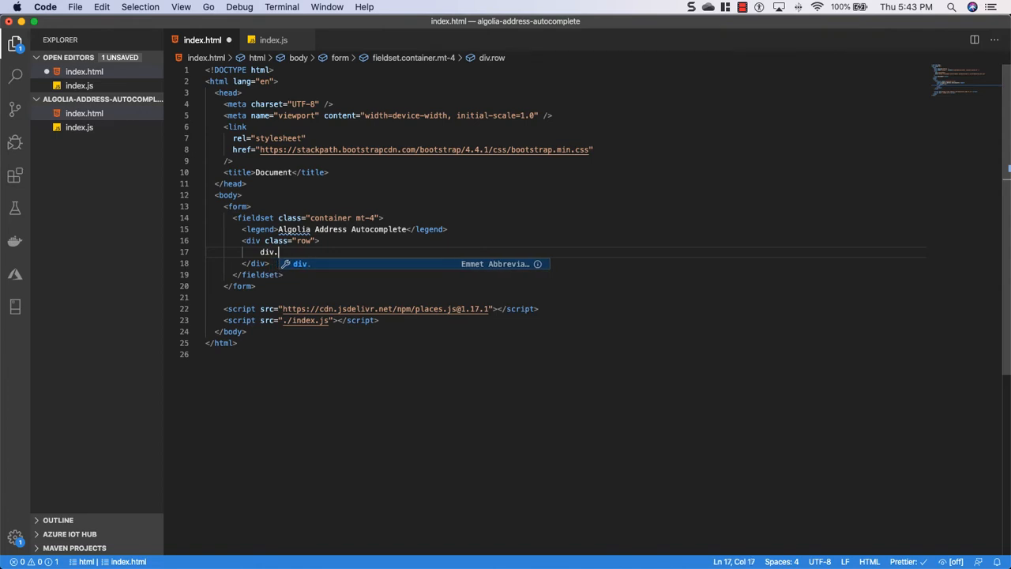
type("col-")
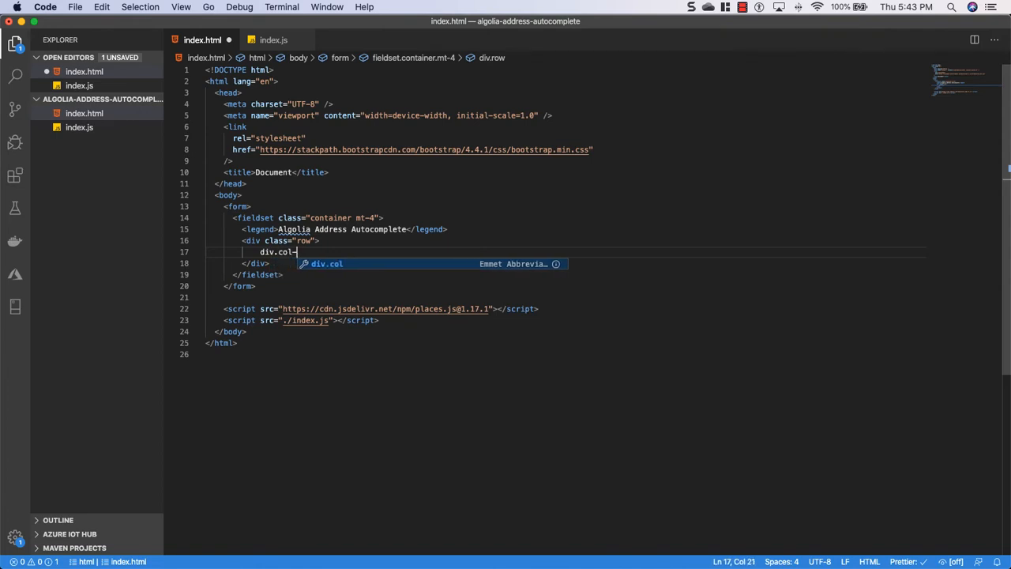
type("-md-6")
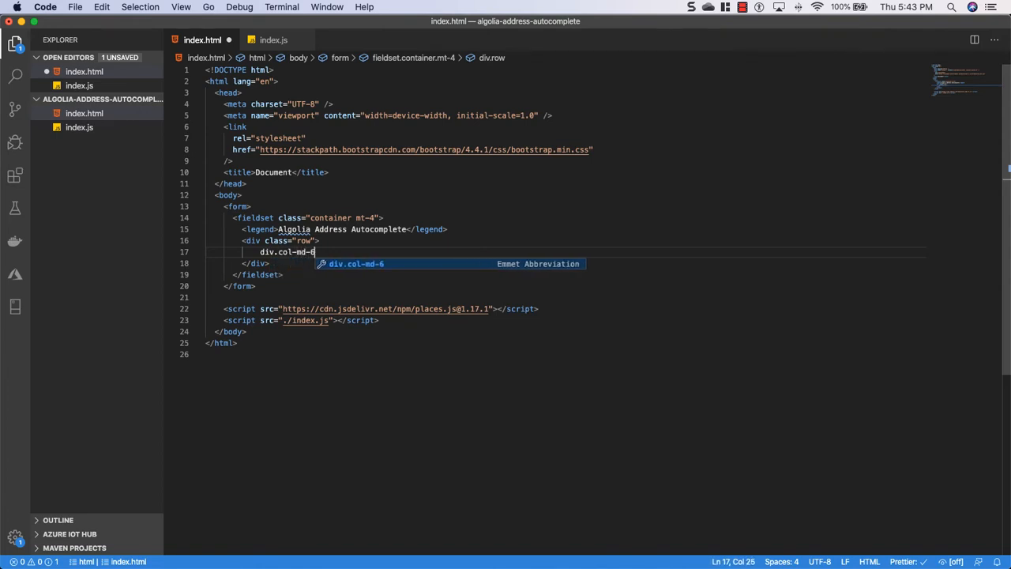
key("Tab")
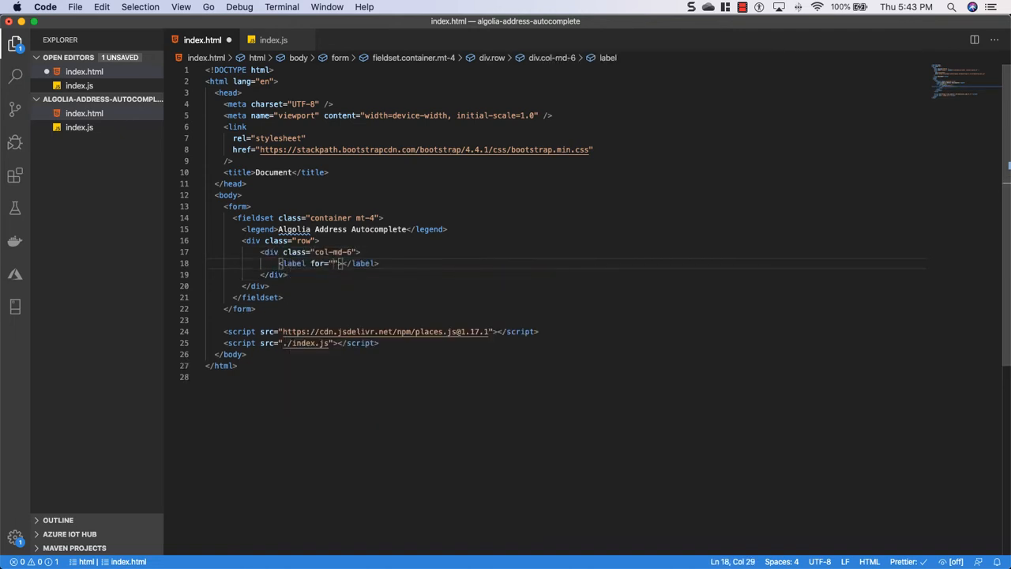
Step: Add a label for address reading Street Address: in the column
type("ad")
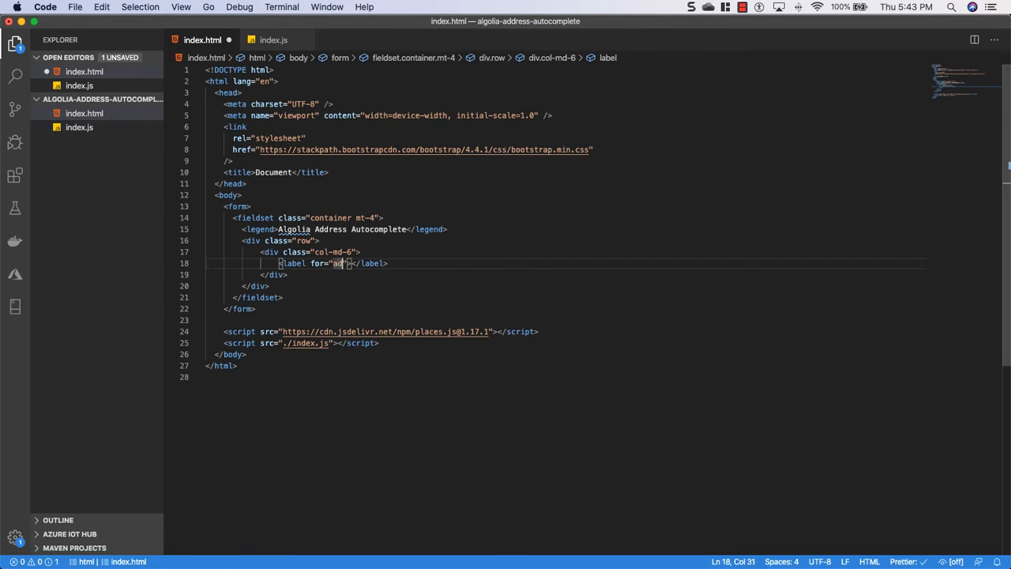
type("dress")
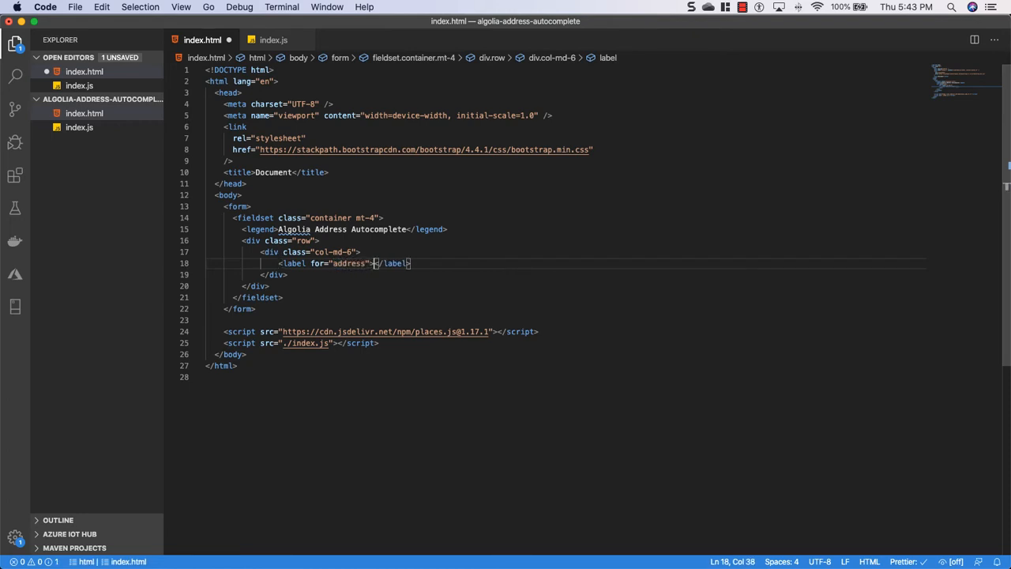
type("Street")
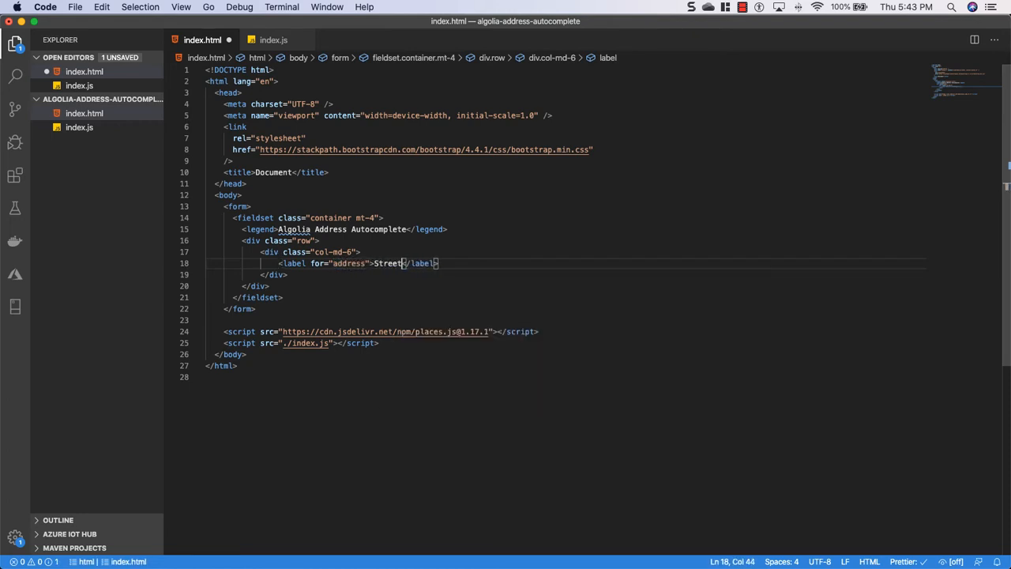
type("Addr")
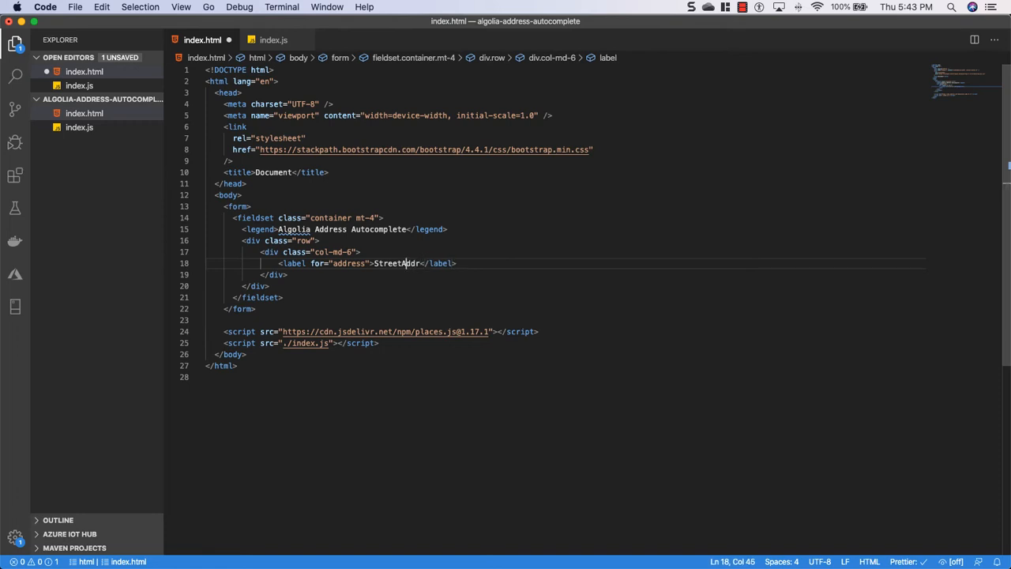
type("\" e\"")
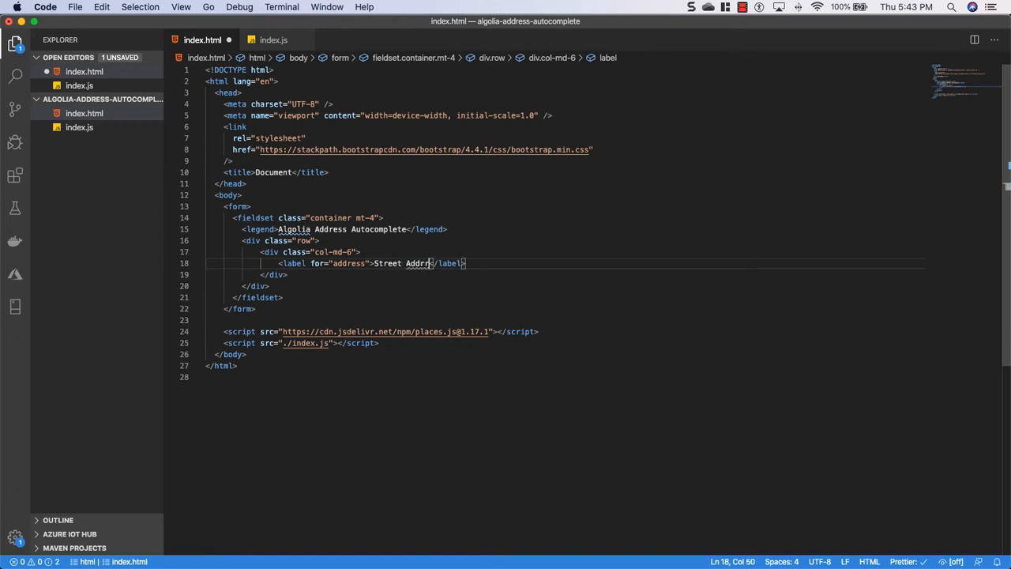
type("ess:")
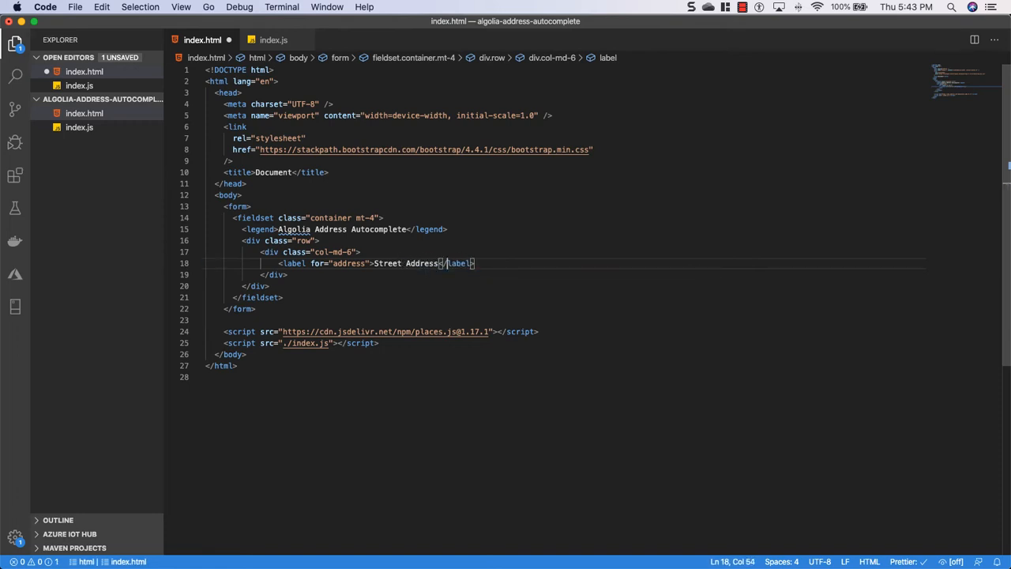
key("Enter")
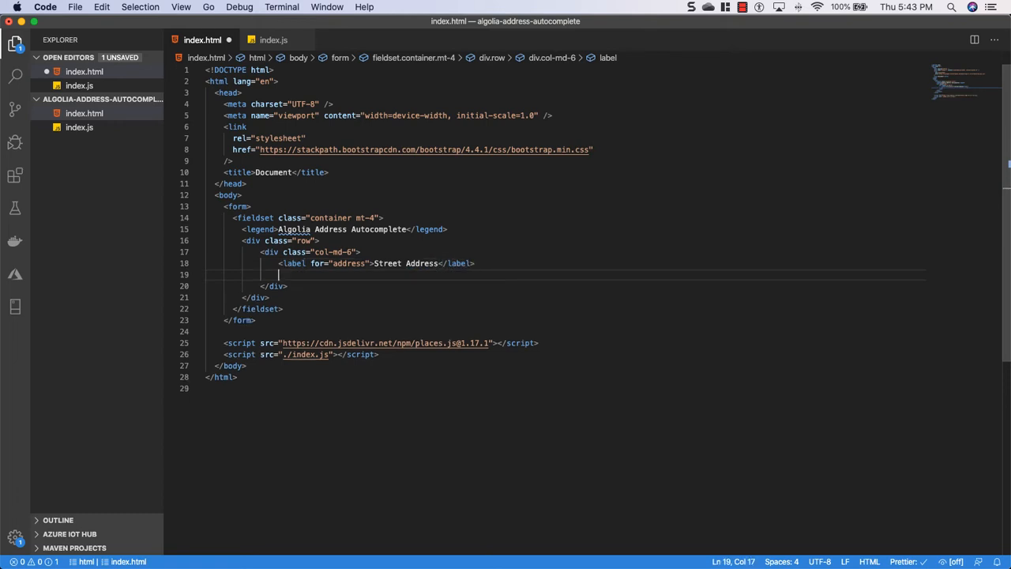
Step: Add a text input with class form-control and id address below the label
type("<input type=\"text\">")
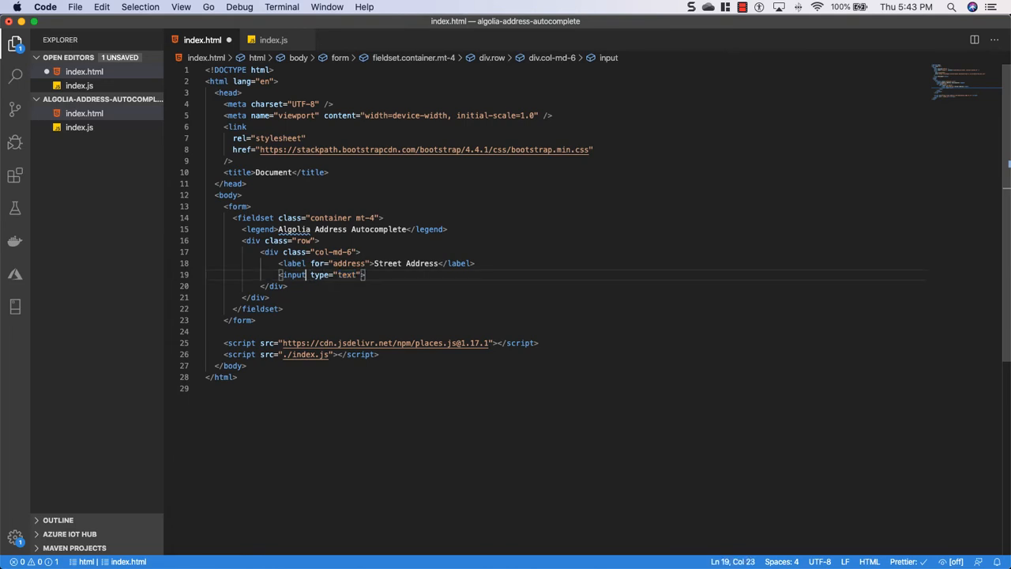
type("ckass=\"form")
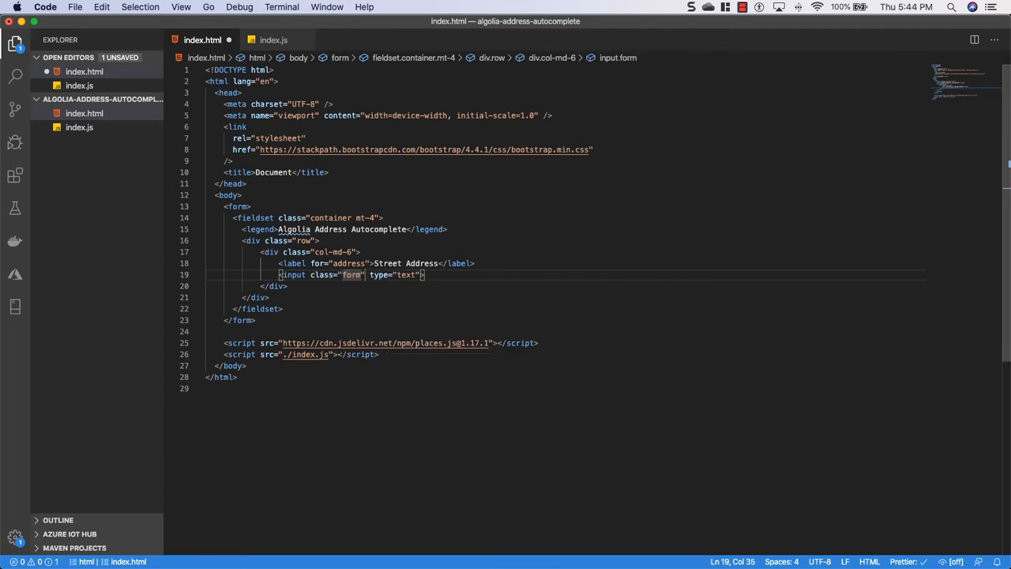
type("-control")
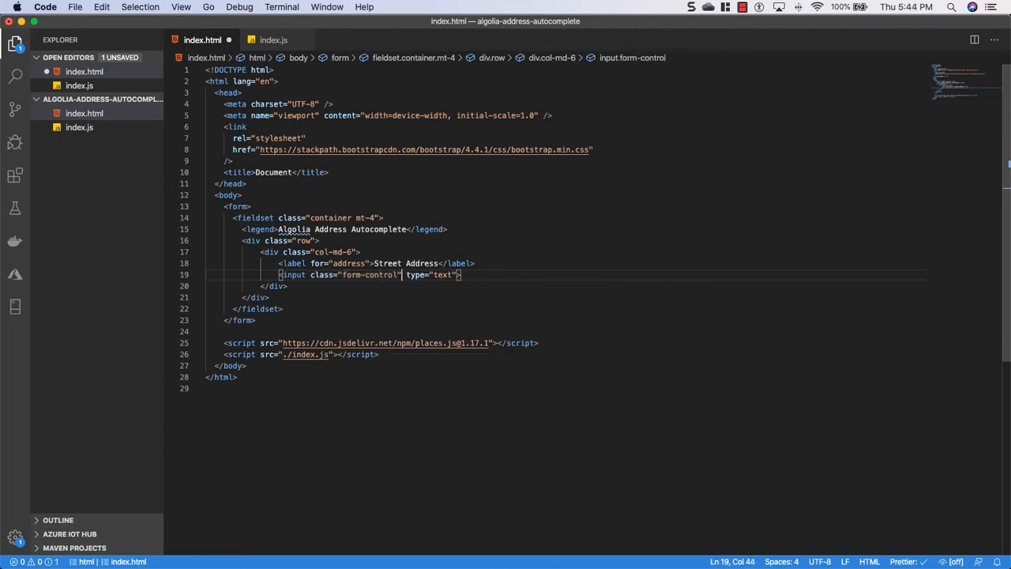
type("id=")
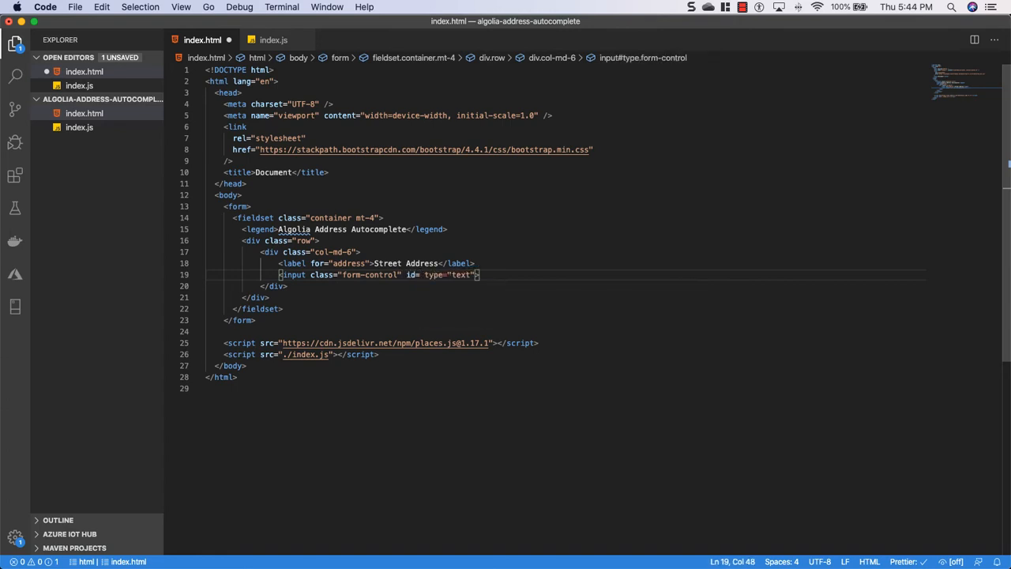
type("address\"")
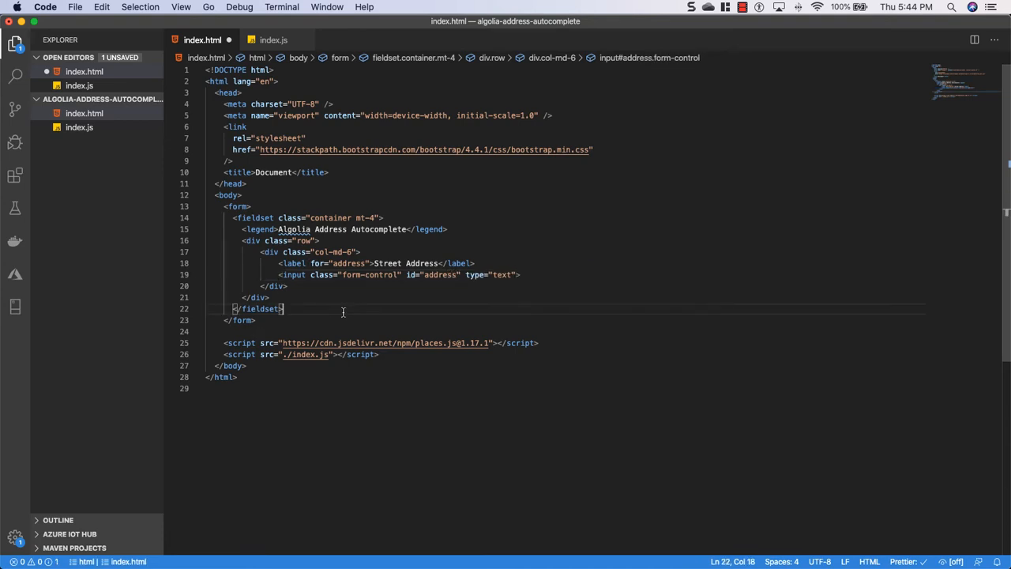
Step: Duplicate the address column and retarget it as City with label and id city
left_click_drag(260, 251, 288, 286)
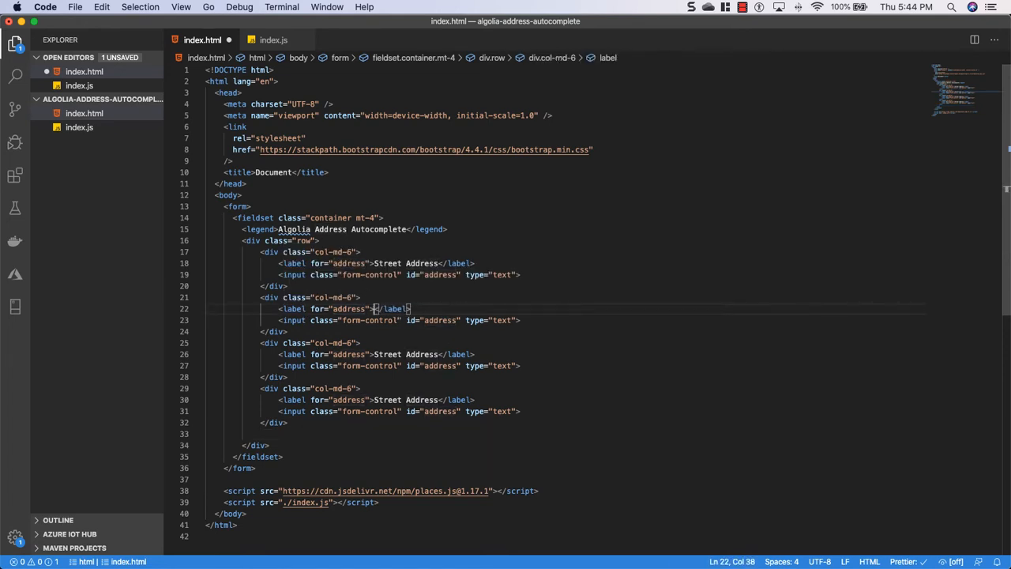
type("City")
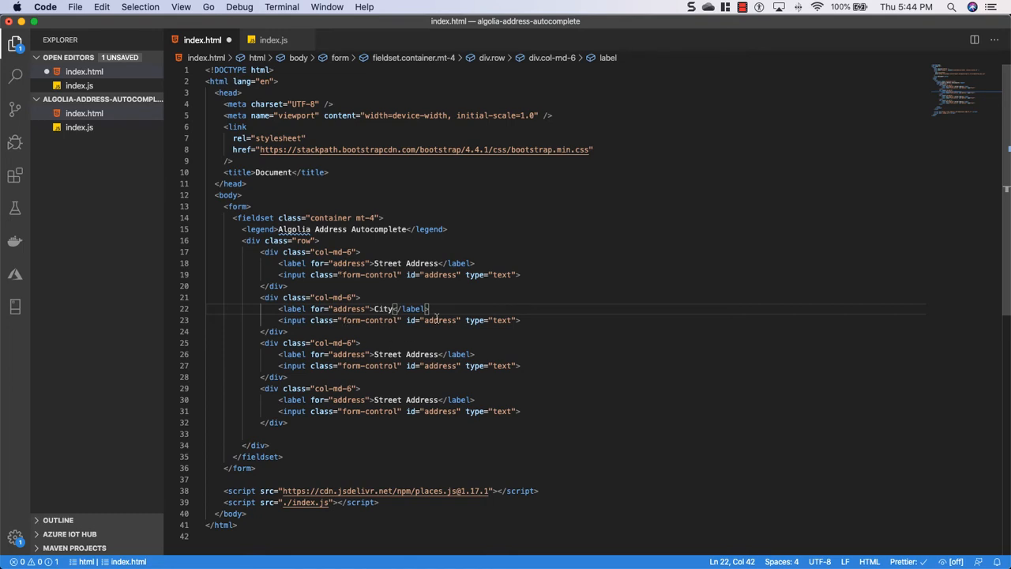
double_click(349, 308)
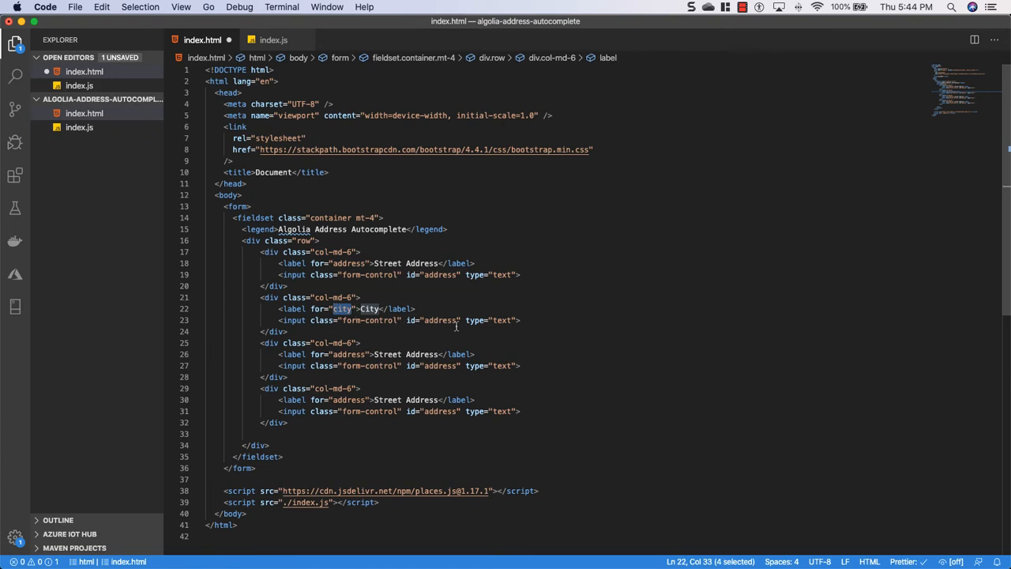
type("city")
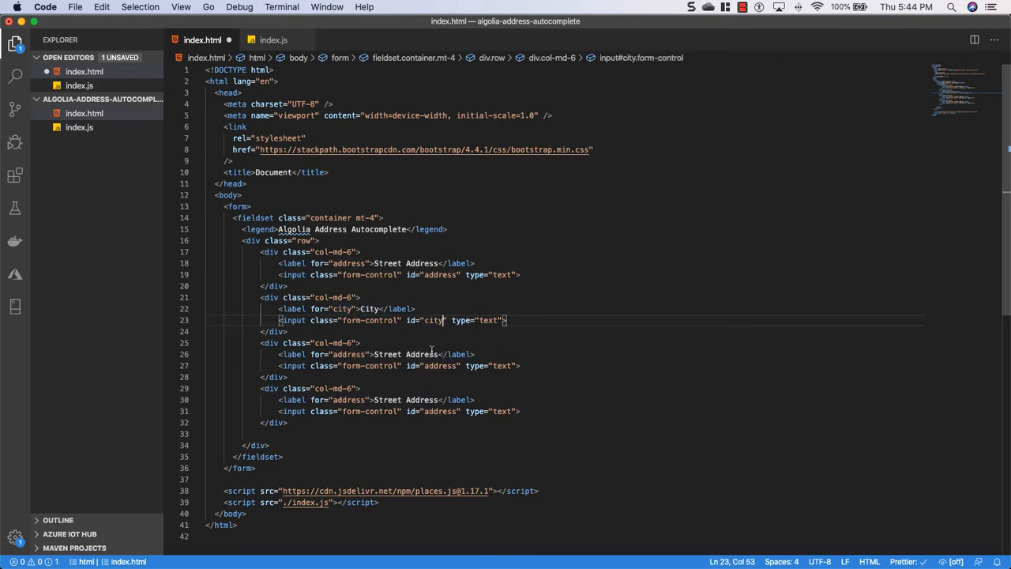
Step: Retarget the third column as State with for and id state
double_click(404, 354)
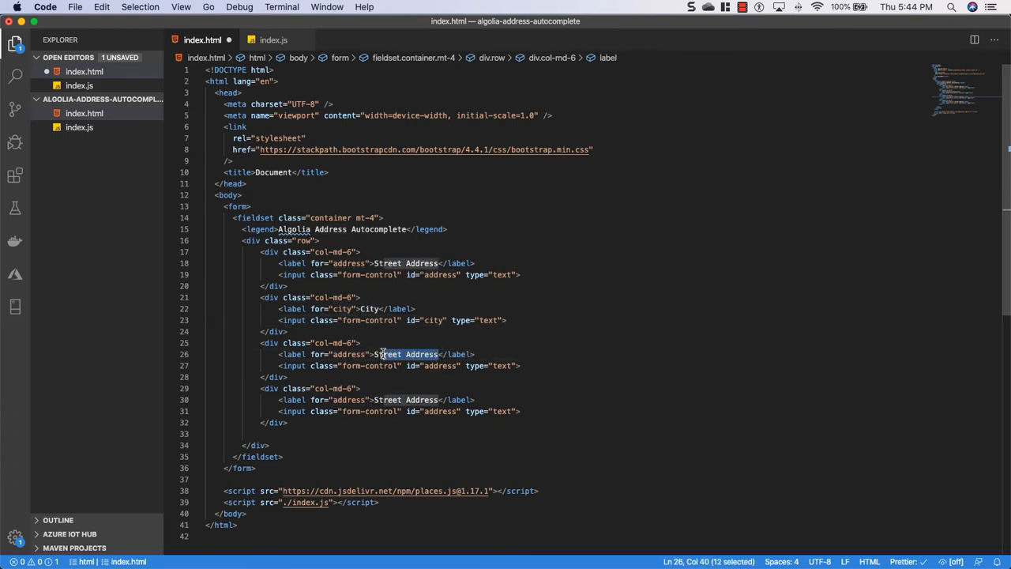
type("State")
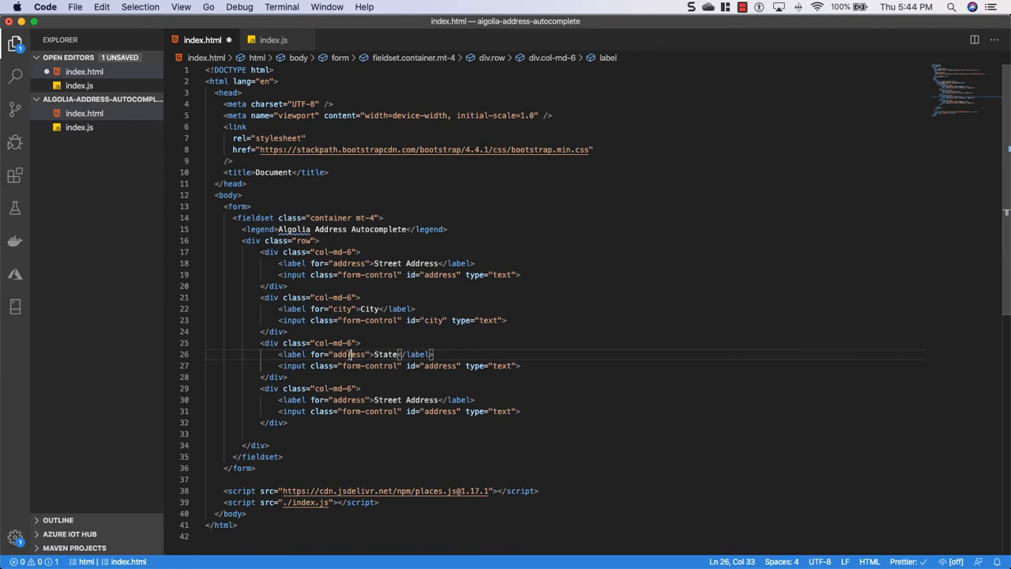
type("state")
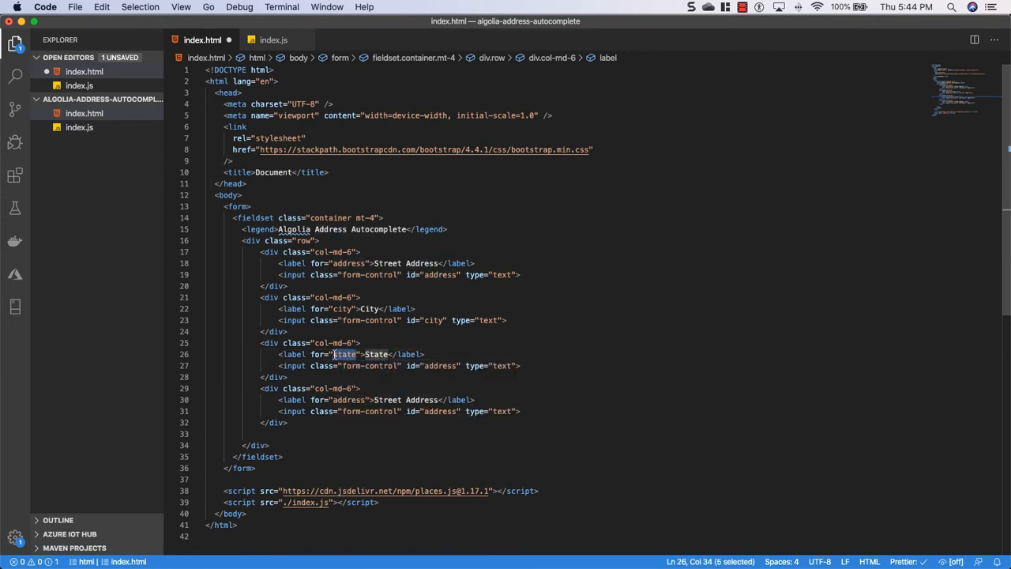
type("state")
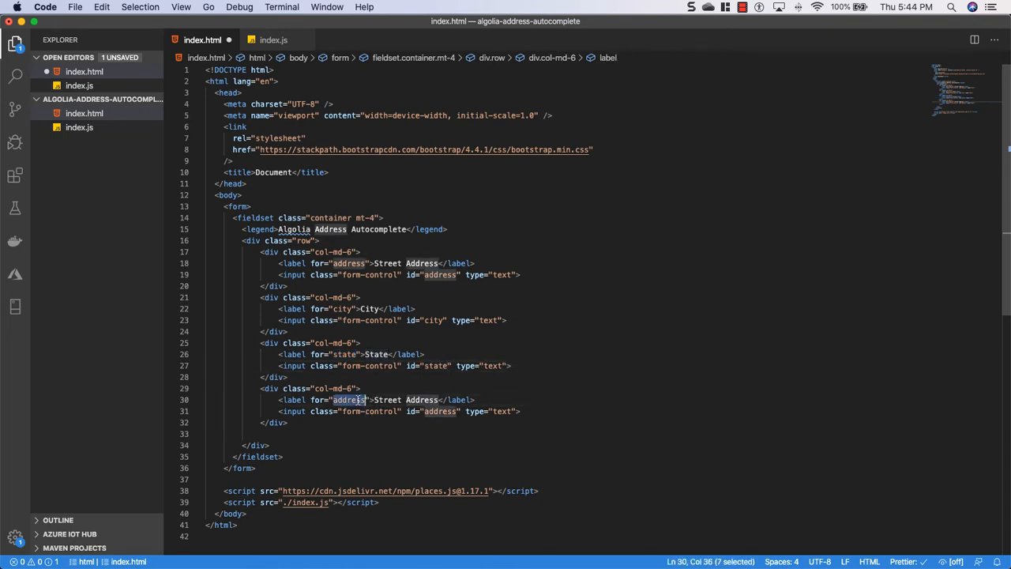
Step: Retarget the fourth column as PostalCode with for and id postalCode
type("postal")
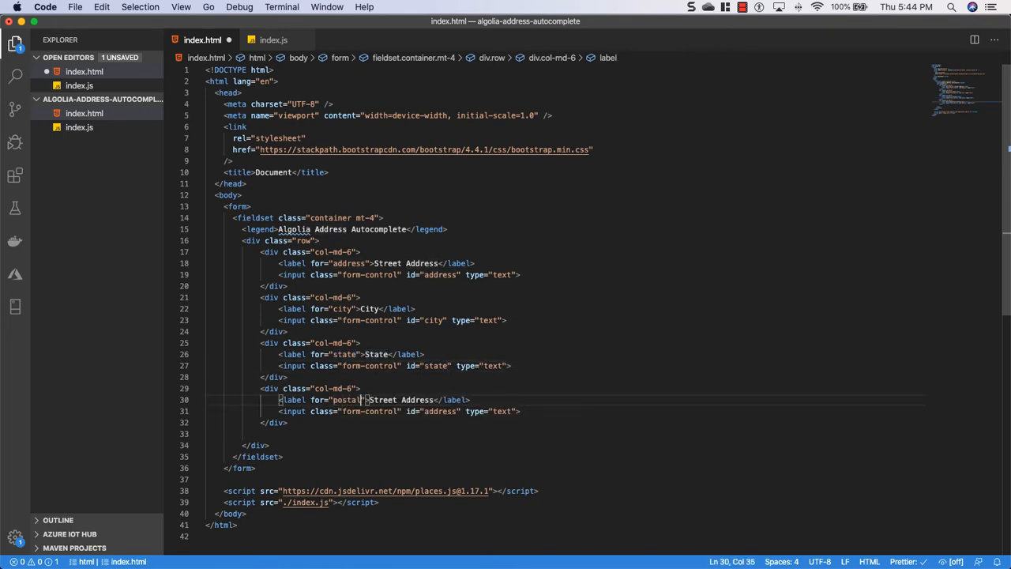
type("Code")
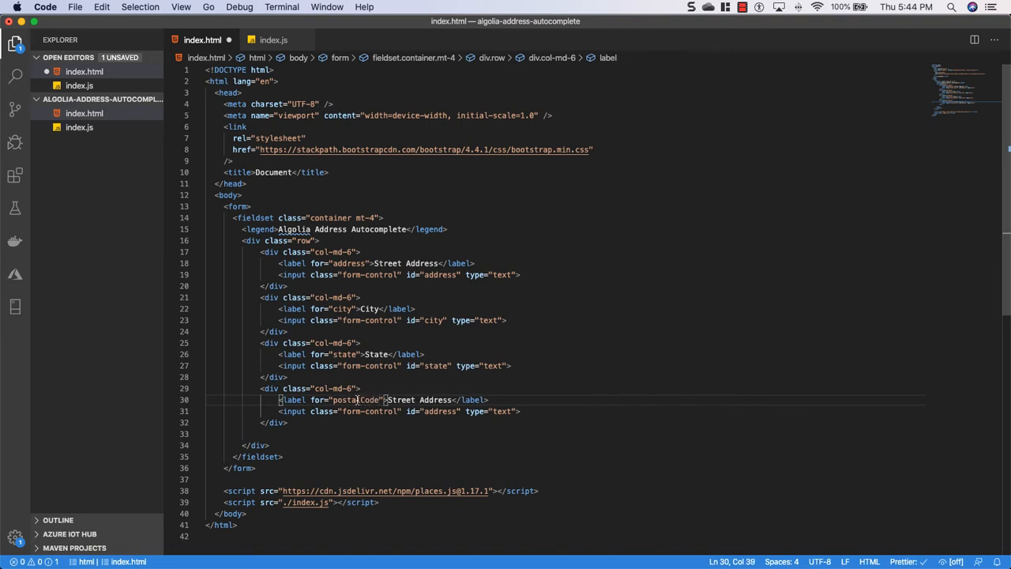
double_click(357, 399)
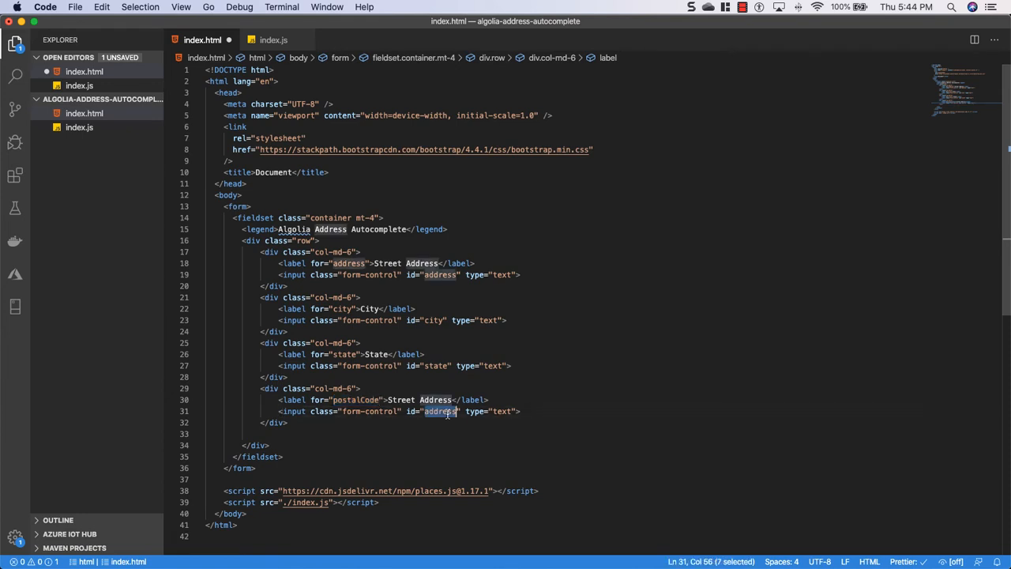
type("postalCode")
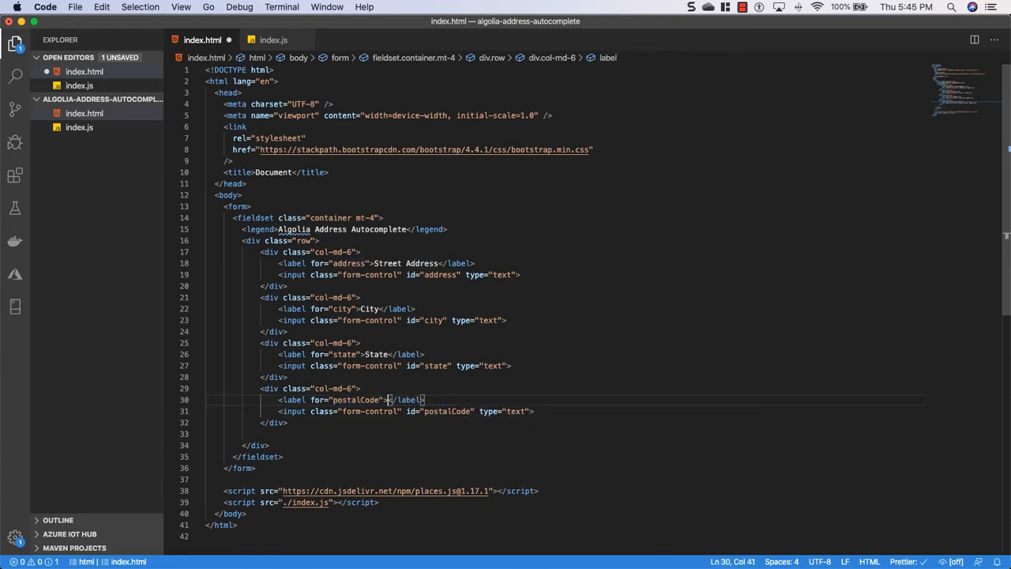
type("PostalCode")
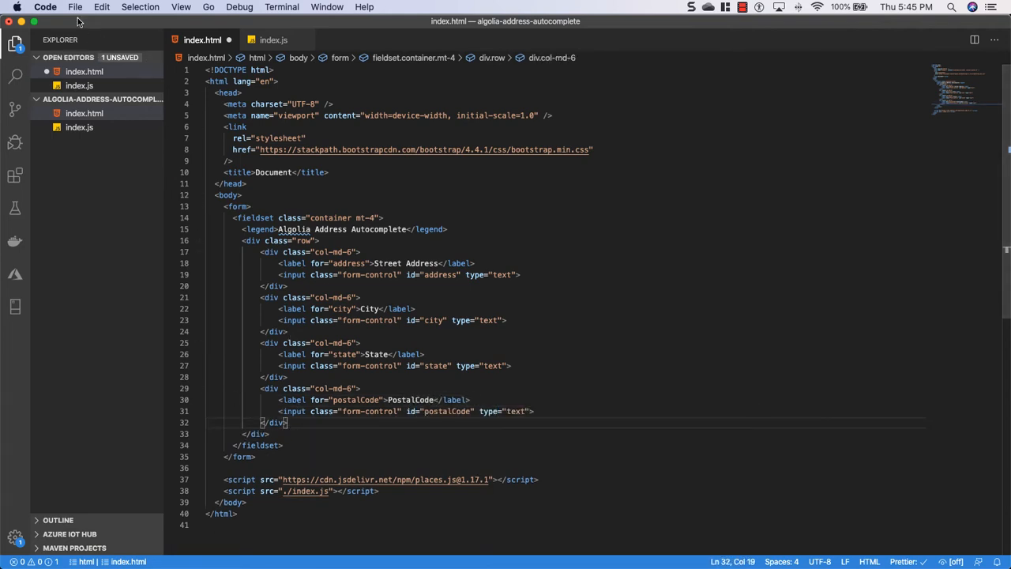
Step: Save all files and open index.html with Live Server to preview the four-field form
left_click(76, 6)
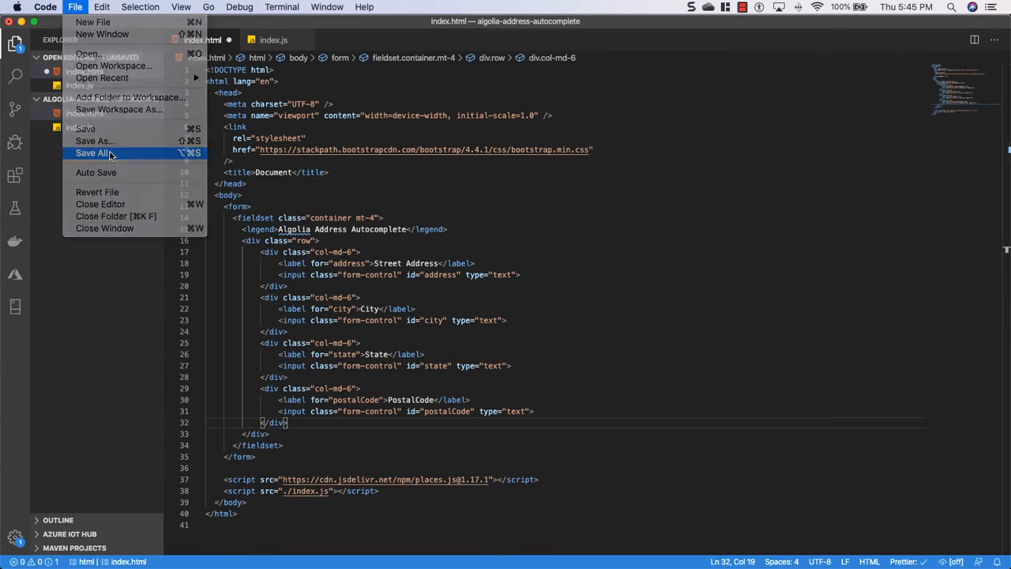
left_click(91, 152)
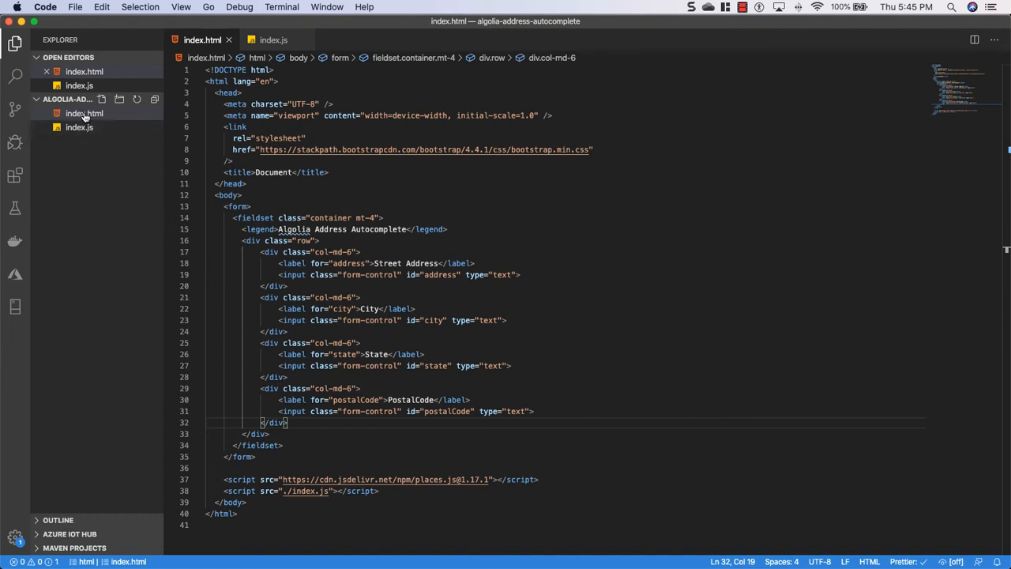
right_click(79, 114)
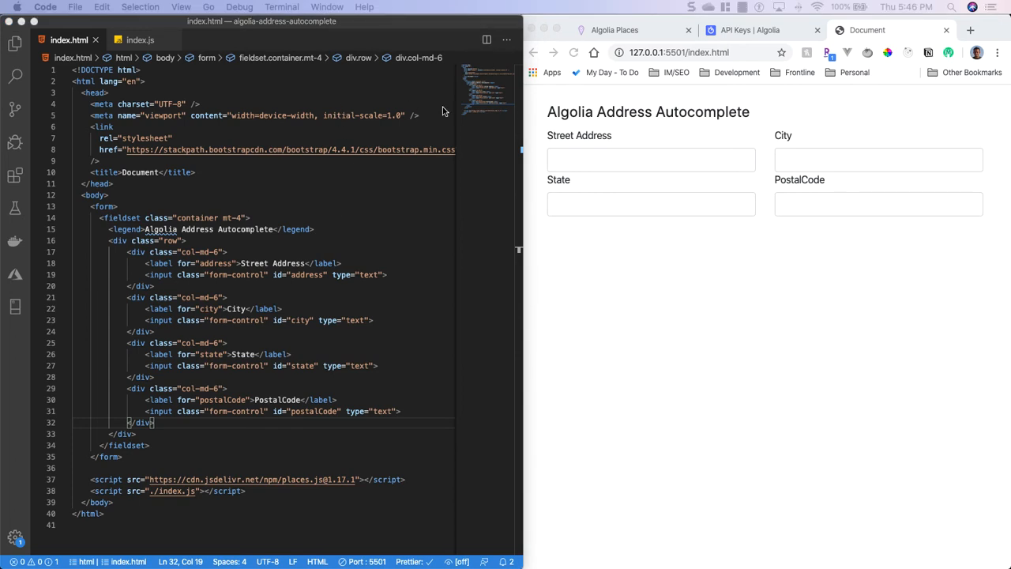
Step: Start an immediately invoked function in index.js
left_click(145, 41)
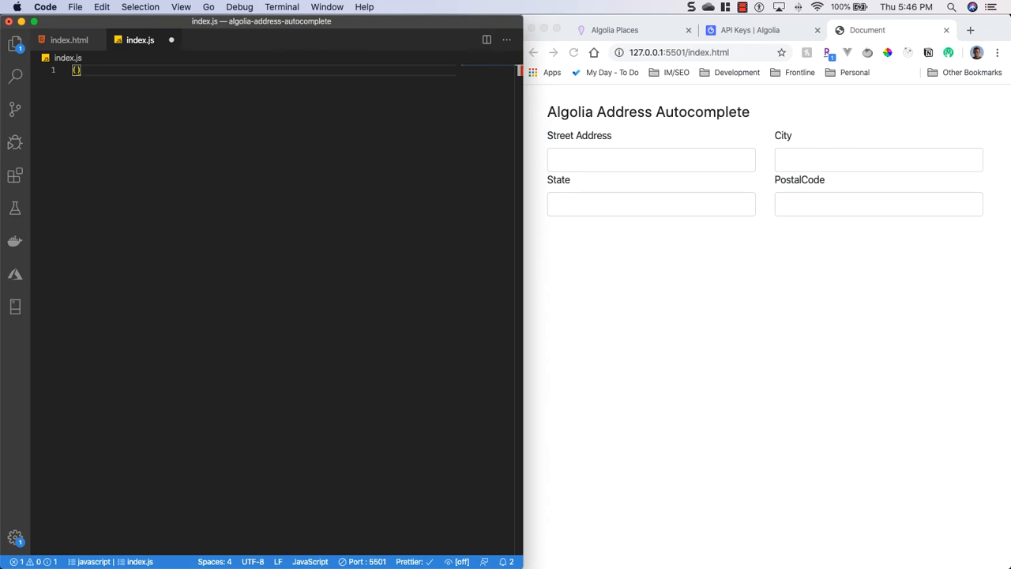
type("funct")
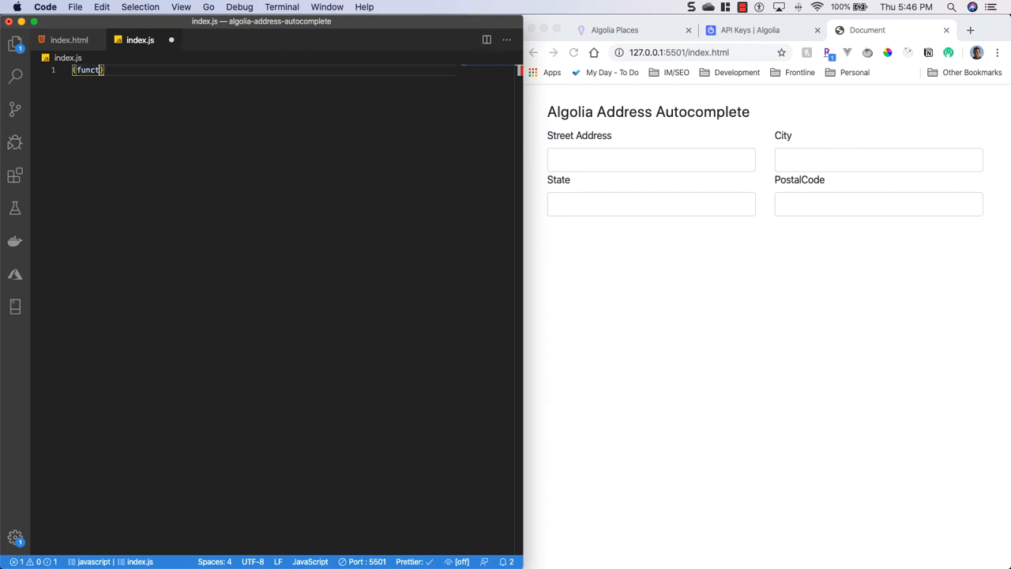
type("ion()")
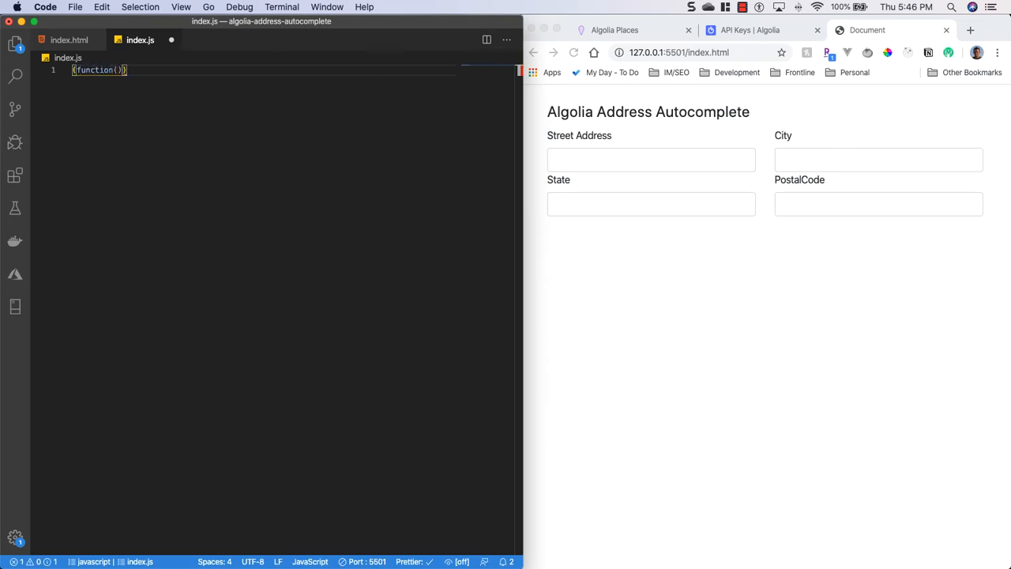
key("Enter")
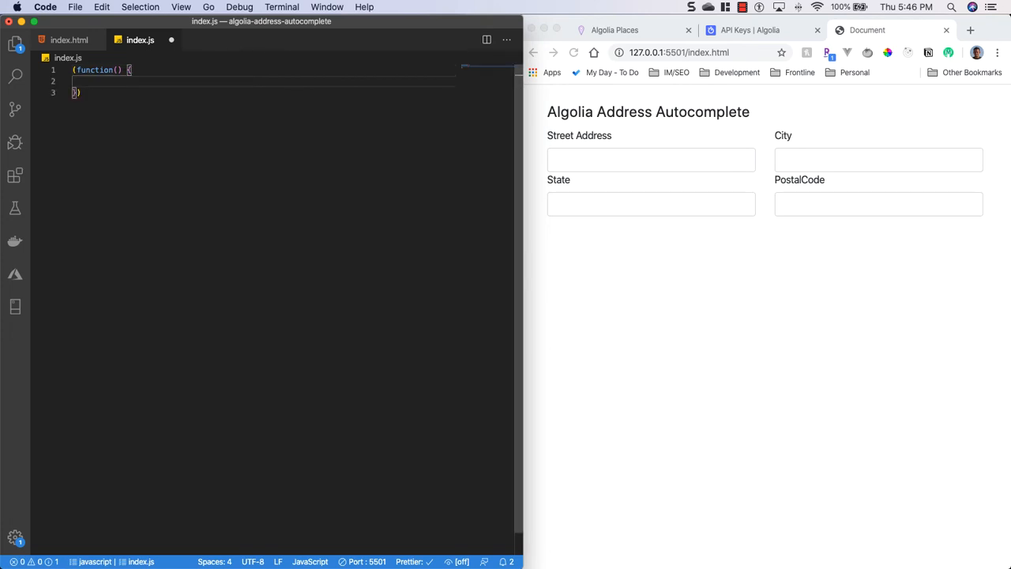
Step: Declare var placesAutoComplete = places({ and begin the appId property
type("var")
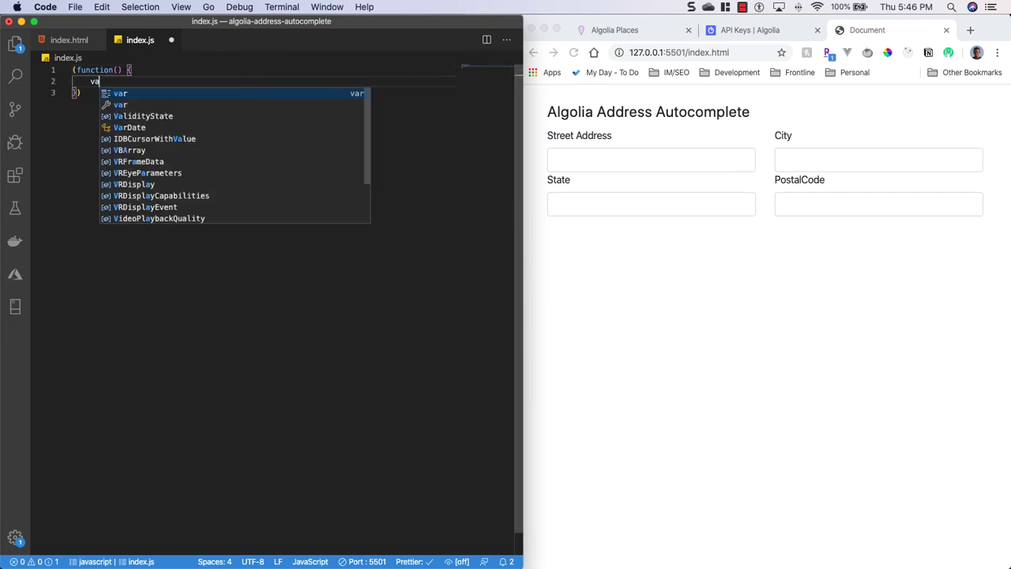
type("plac")
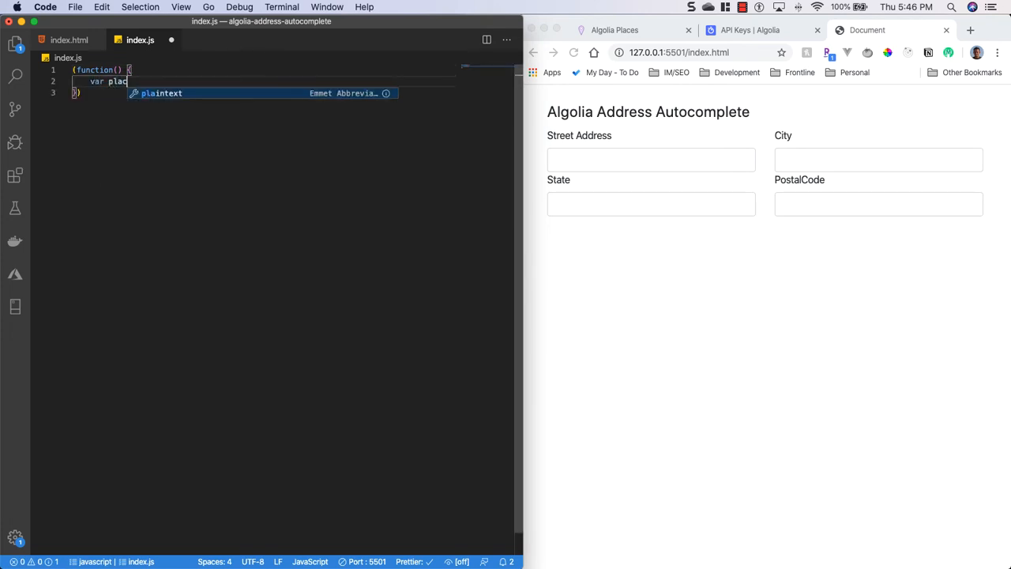
type("placesAutoCo")
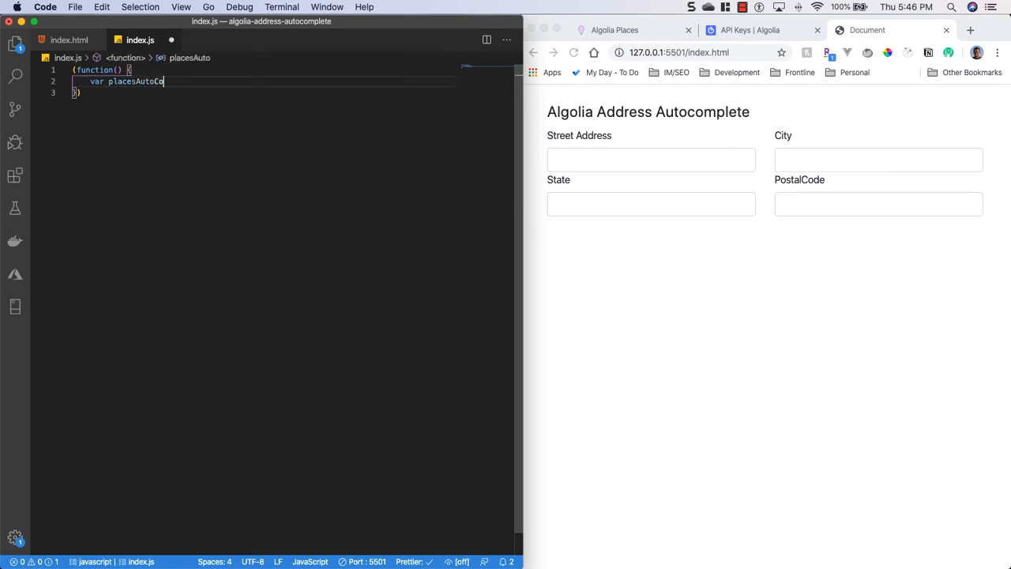
type("mplete = plac")
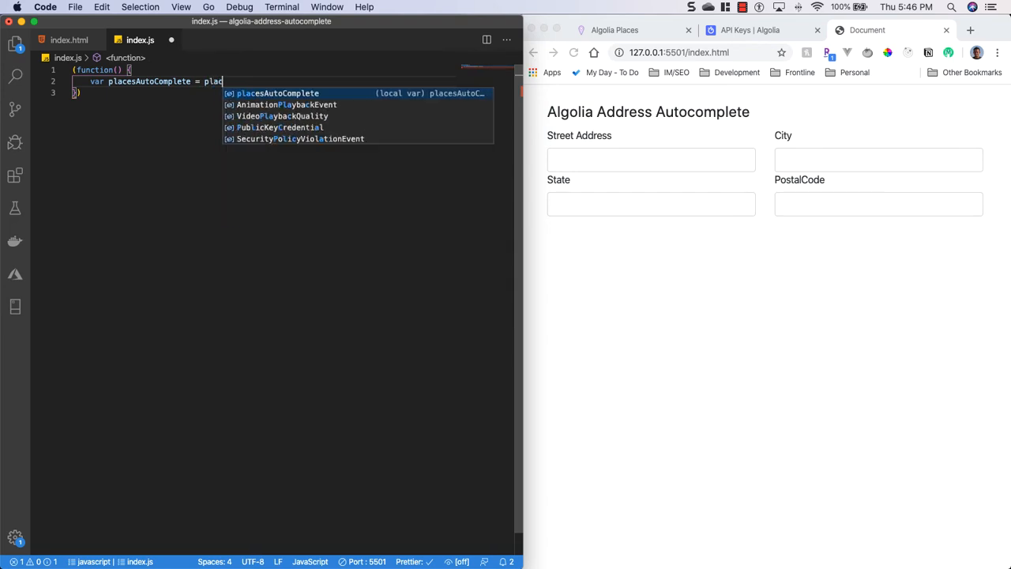
type("()")
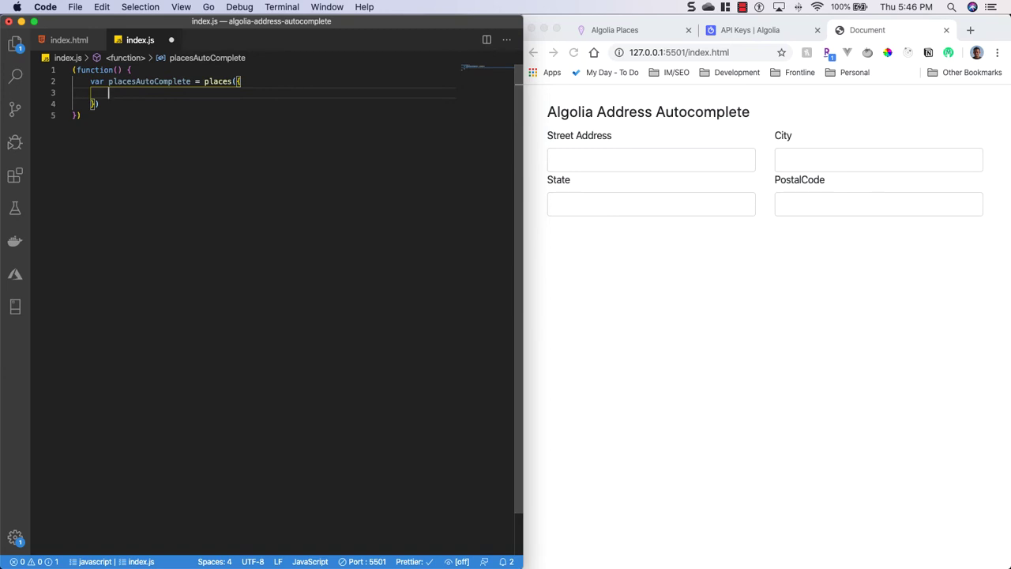
type("app")
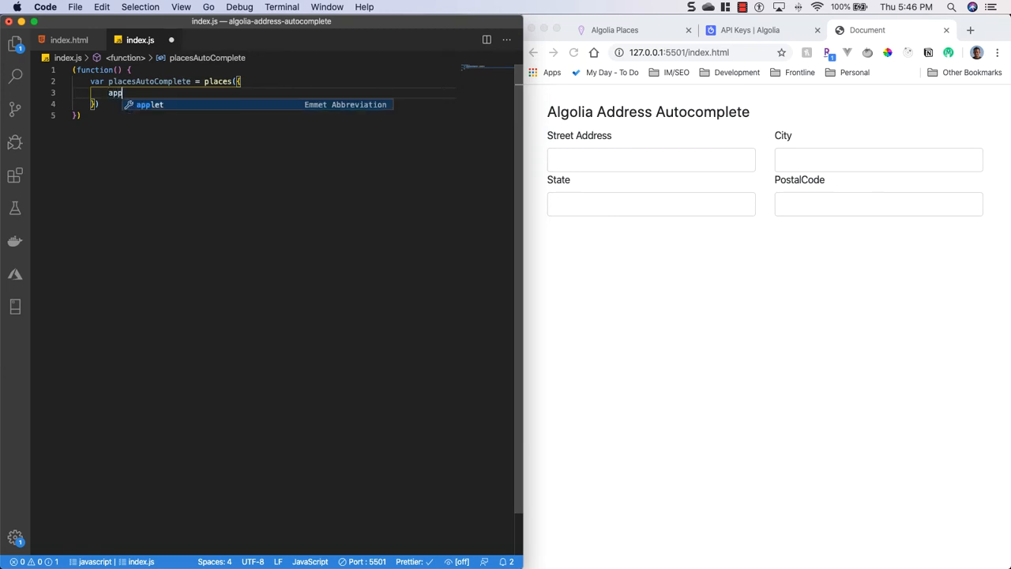
type("Id")
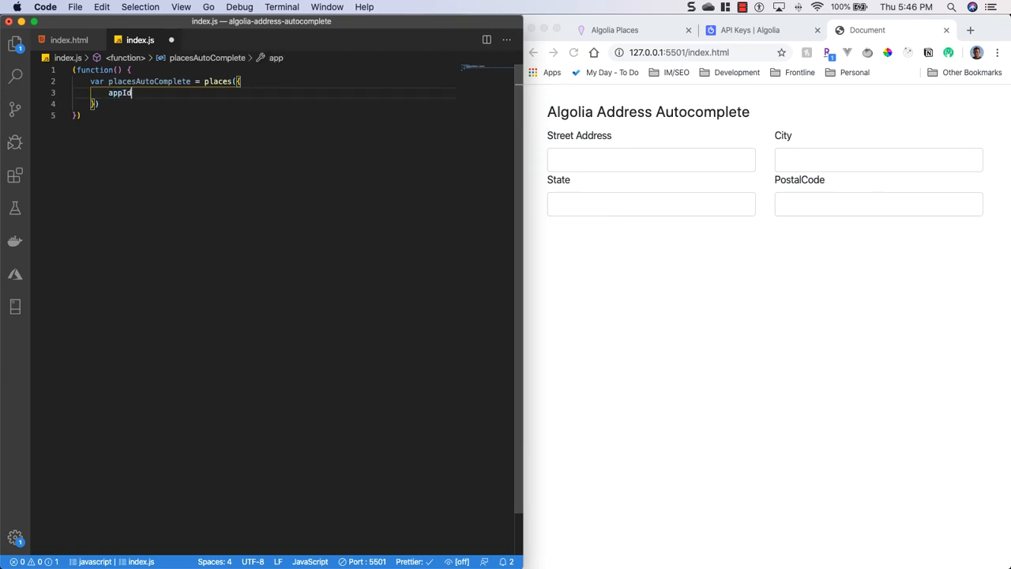
type(":")
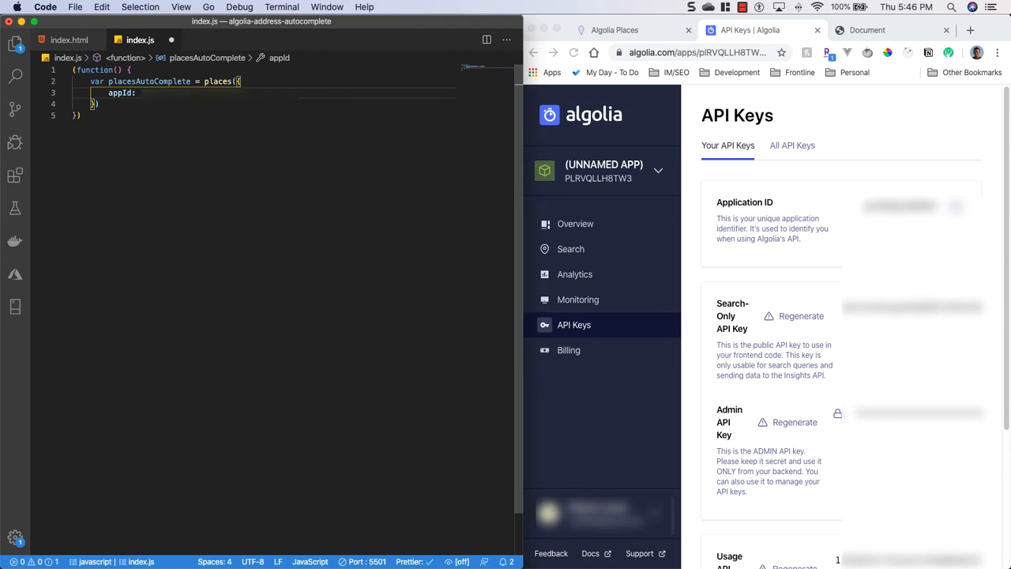
Step: Paste the Algolia application ID as appId and begin the apiKey property
key("Enter")
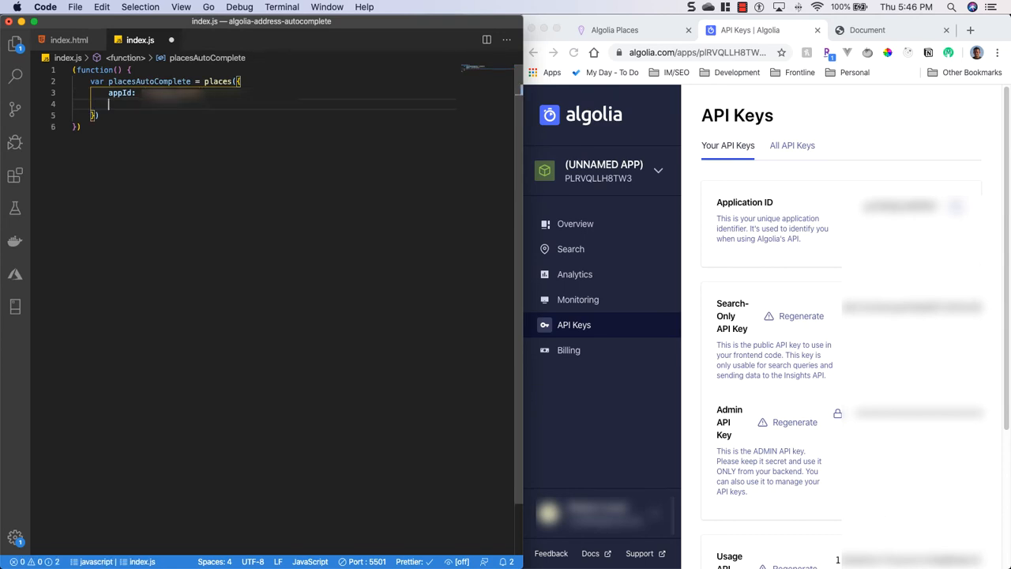
type("apiKey:")
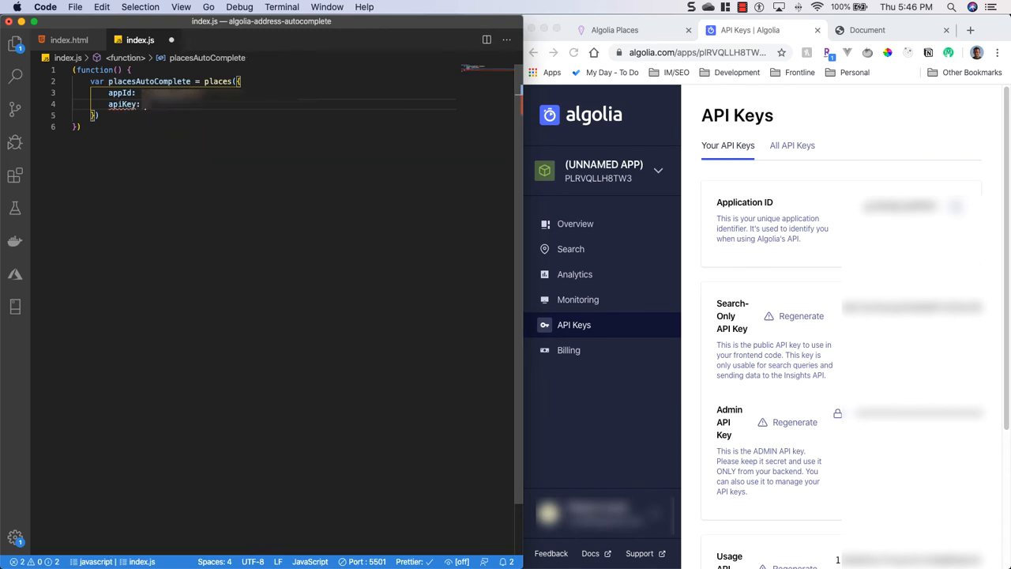
mouse_move(768, 313)
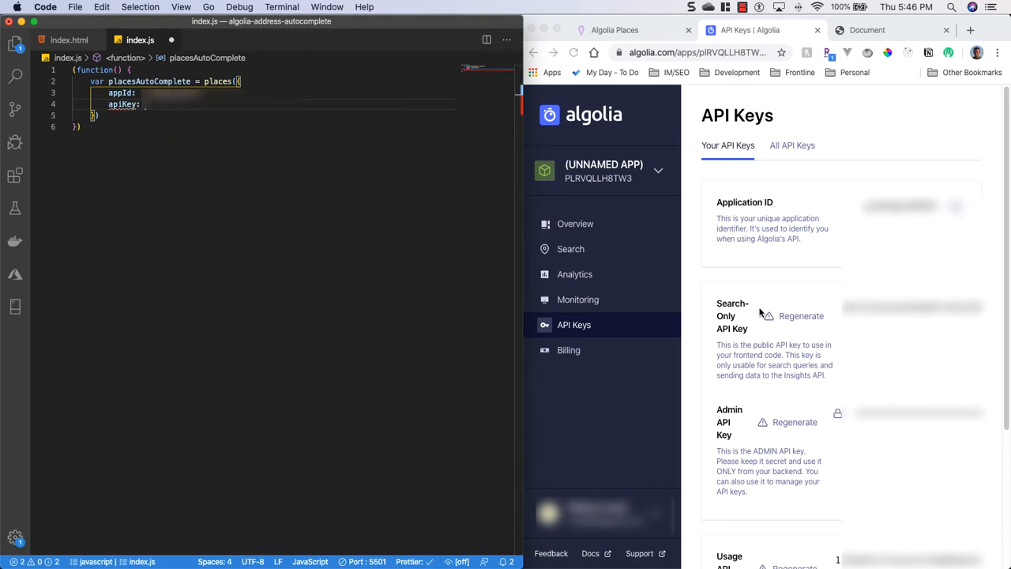
mouse_move(755, 536)
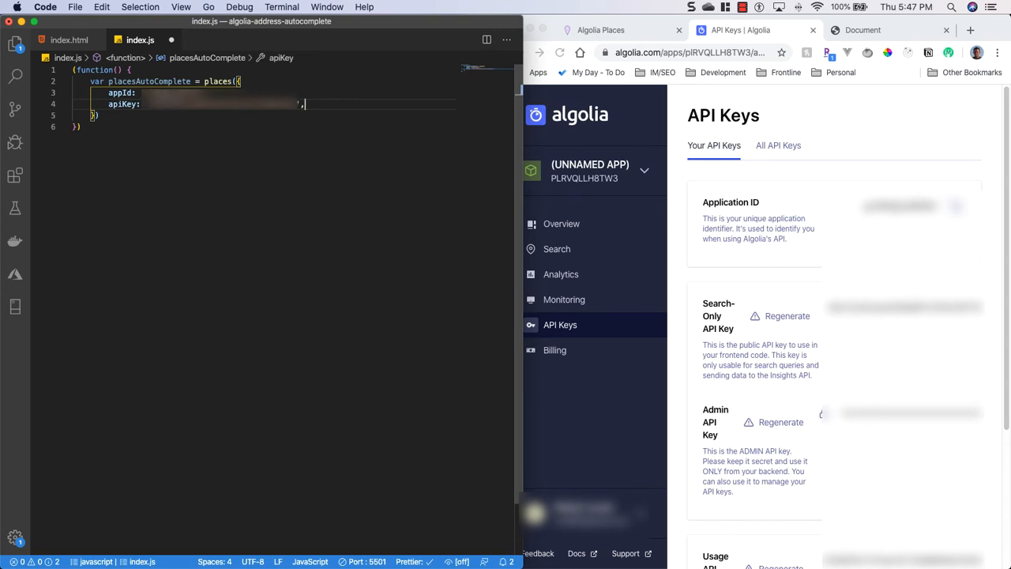
Step: Set container to document.querySelector('#address')
type("container: document")
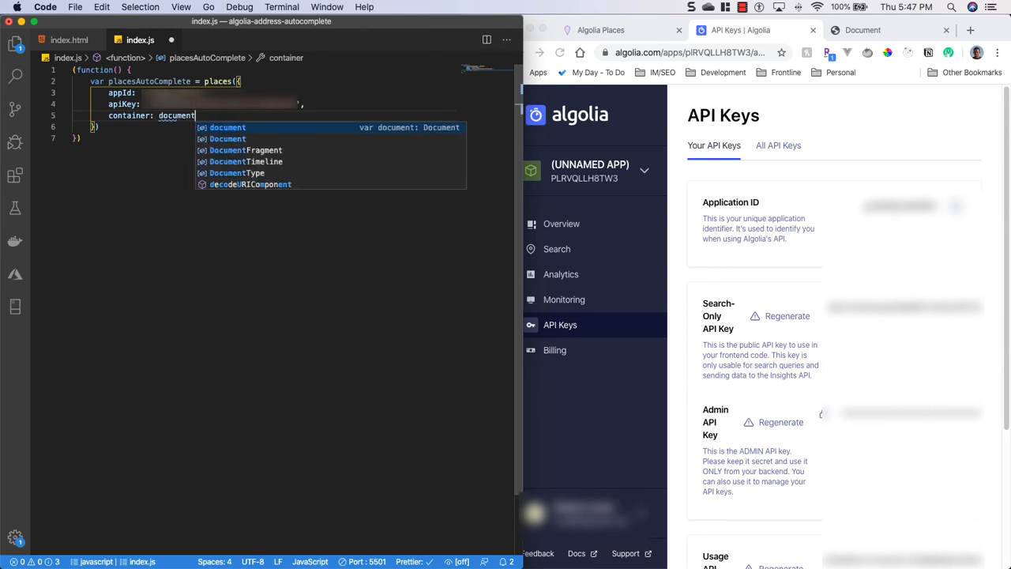
type(".querySelector('")
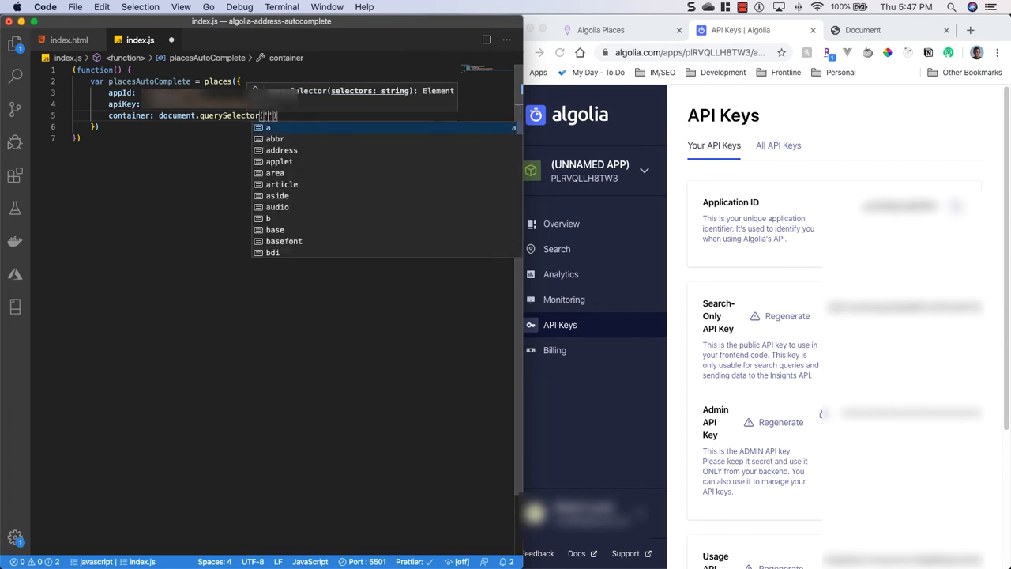
type("#address")
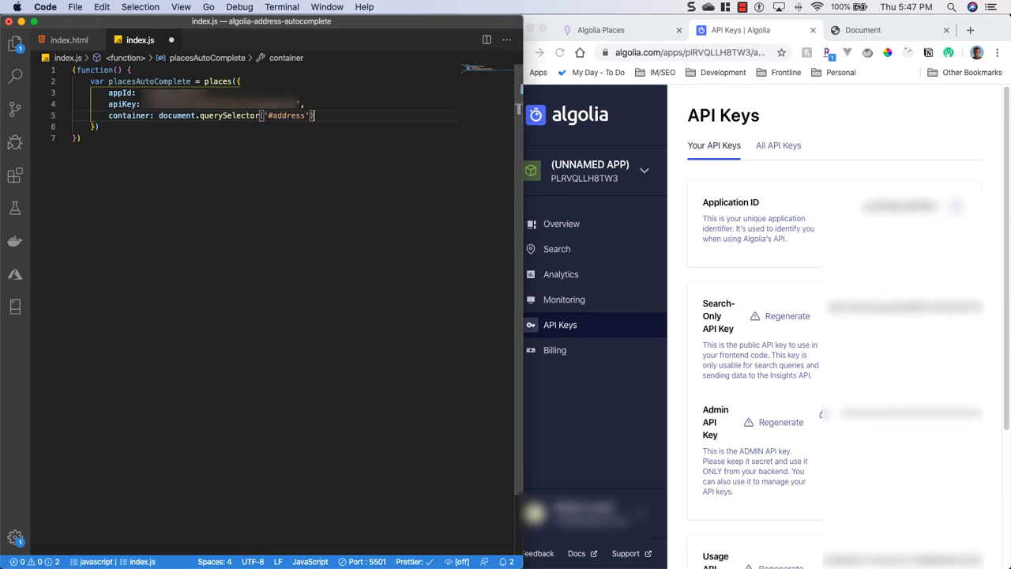
Step: Add templates with a value function(suggestion) returning suggestion.name
type("templates: {")
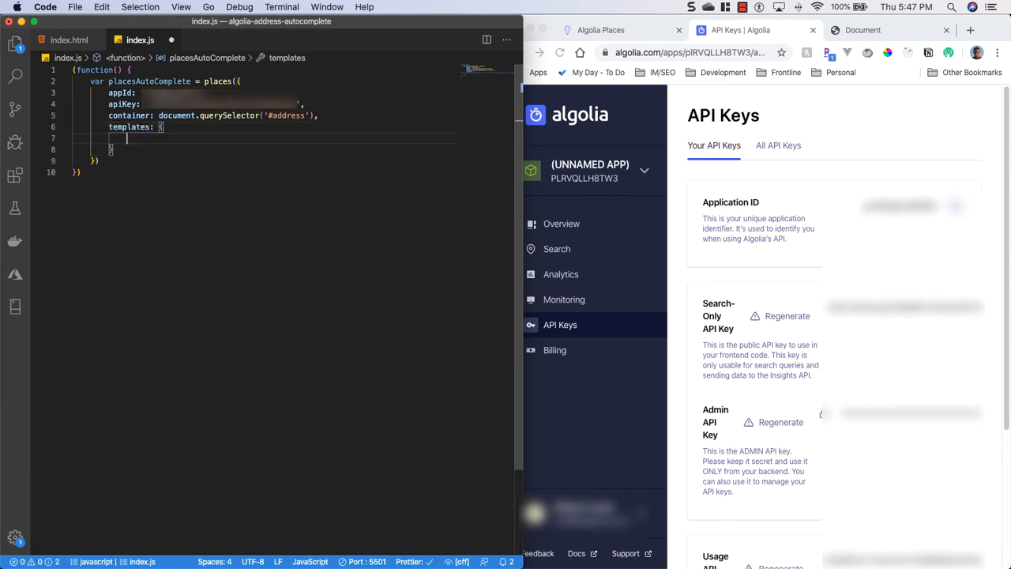
type("value: func")
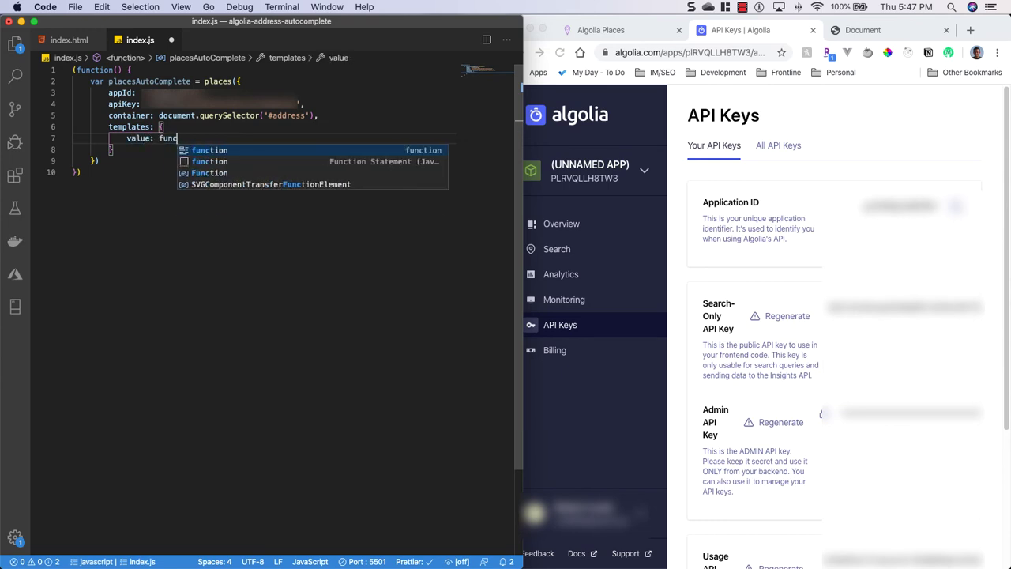
type("(s")
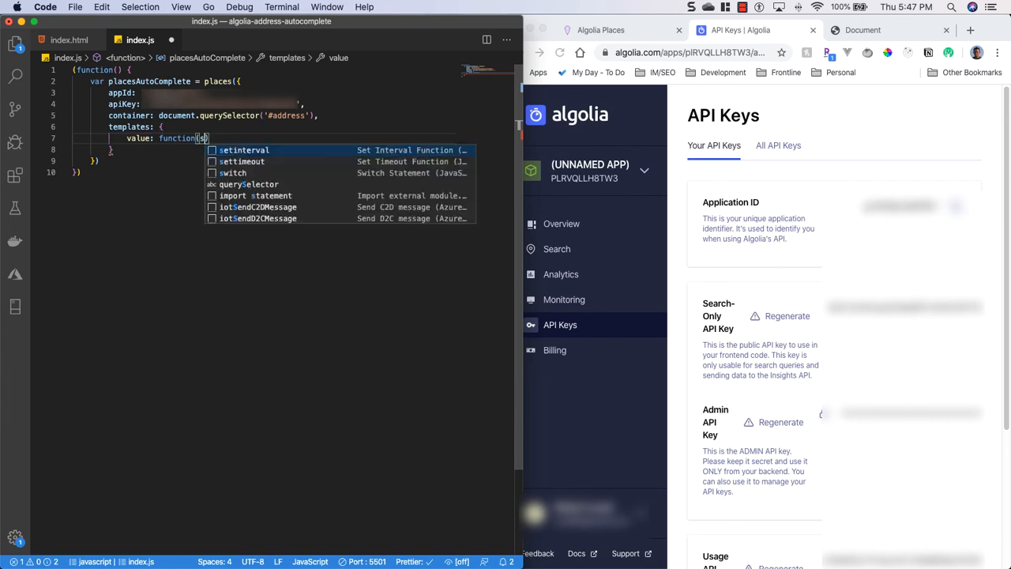
type("suggrestion")
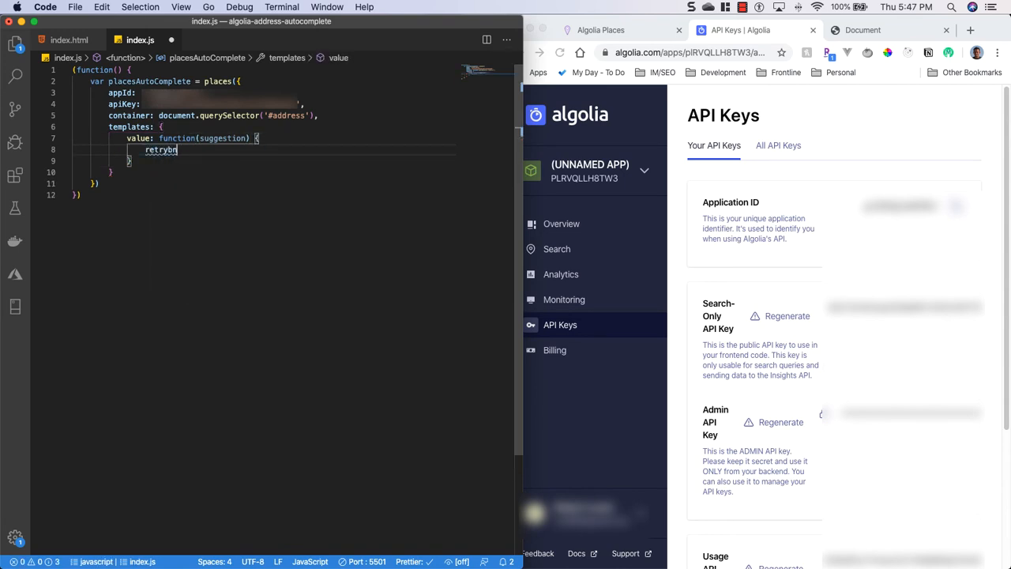
type("return")
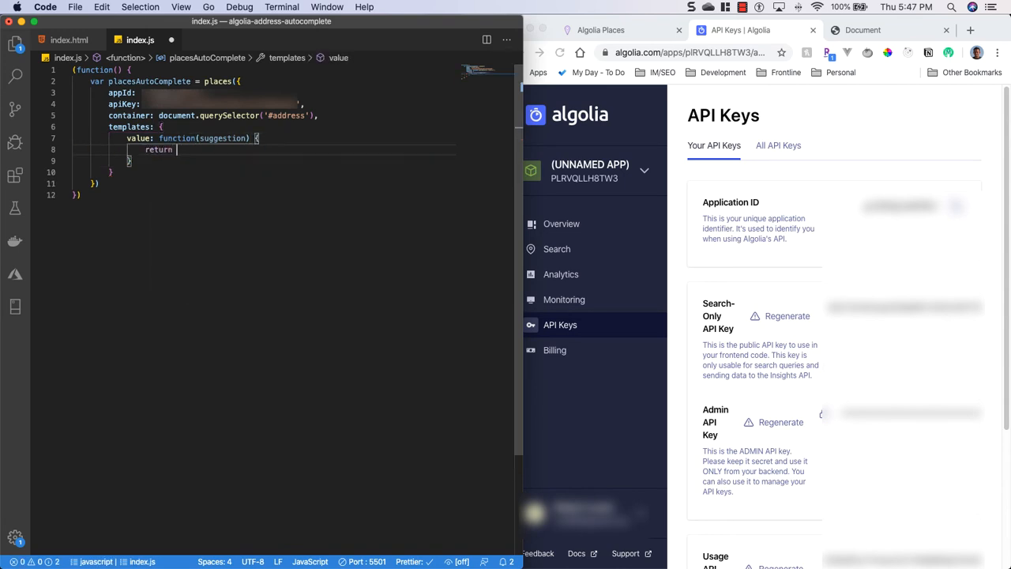
type("suggestion.name")
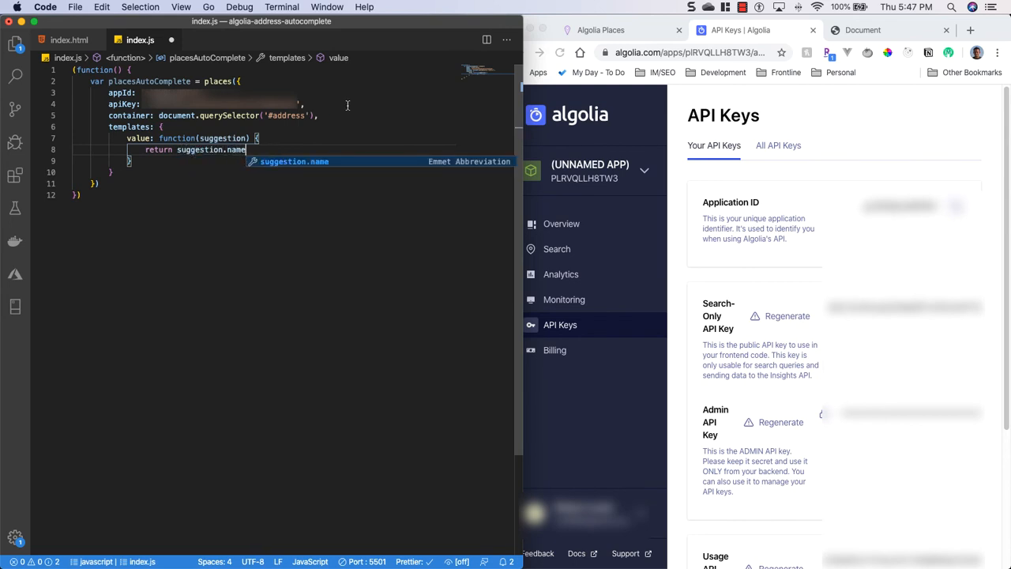
type("l")
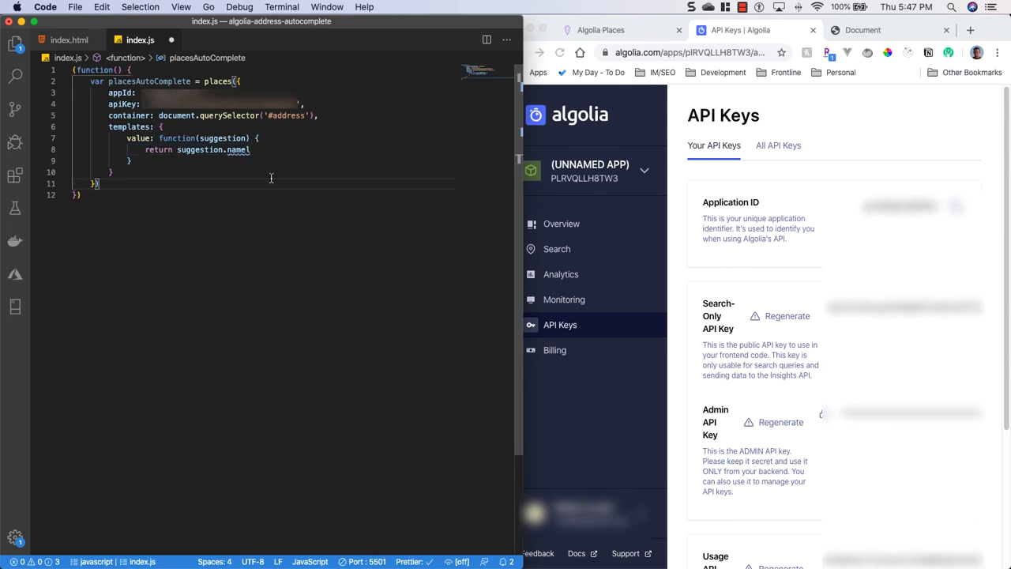
Step: Chain .configure({ type: 'address' }) onto the places call and close the statement
type(".conf")
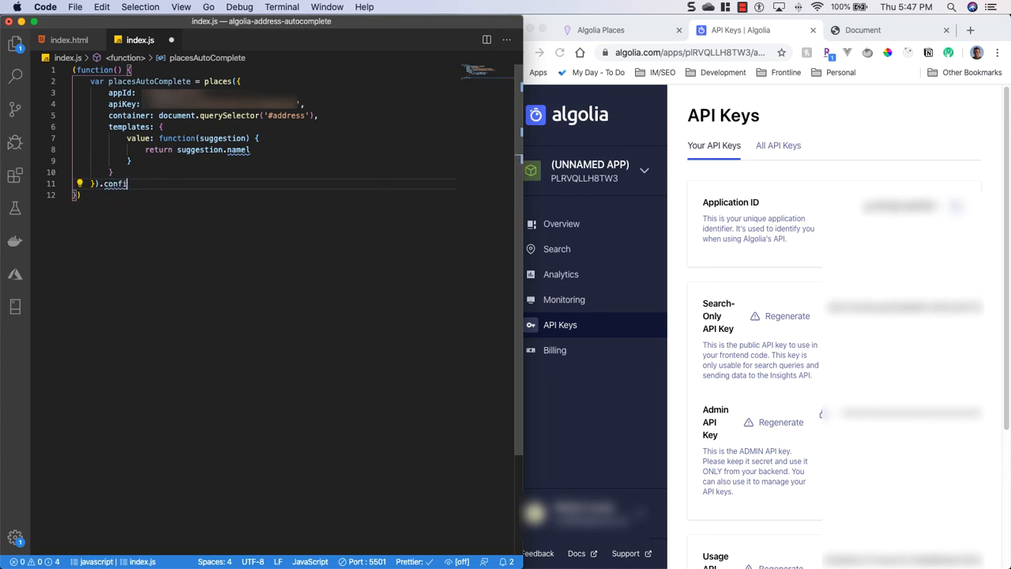
type("igure({")
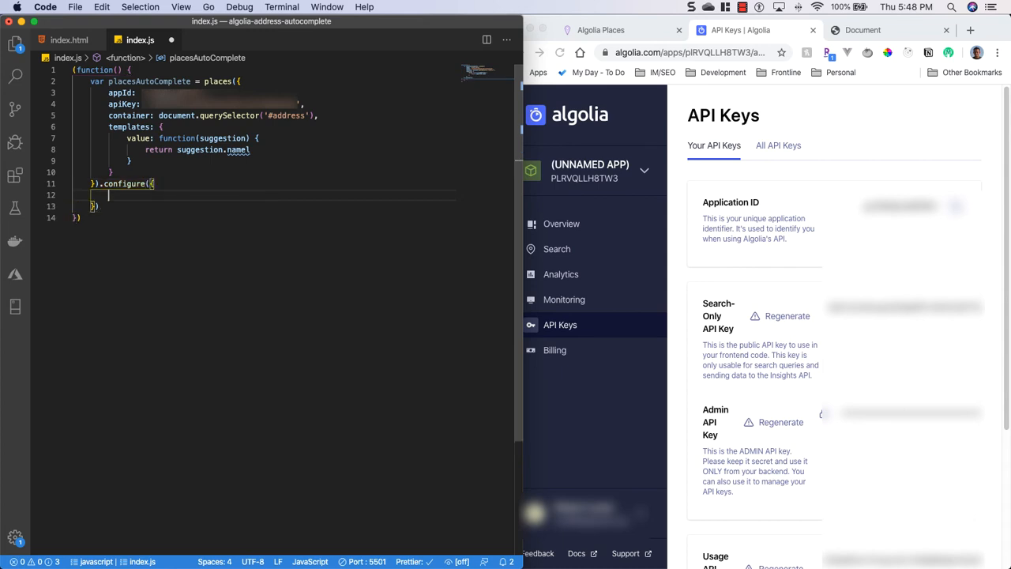
type("t")
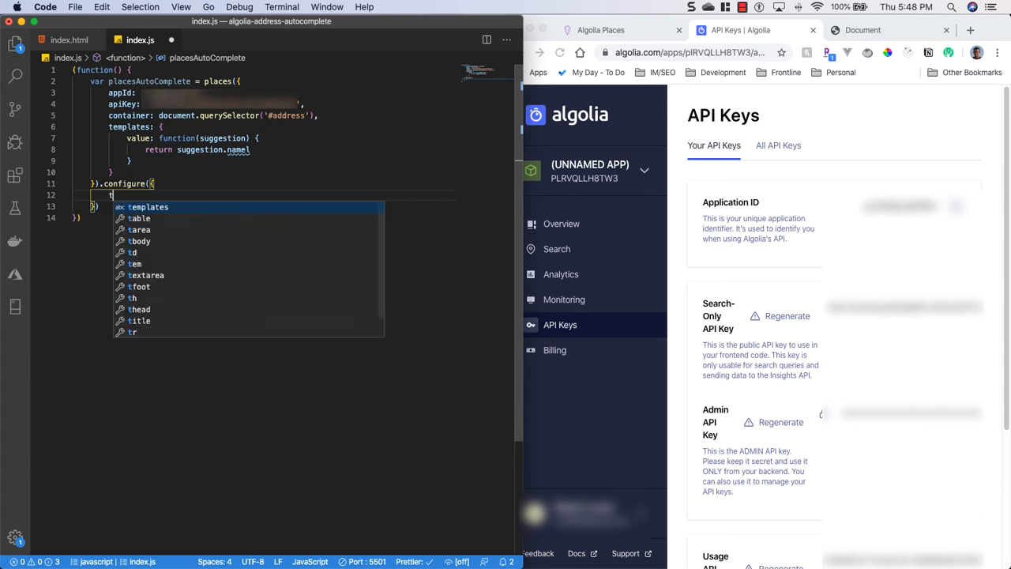
type("ype")
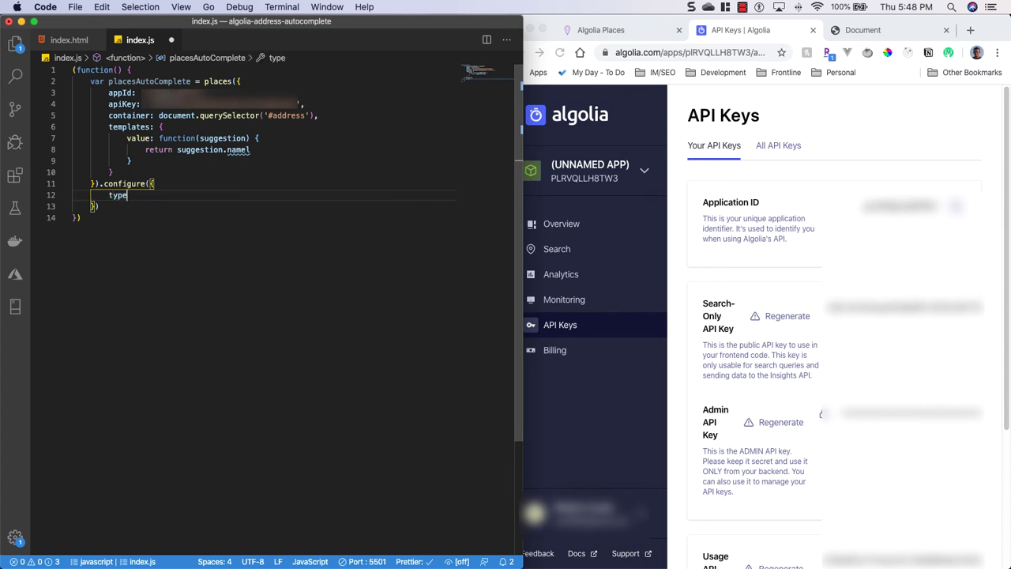
type(":")
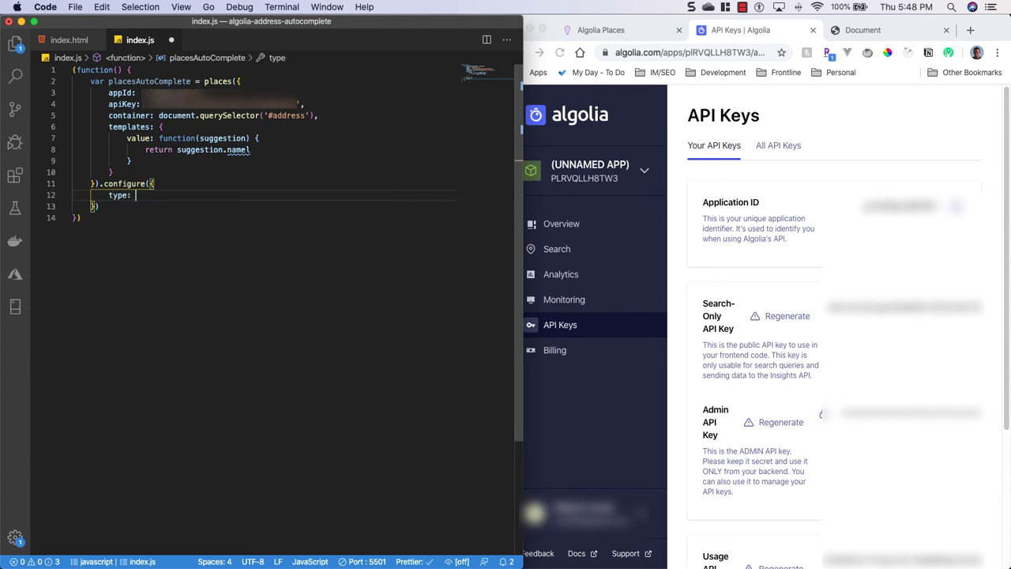
type("'address'")
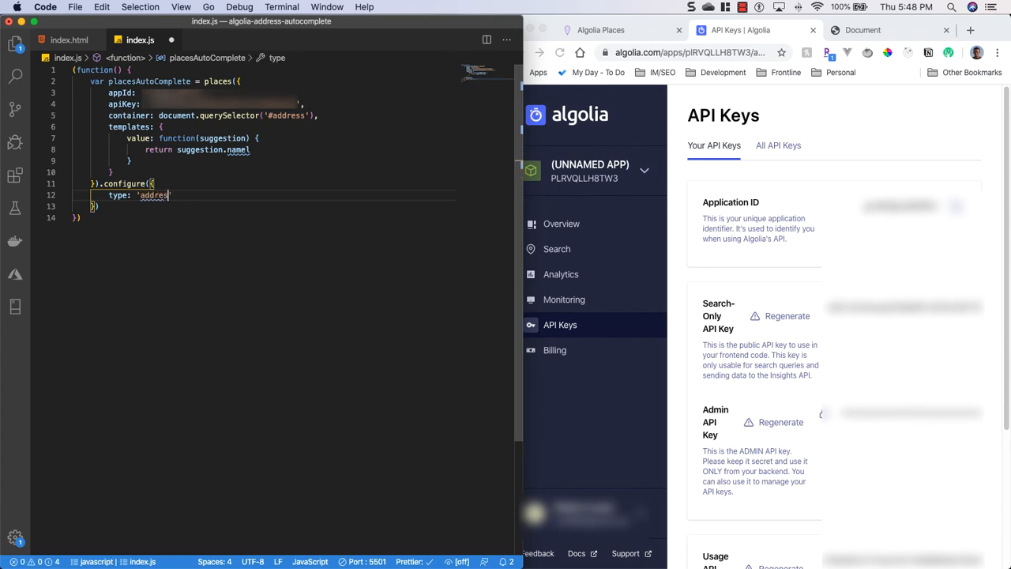
type("'")
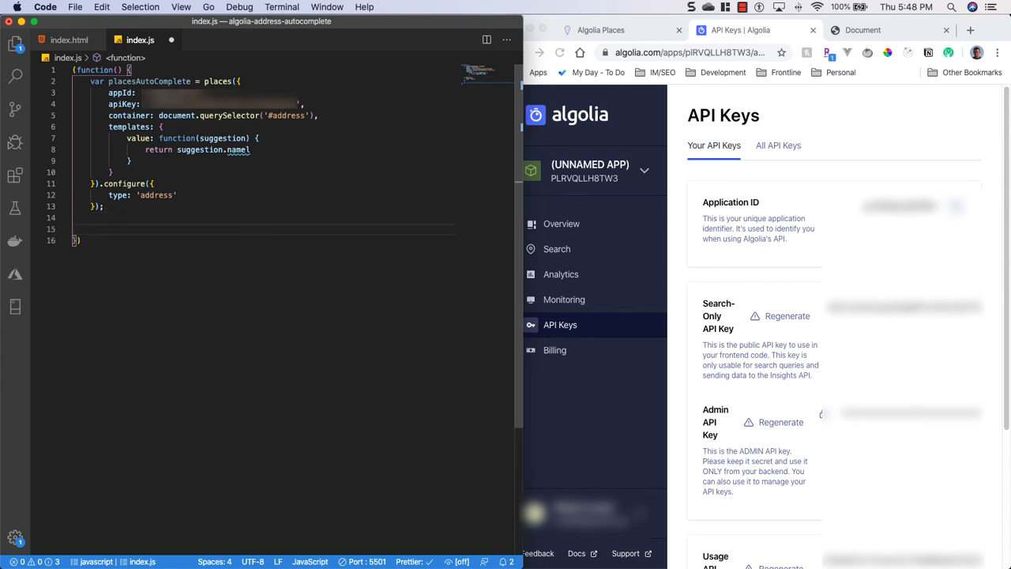
Step: Register a 'change' listener function on placesAutoComplete
type("placesAutoComplete.on")
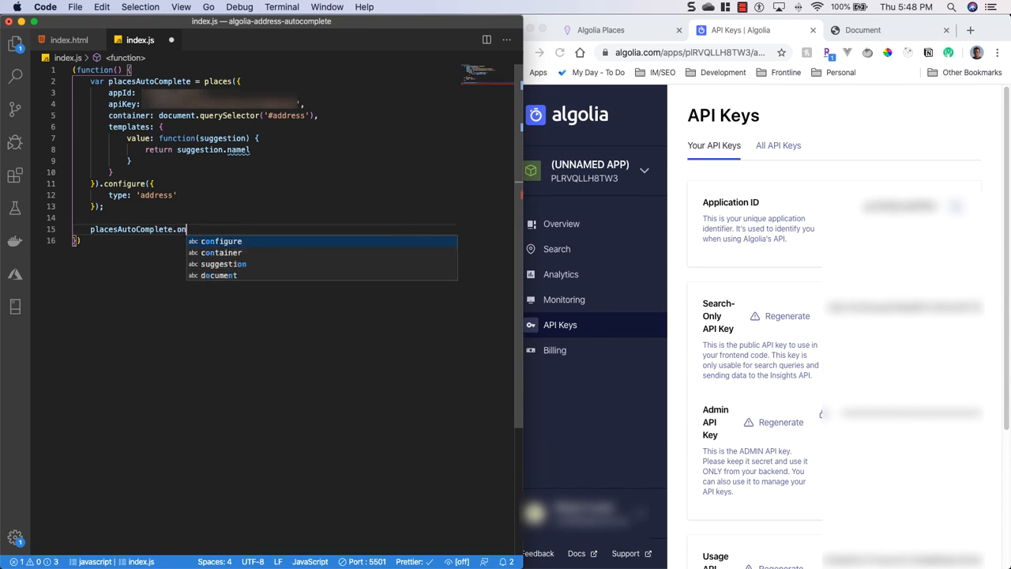
type("('change')")
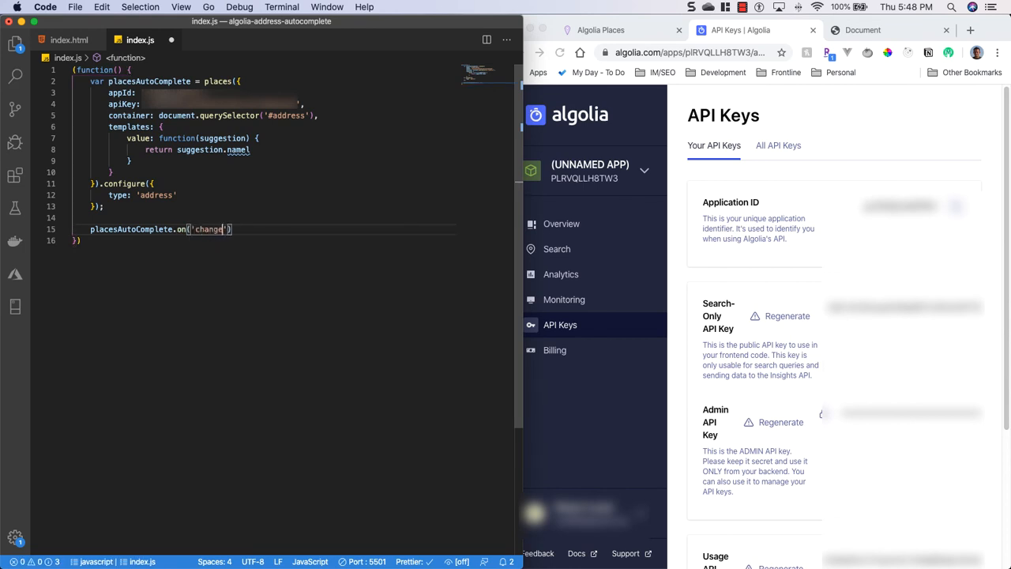
type(", function resultSelected(e")
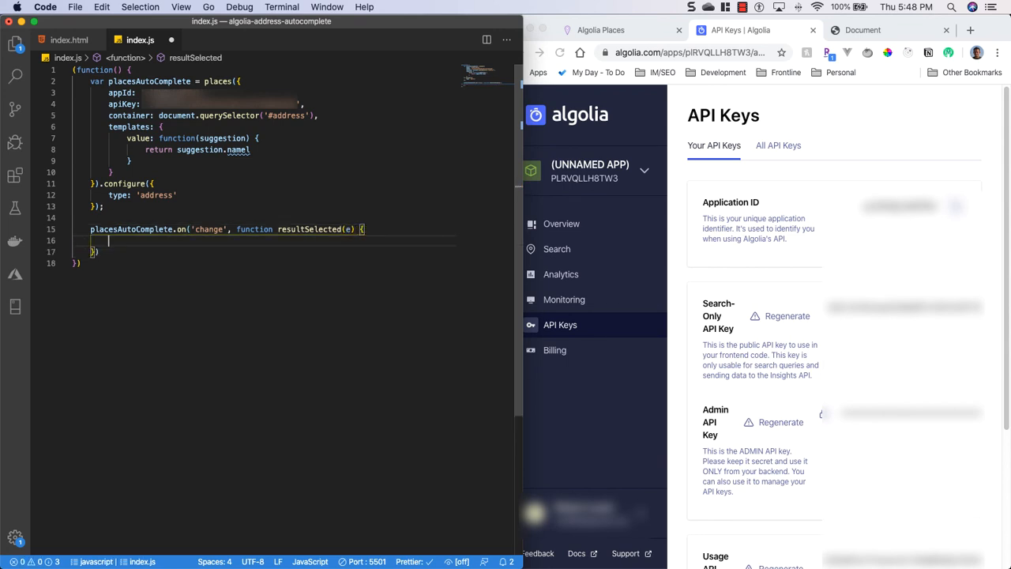
Step: Set #state via document.querySelector from e.suggestion.administrative with an || '' fallback
type("document")
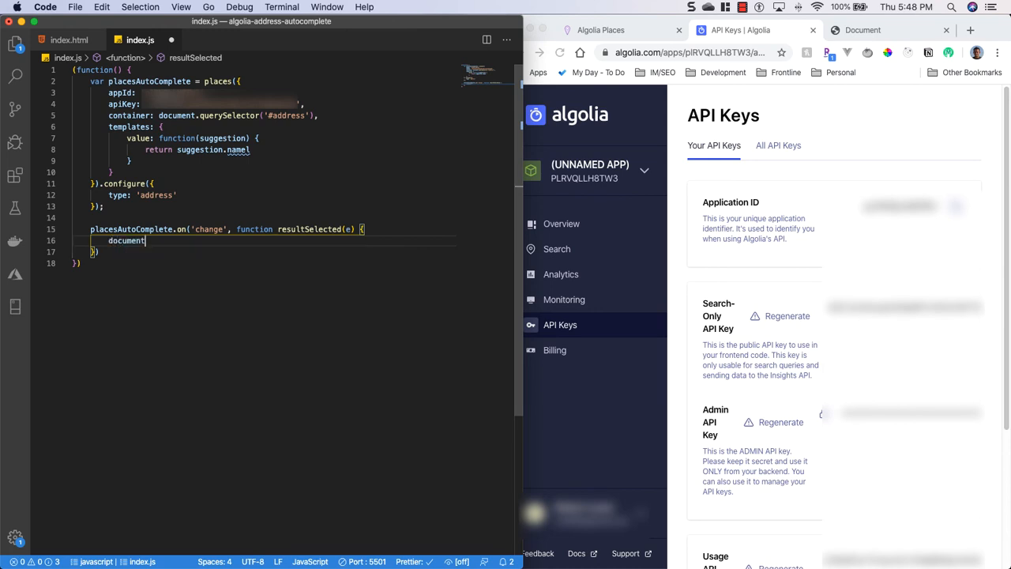
type(".querySelector")
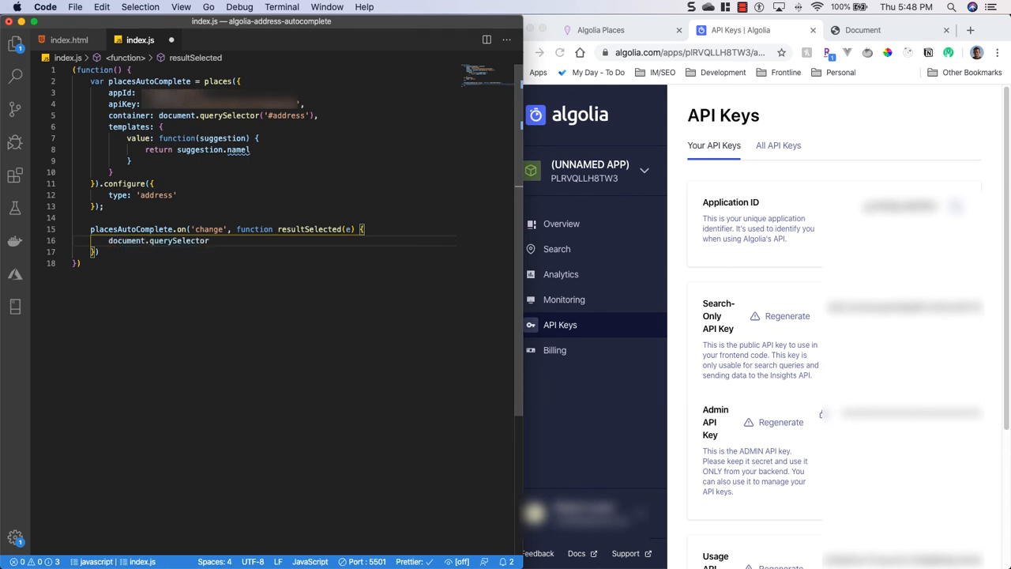
type("()")
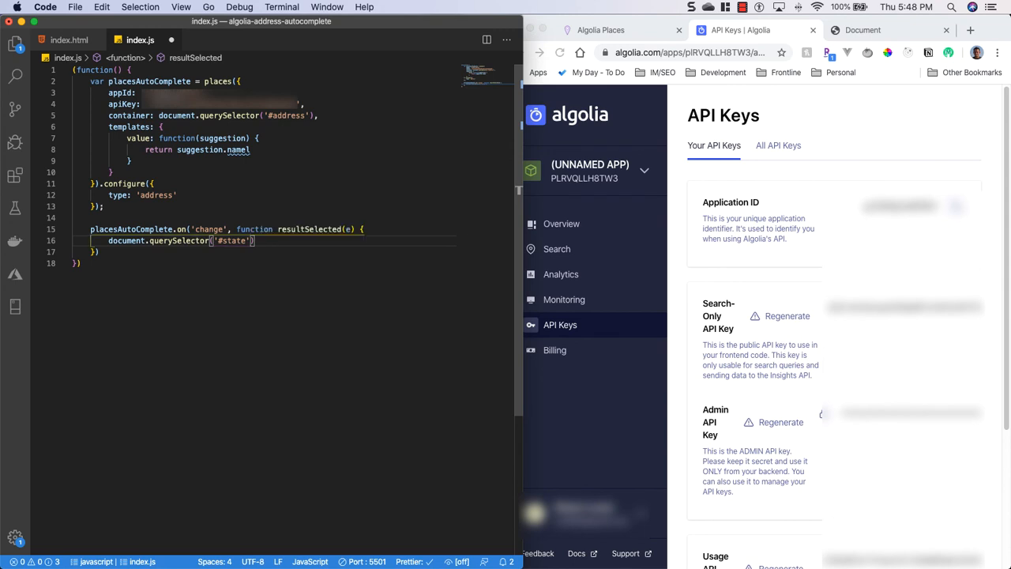
type(".value =")
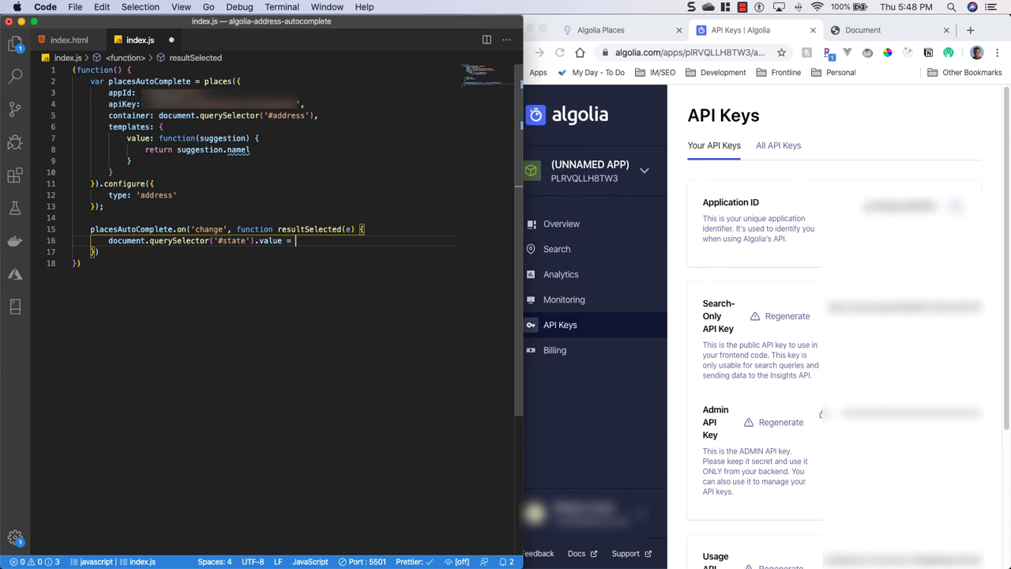
type("e.su")
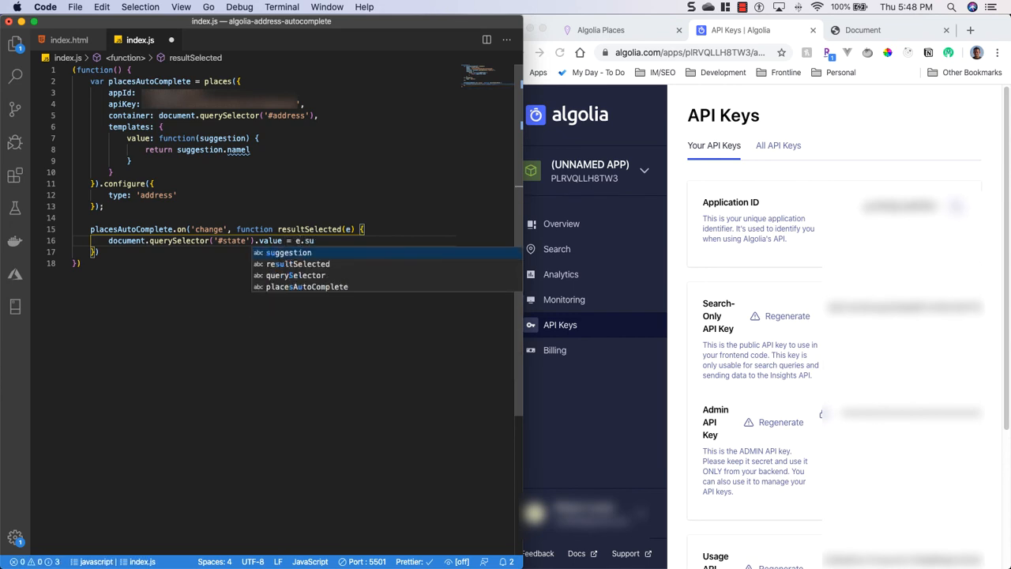
type("suggestion.administrative")
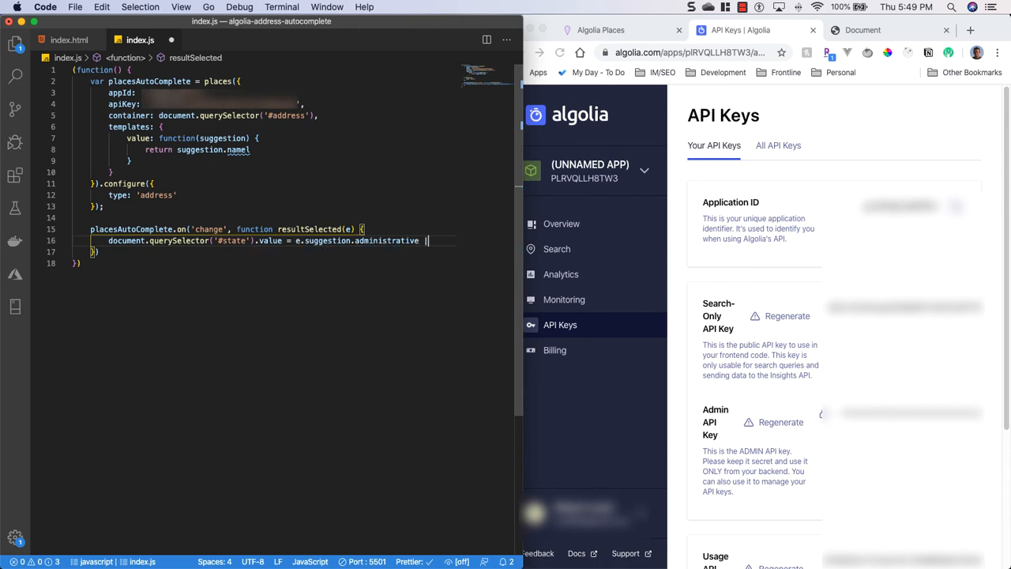
type("|| '';")
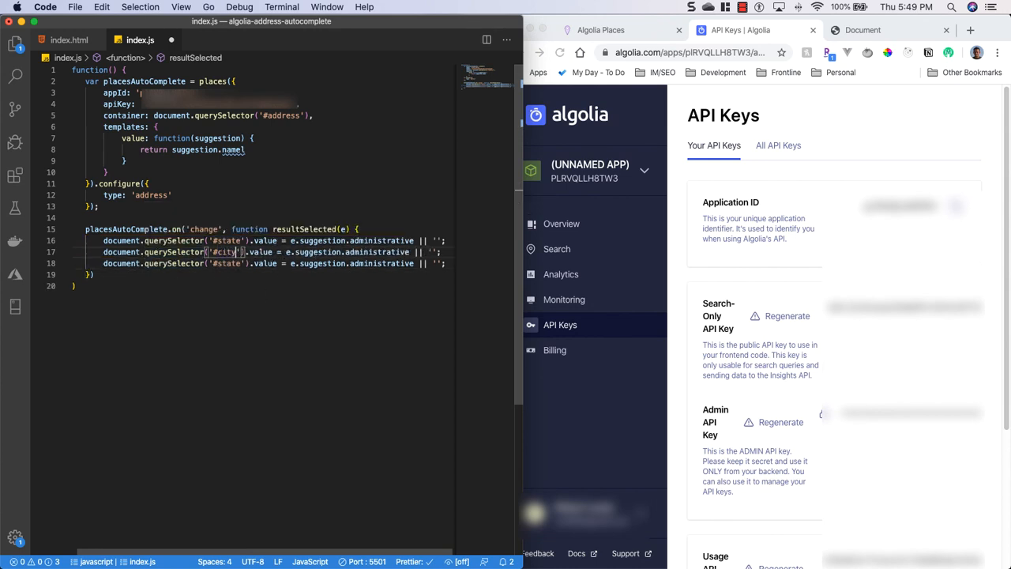
Step: Add the matching #city and #postalCode lines filled from e.suggestion
type("po")
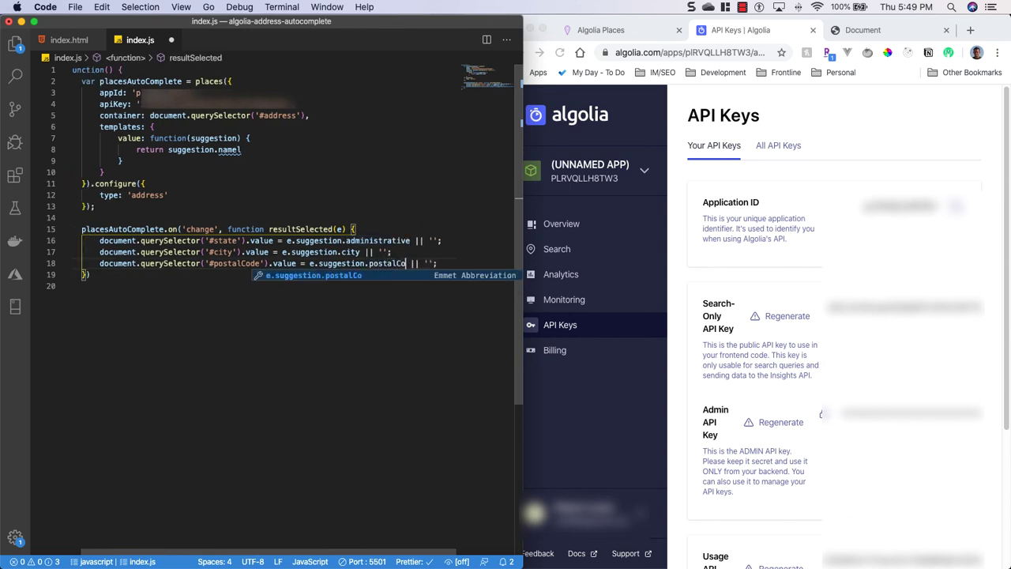
type("de")
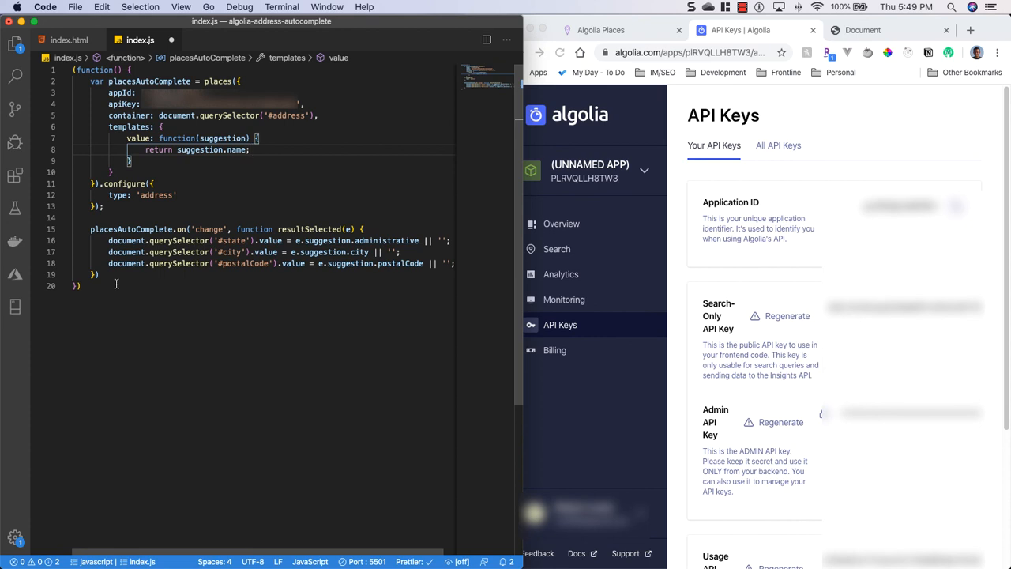
Step: Append (); after the outer function's closing brace to make it an IIFE, and save
type("()")
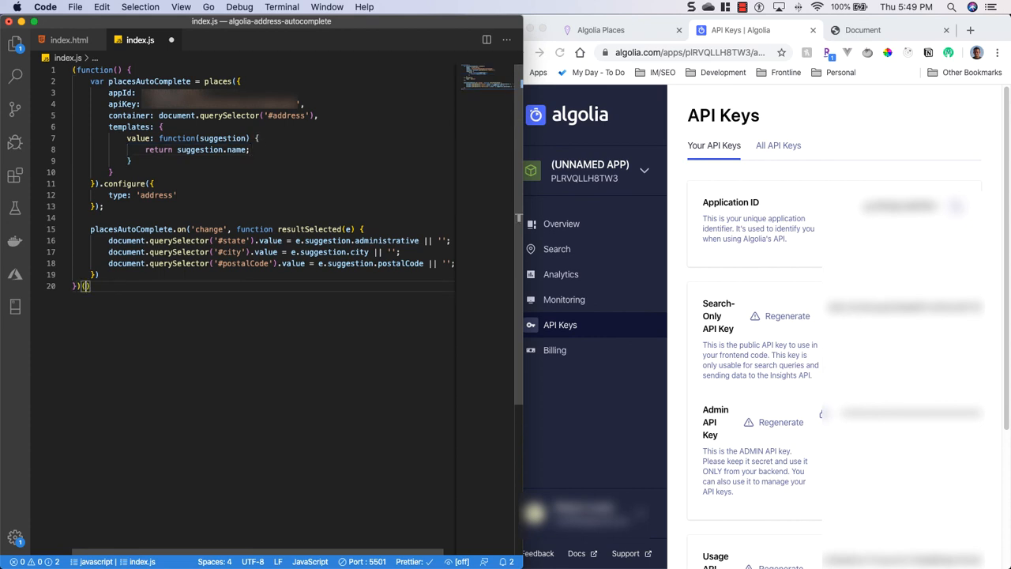
type(");")
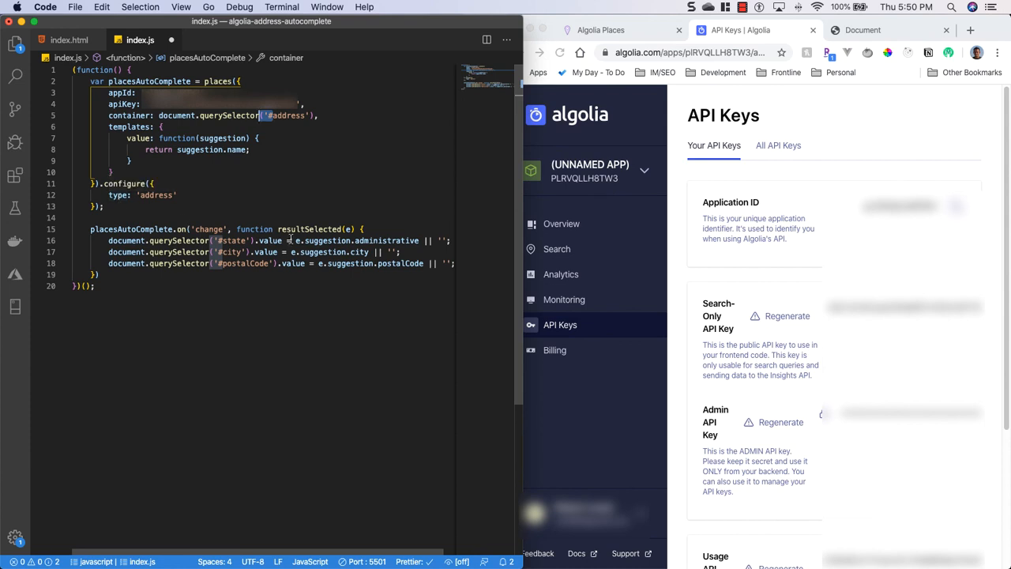
mouse_move(649, 136)
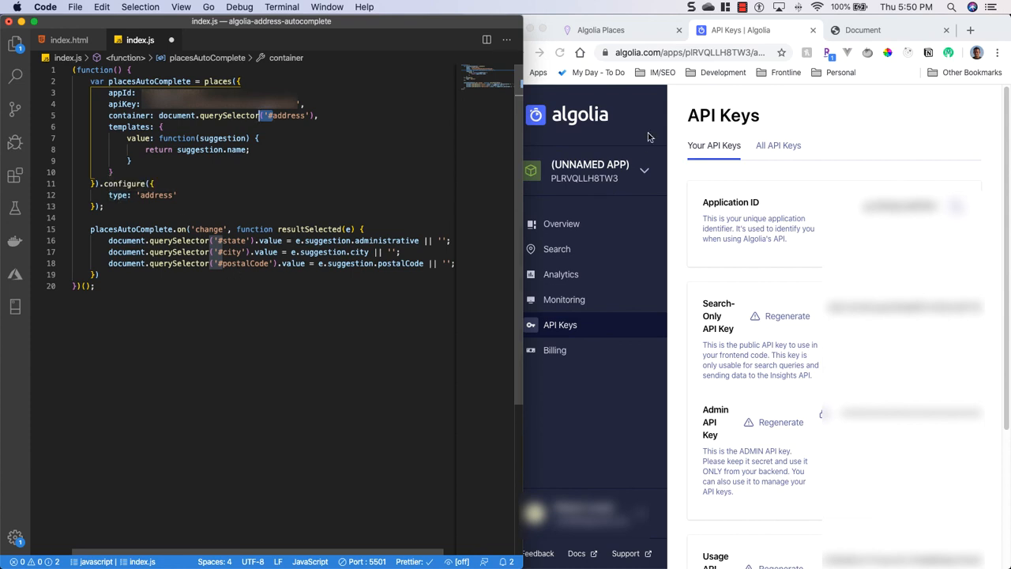
left_click(76, 7)
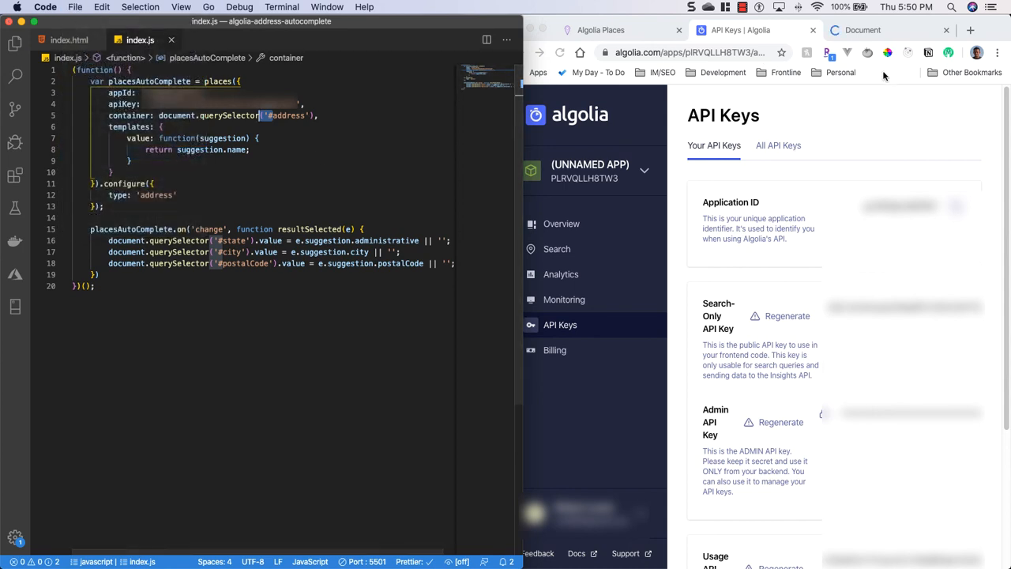
left_click(863, 30)
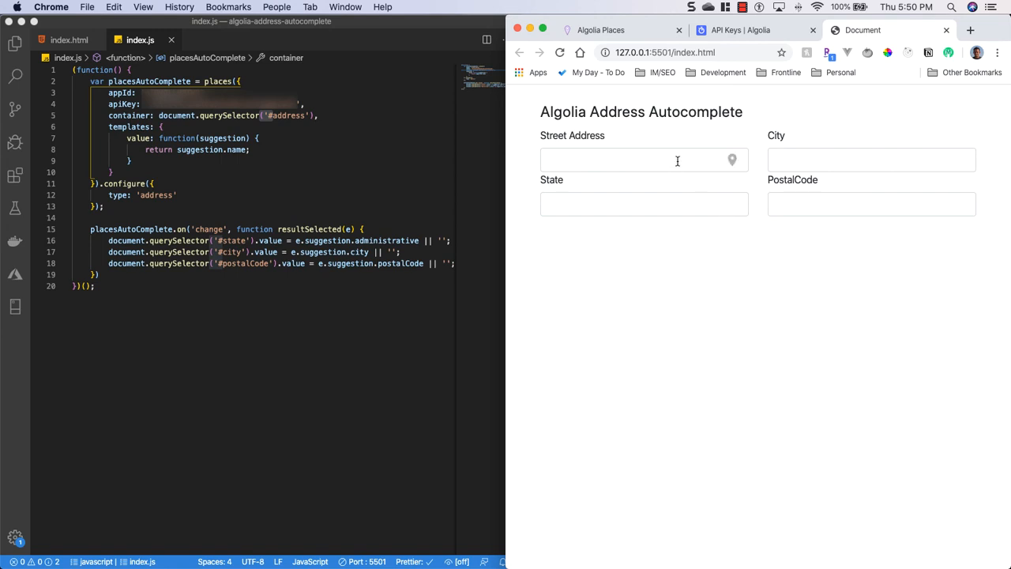
left_click(644, 161)
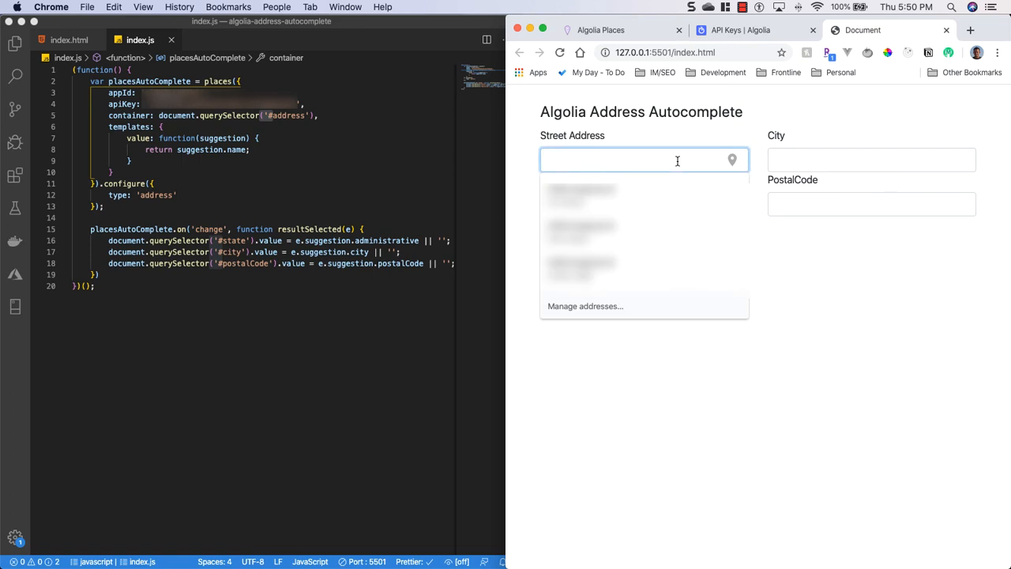
type("100A")
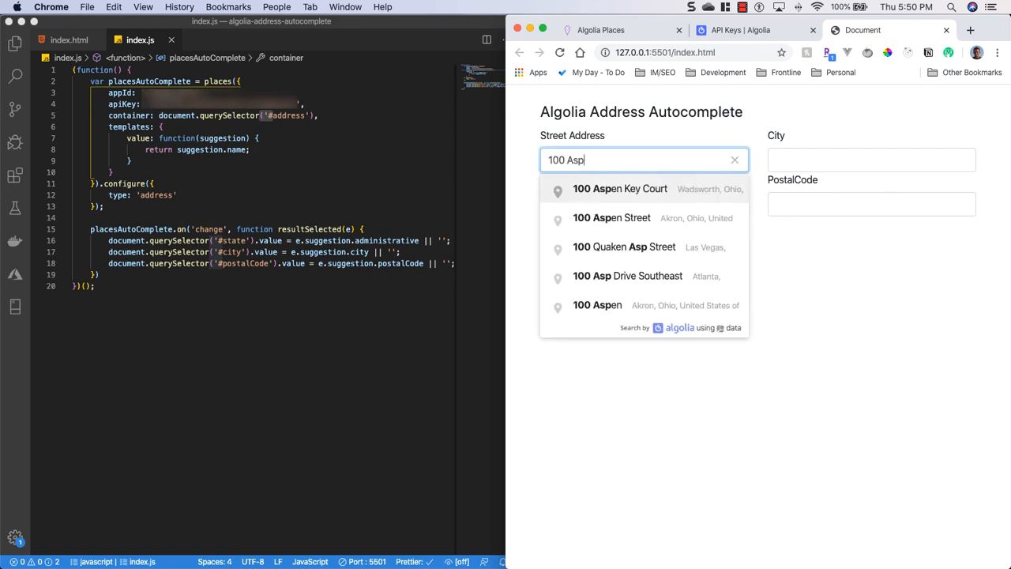
type("en")
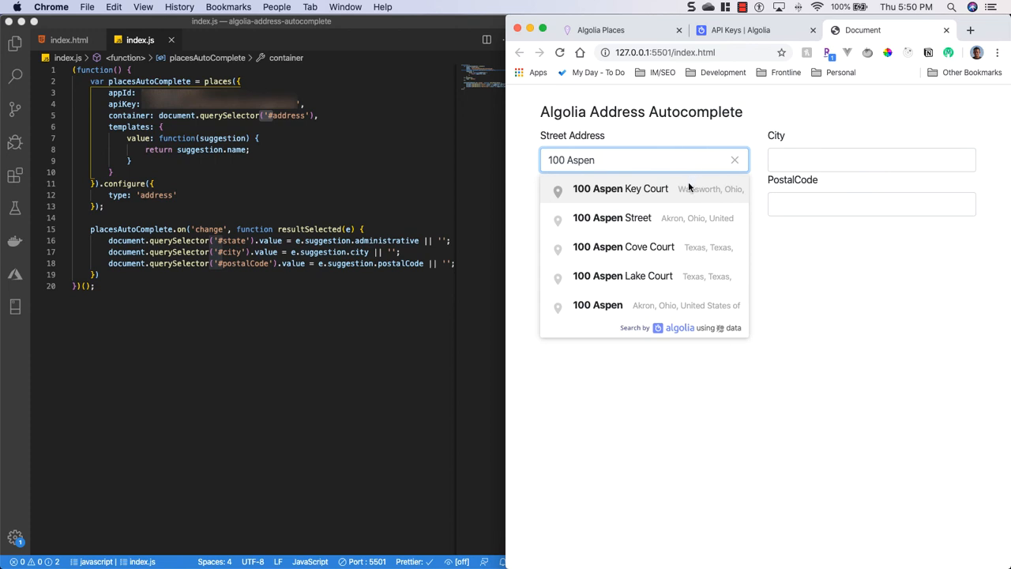
left_click(619, 188)
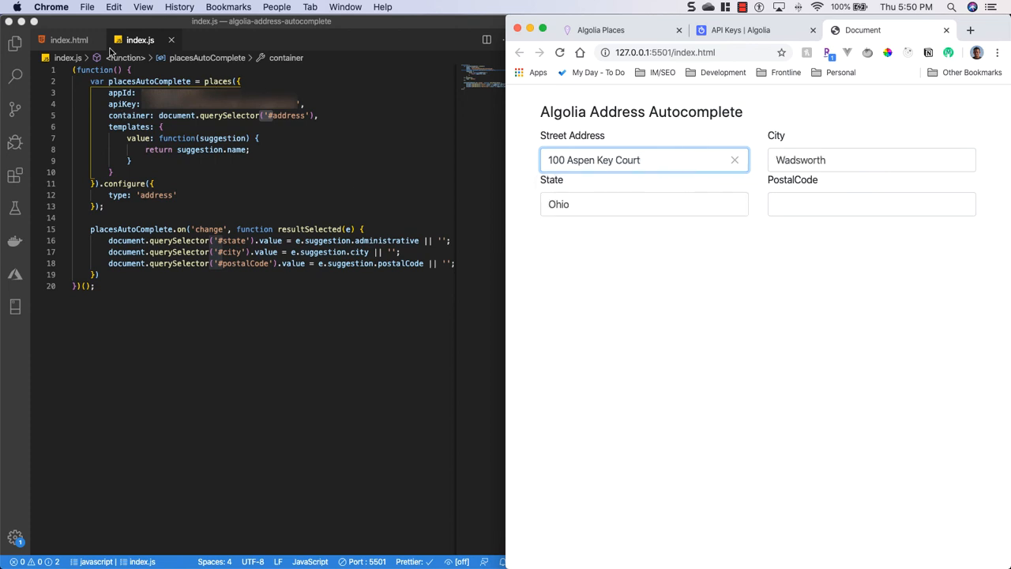
left_click(66, 40)
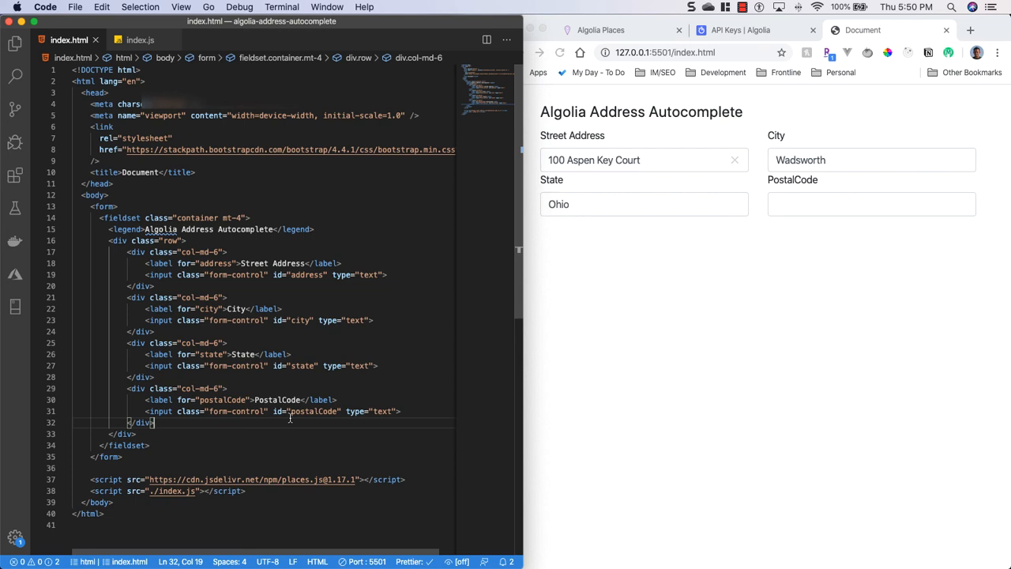
Step: Change e.suggestion.postalCode to e.suggestion.postcode in index.js
left_click(139, 39)
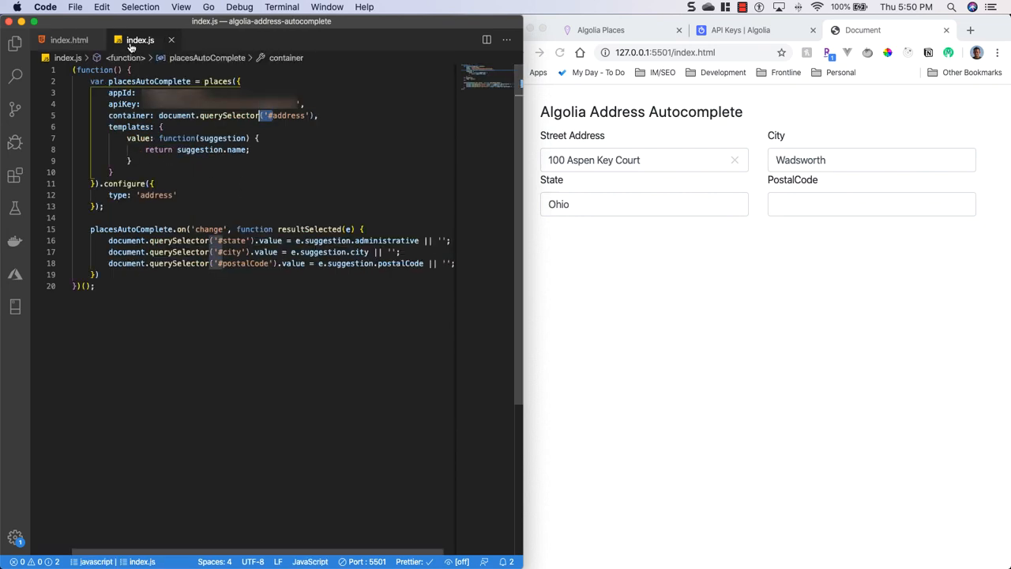
mouse_move(14, 291)
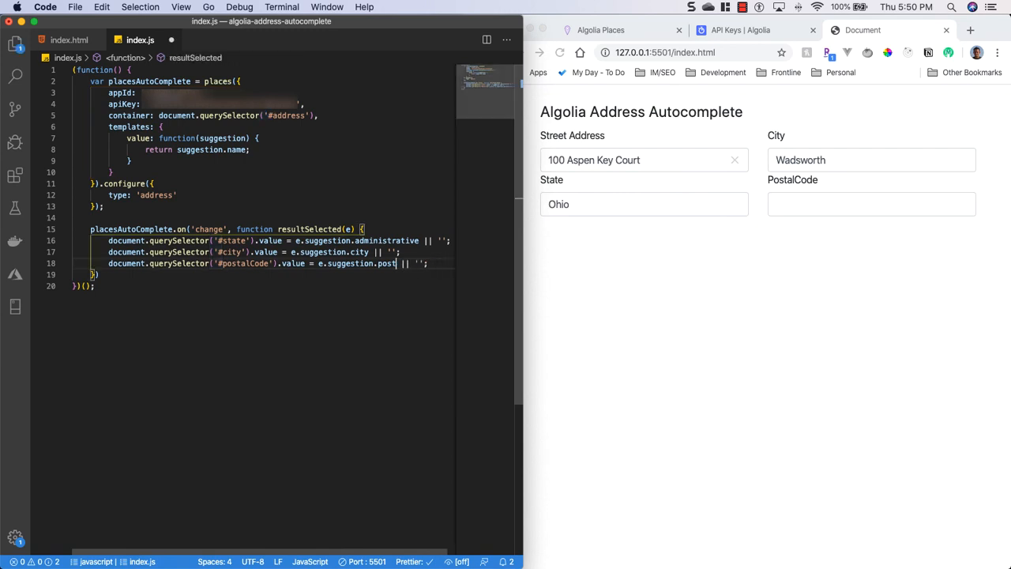
type("code")
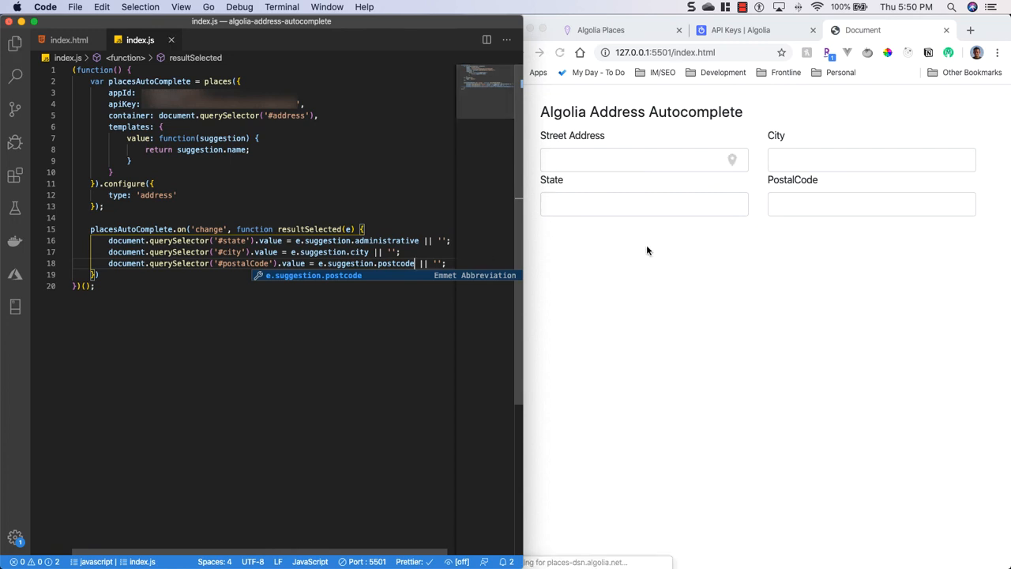
left_click(640, 159)
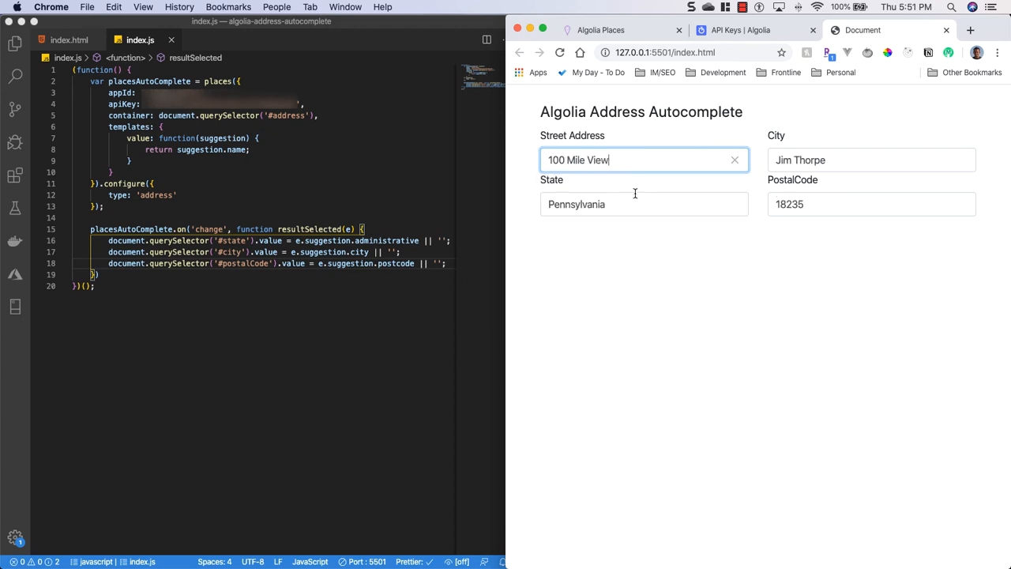
mouse_move(796, 183)
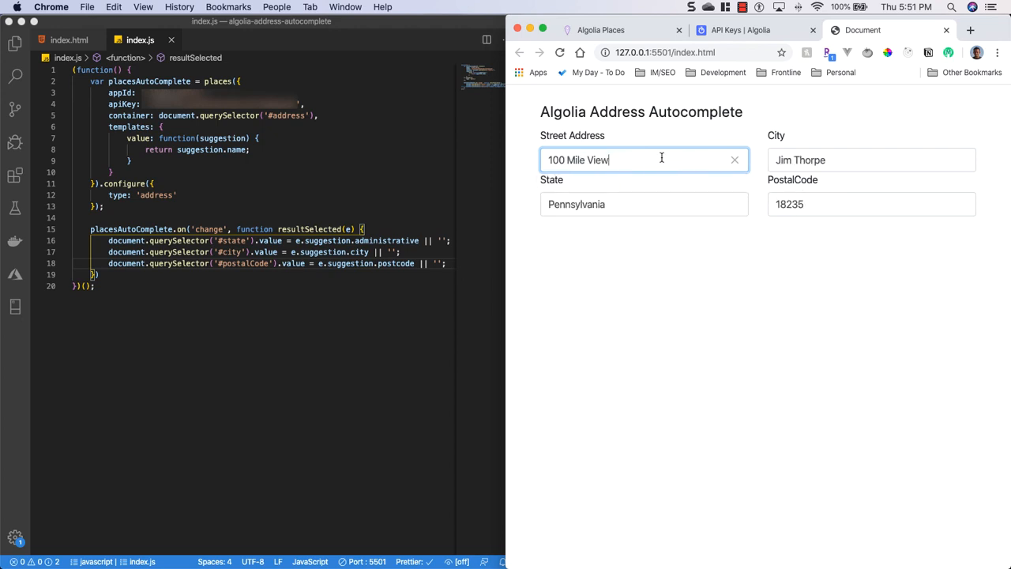
mouse_move(802, 204)
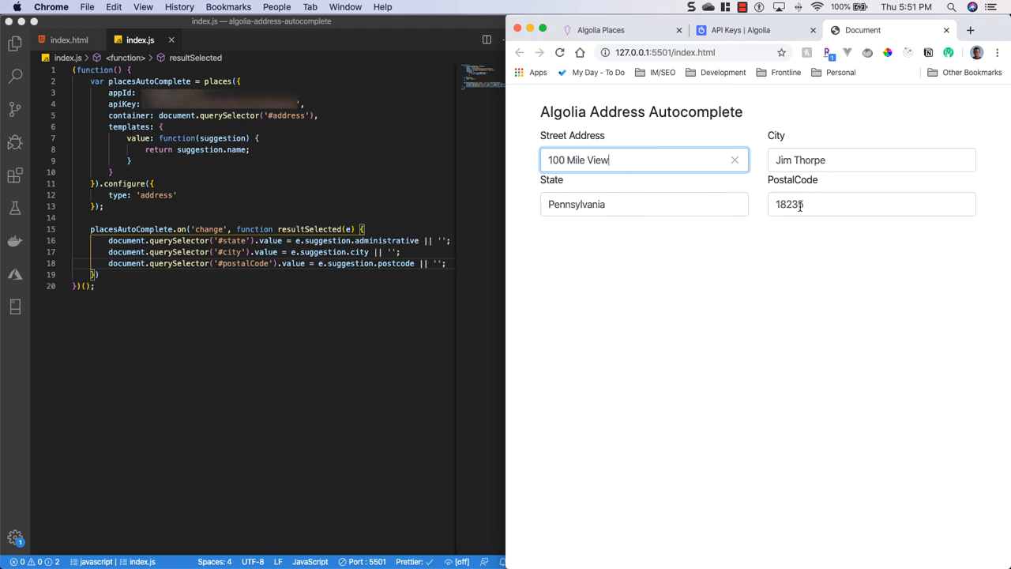